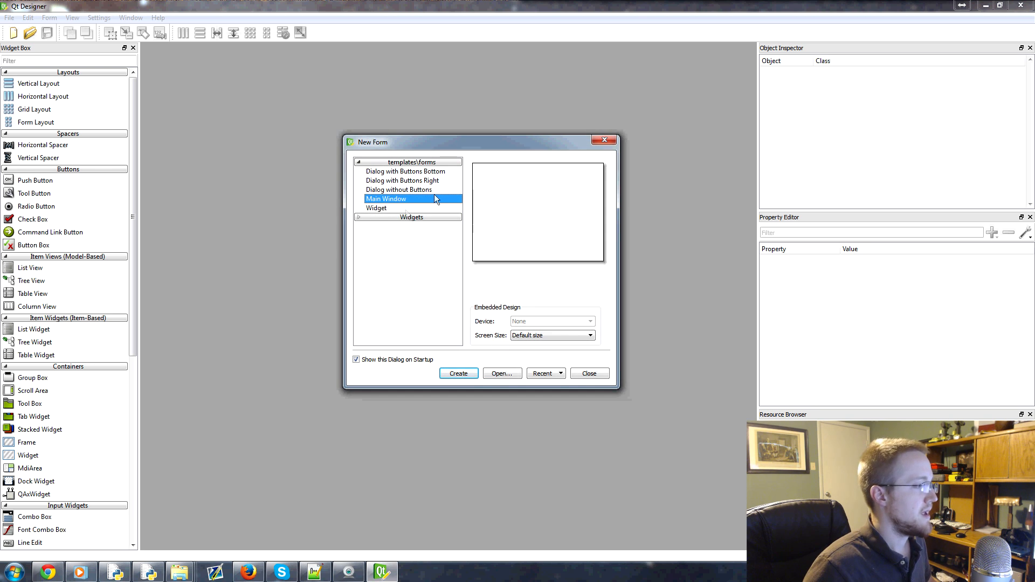
# Step: Create a new form from the Main Window template
pyautogui.click(377, 208)
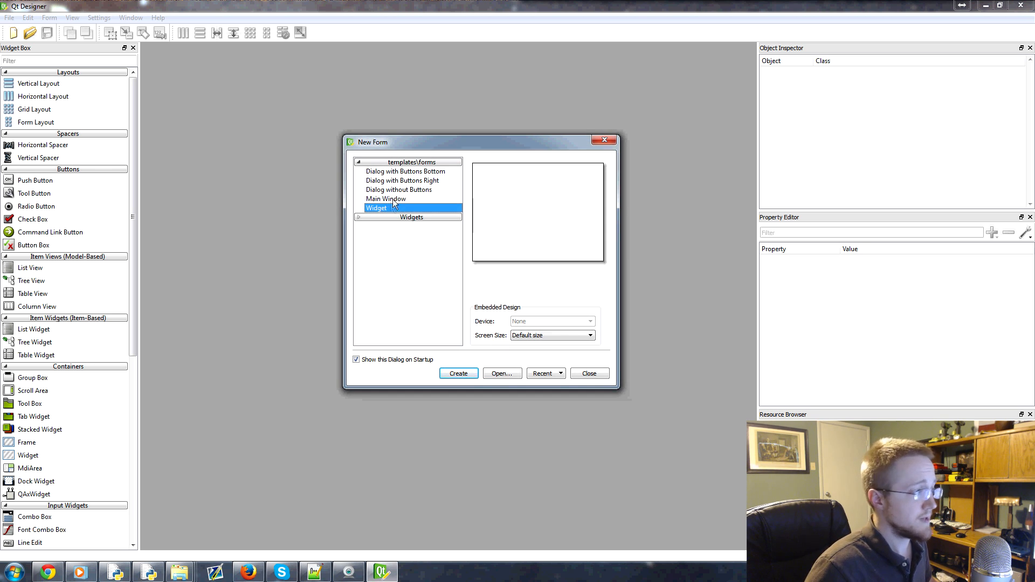
pyautogui.click(386, 199)
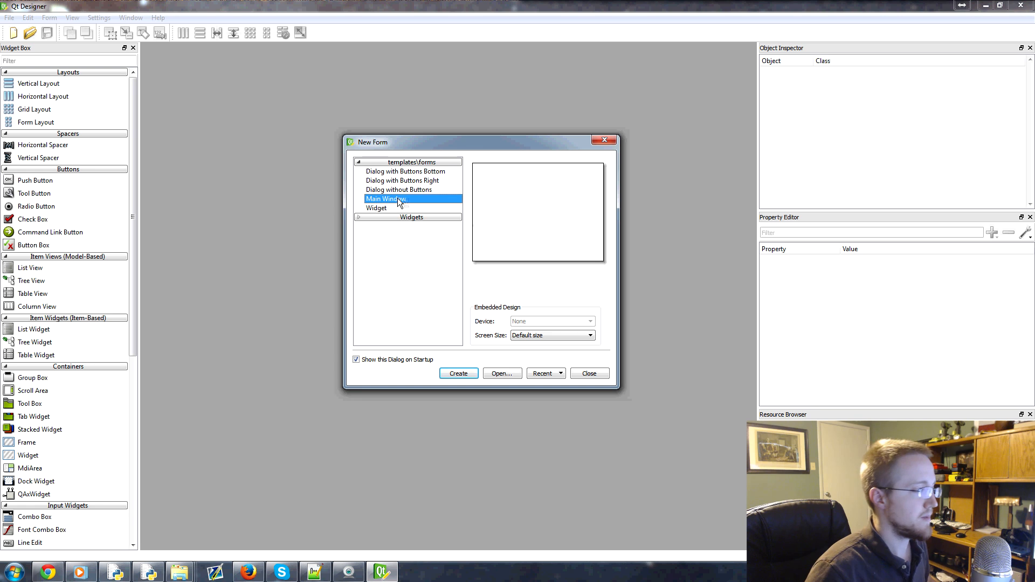
pyautogui.click(459, 374)
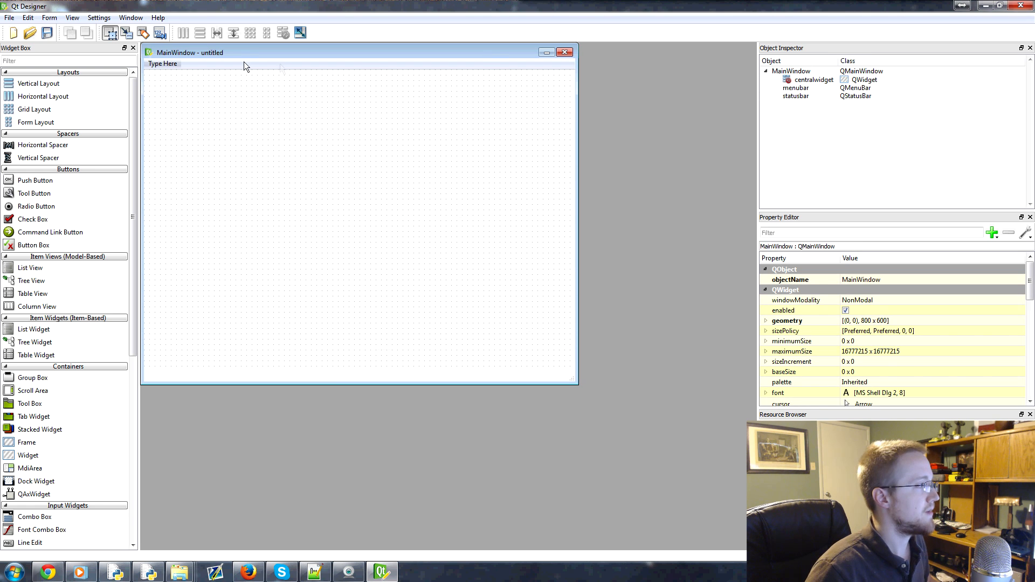
pyautogui.moveTo(190, 52); pyautogui.dragTo(285, 125)
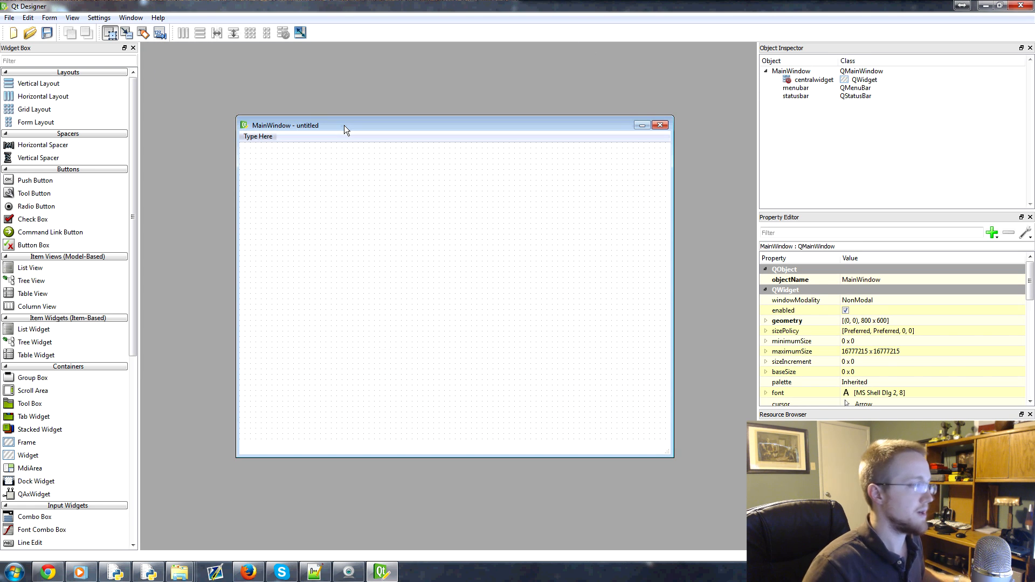
pyautogui.moveTo(343, 125); pyautogui.dragTo(298, 103)
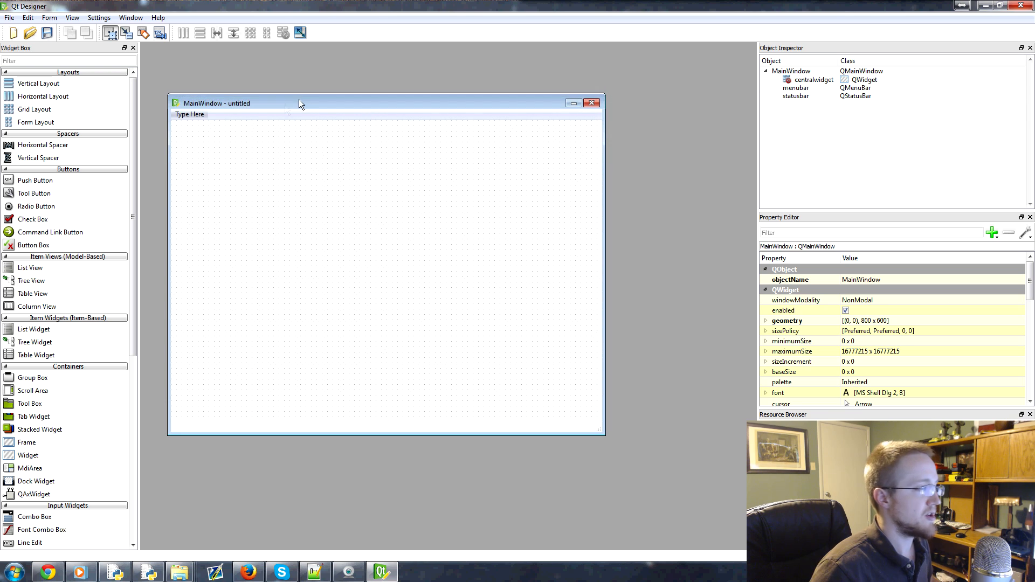
pyautogui.moveTo(299, 104); pyautogui.dragTo(324, 99)
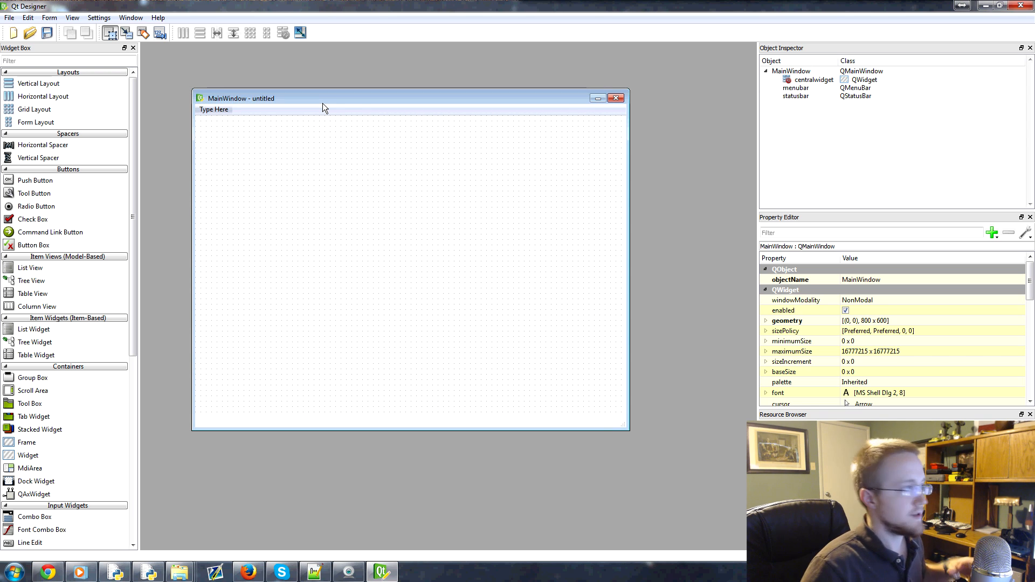
pyautogui.moveTo(753, 87)
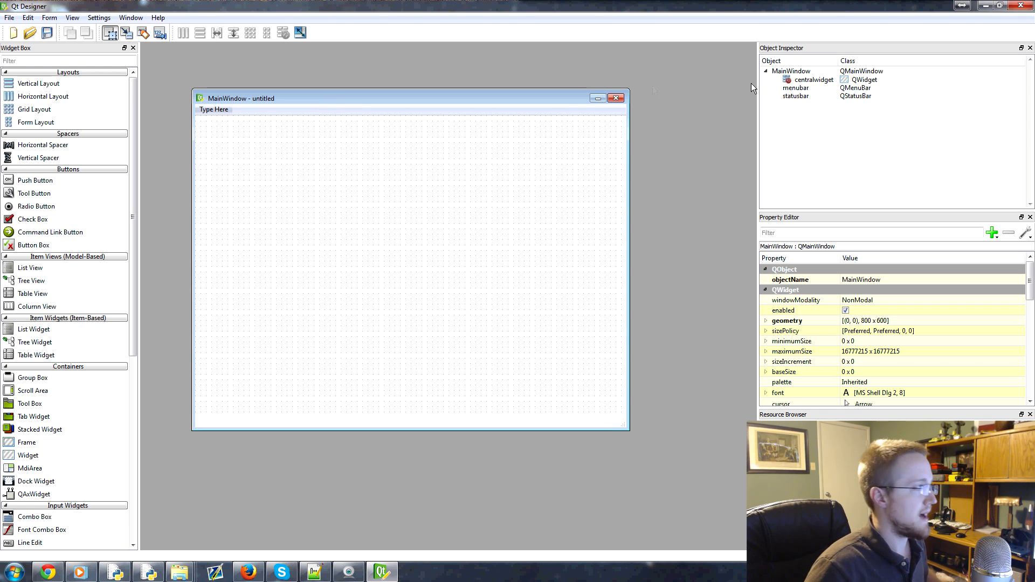
pyautogui.moveTo(763, 129)
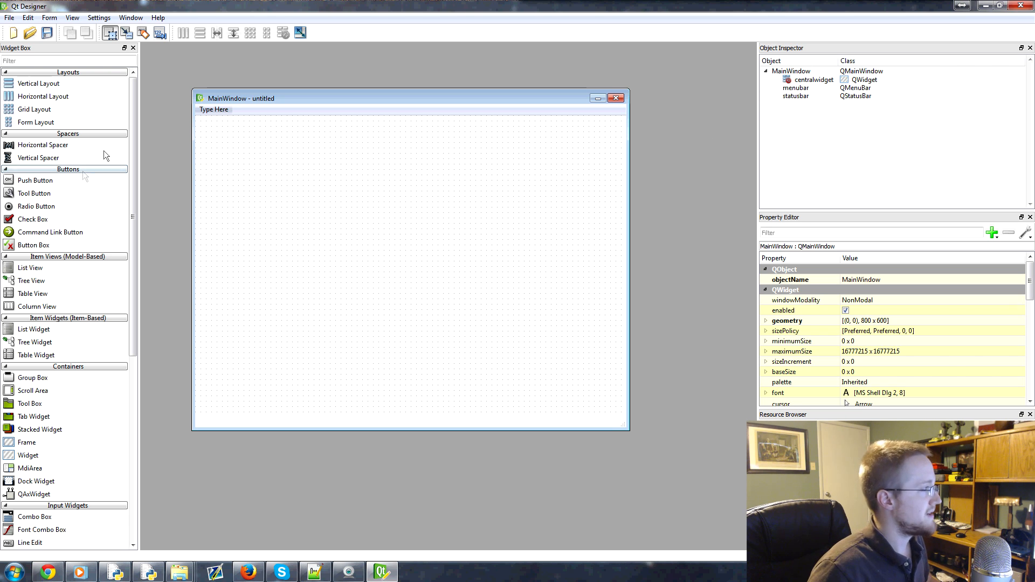
pyautogui.moveTo(75, 124)
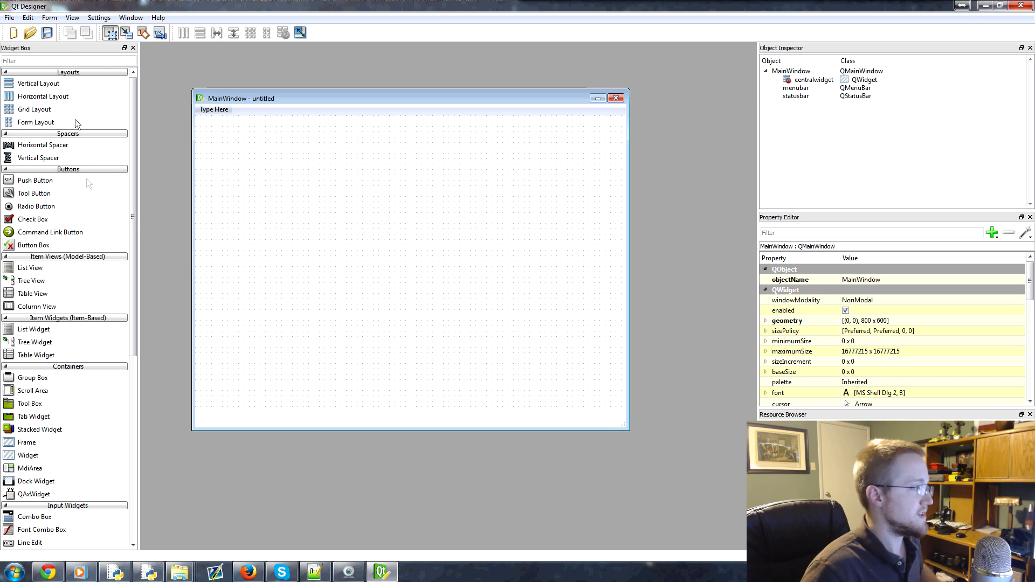
pyautogui.moveTo(60, 96)
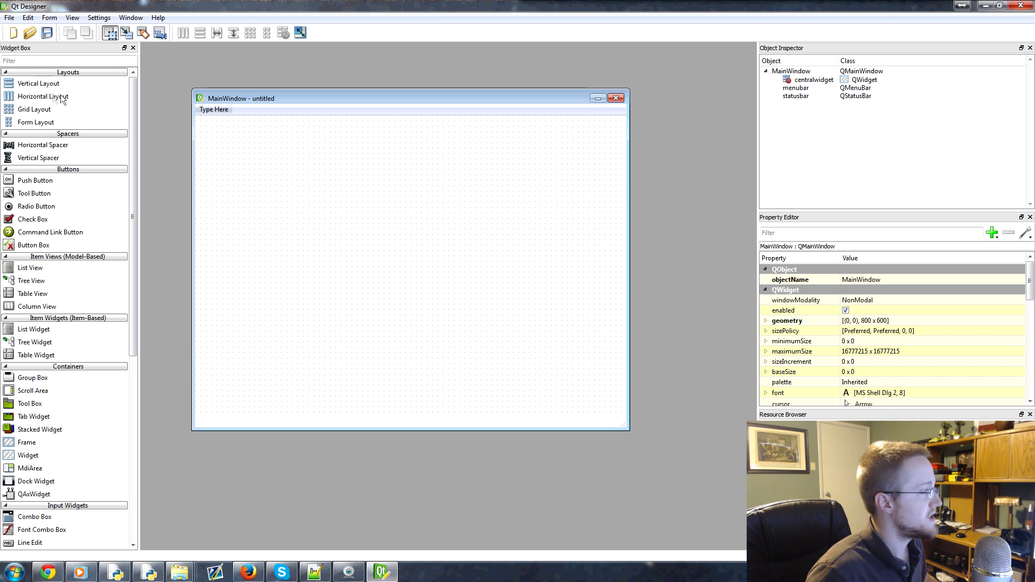
pyautogui.moveTo(68, 154)
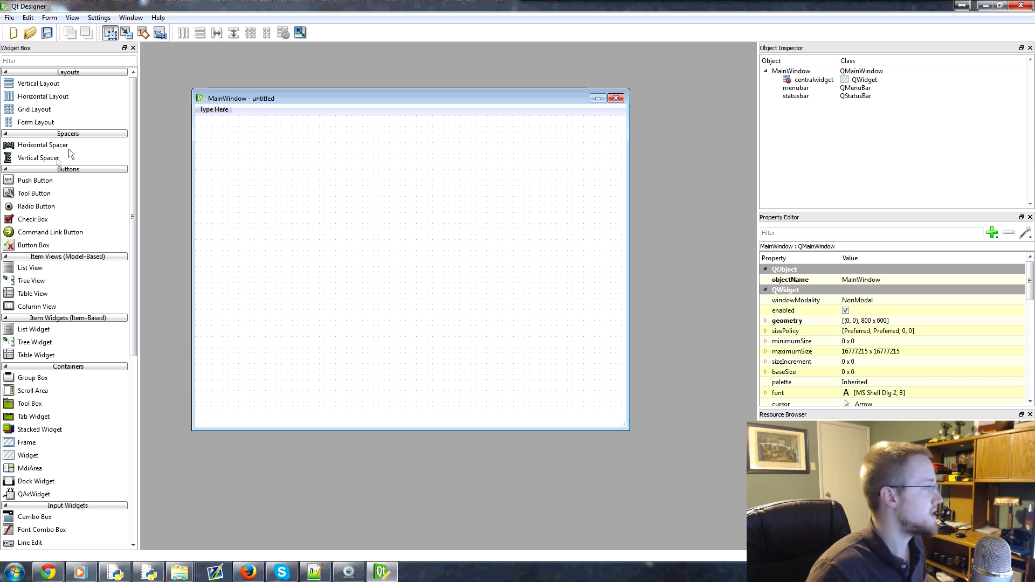
pyautogui.moveTo(54, 190)
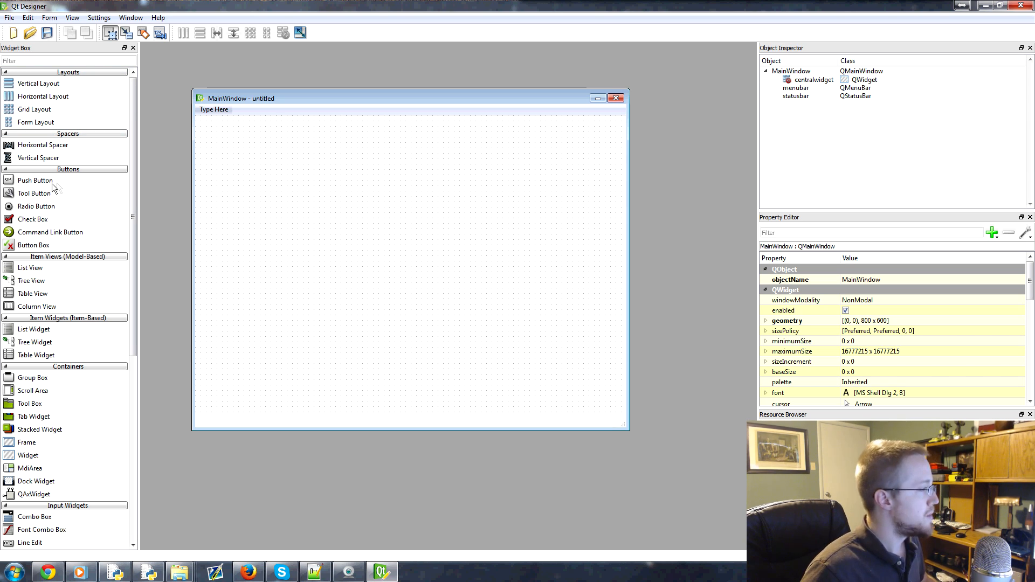
pyautogui.scroll(-3)
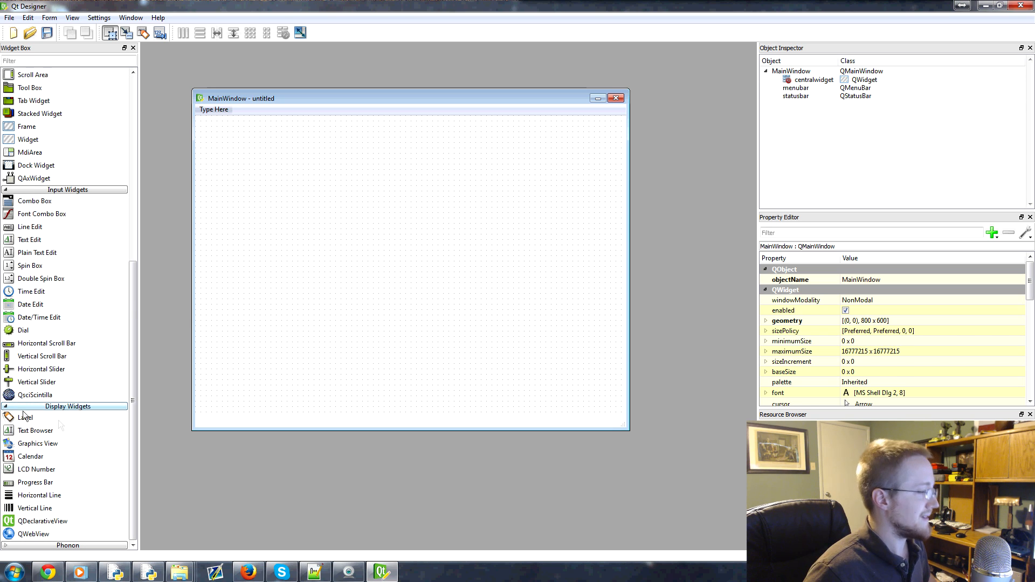
pyautogui.moveTo(90, 468)
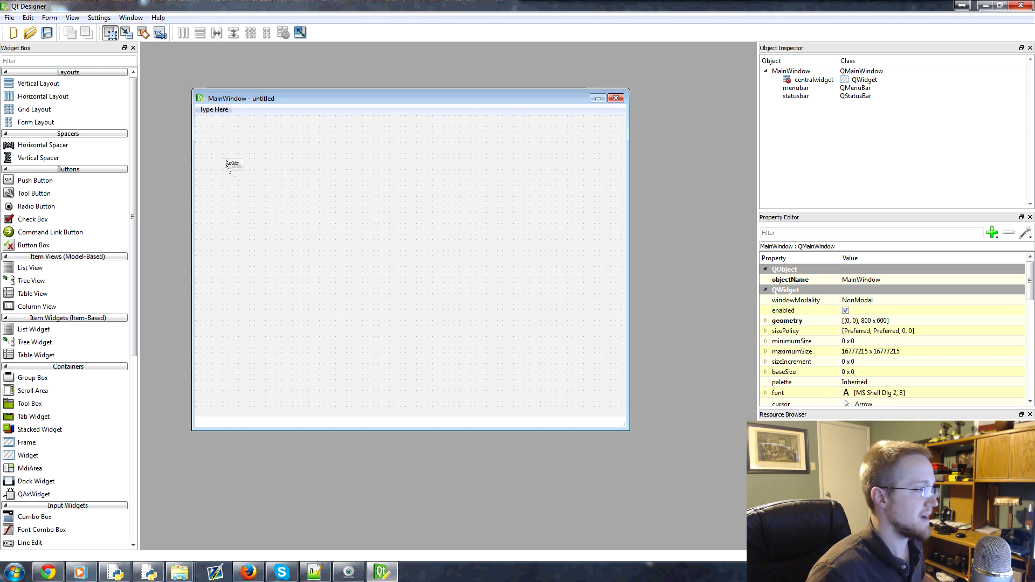
# Step: Place a push button, a check box beside it and a horizontal spacer below them
pyautogui.moveTo(34, 181); pyautogui.dragTo(242, 159)
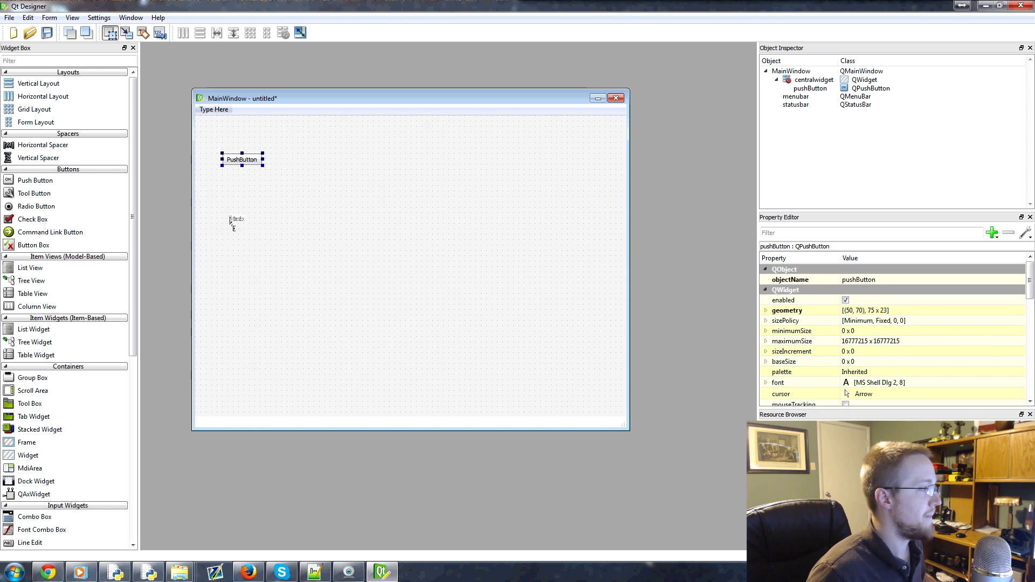
pyautogui.moveTo(32, 219); pyautogui.dragTo(376, 163)
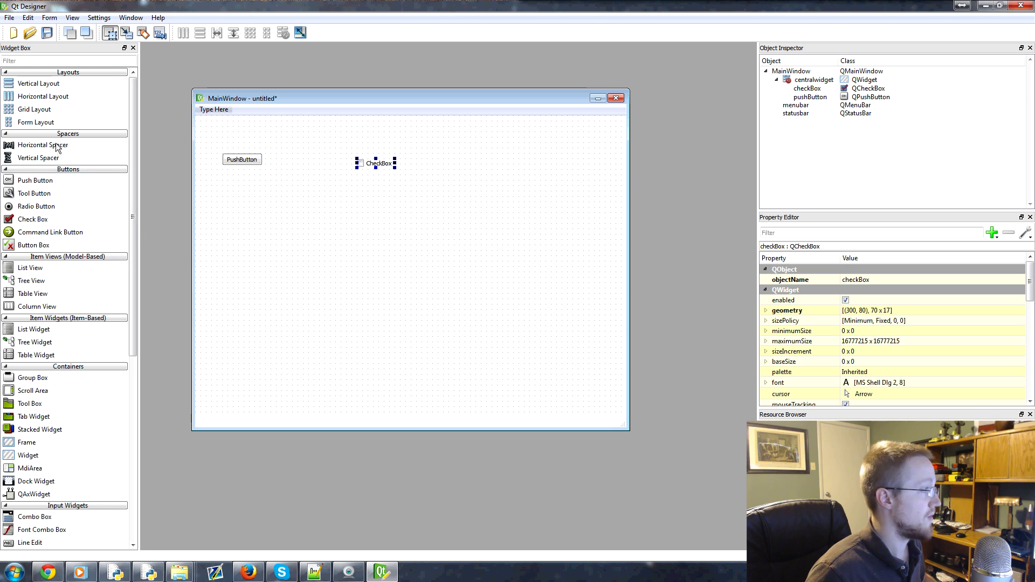
pyautogui.moveTo(43, 144); pyautogui.dragTo(369, 234)
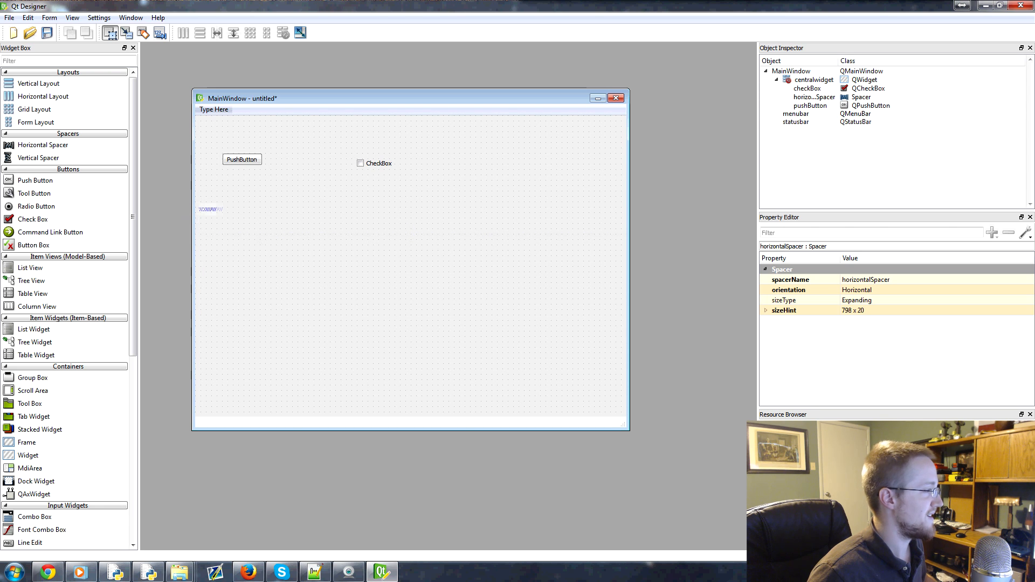
pyautogui.click(211, 209)
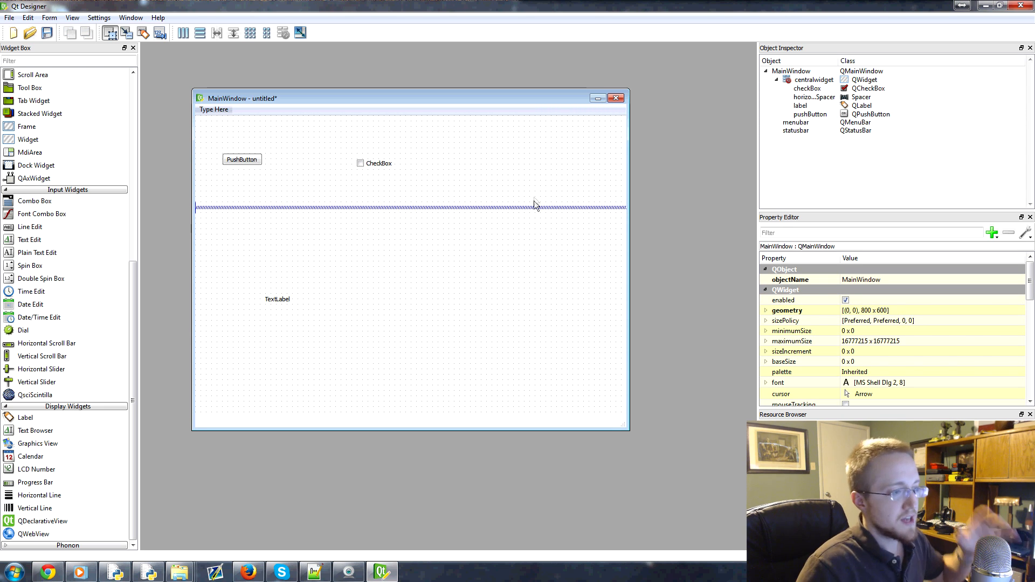
pyautogui.moveTo(367, 153)
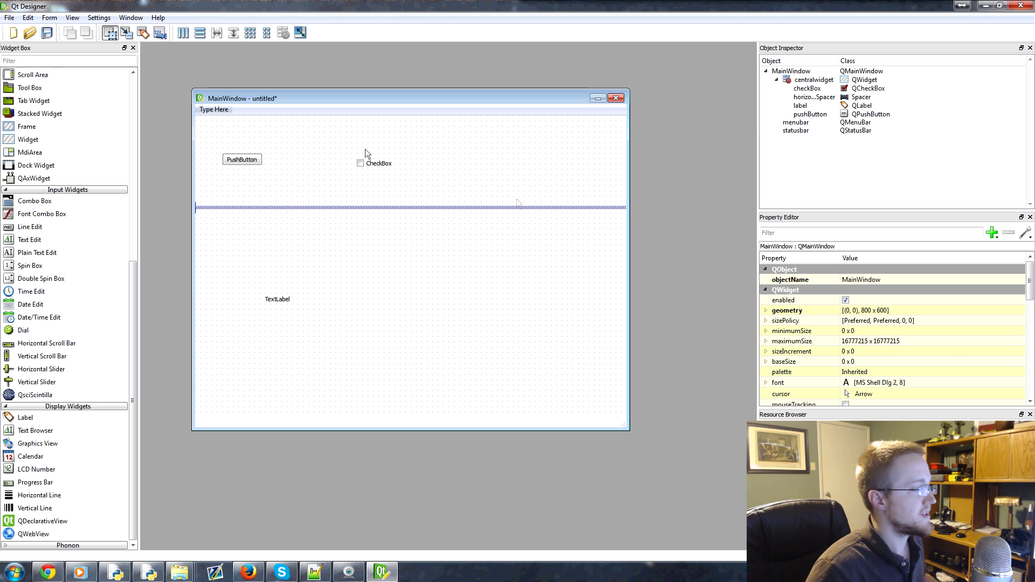
pyautogui.moveTo(338, 181)
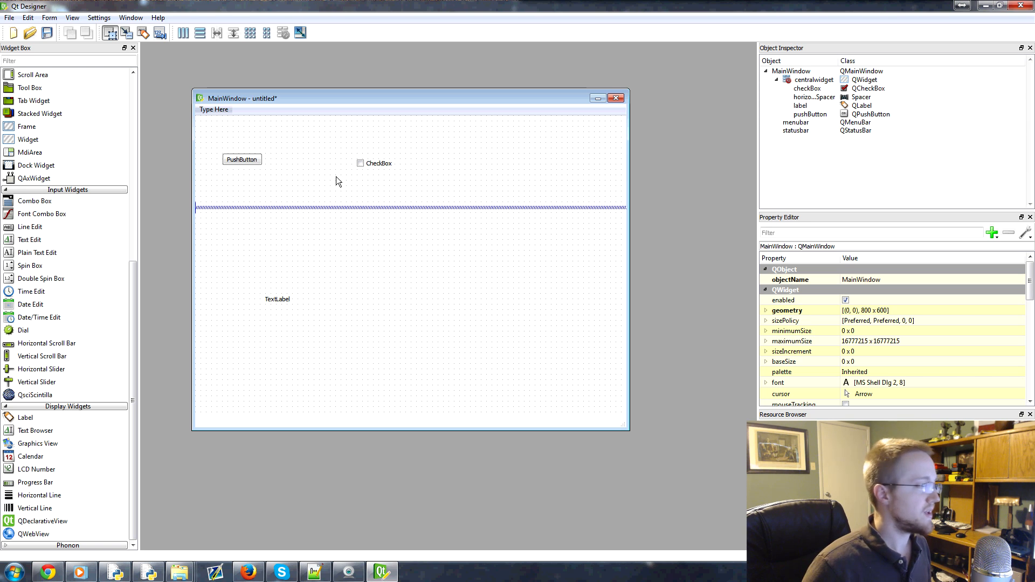
pyautogui.moveTo(326, 178)
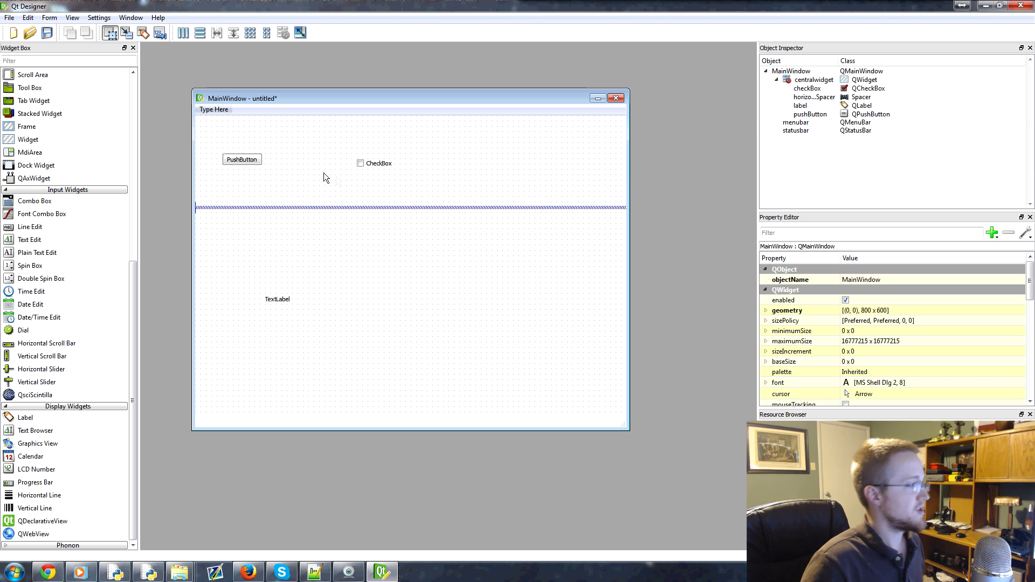
pyautogui.scroll(3)
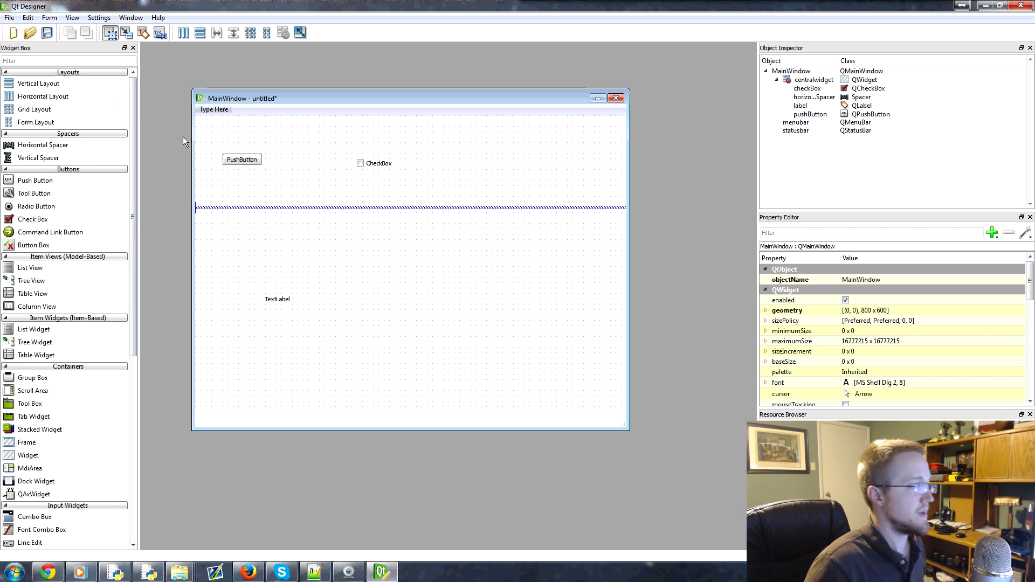
pyautogui.moveTo(390, 229)
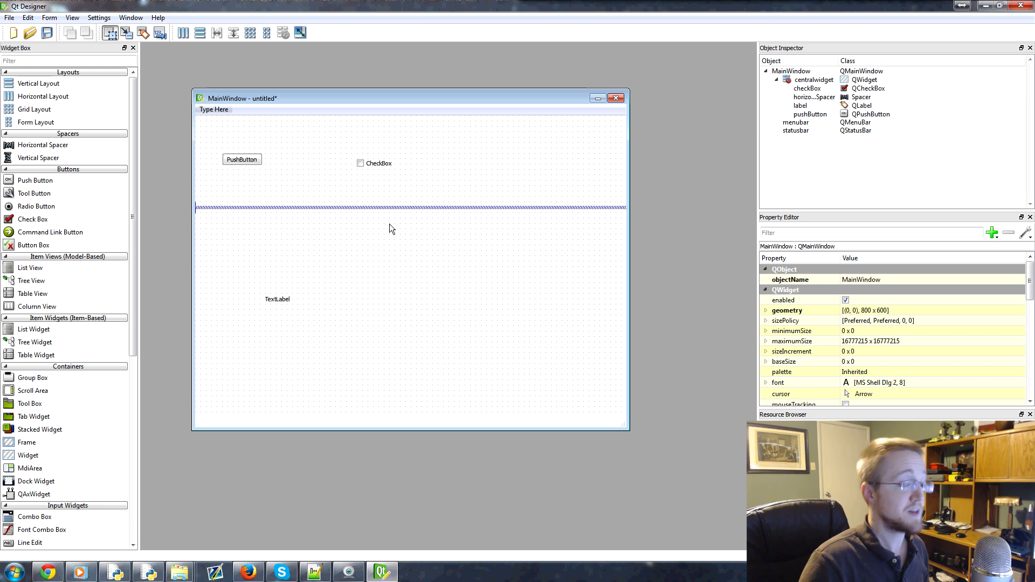
pyautogui.moveTo(373, 211)
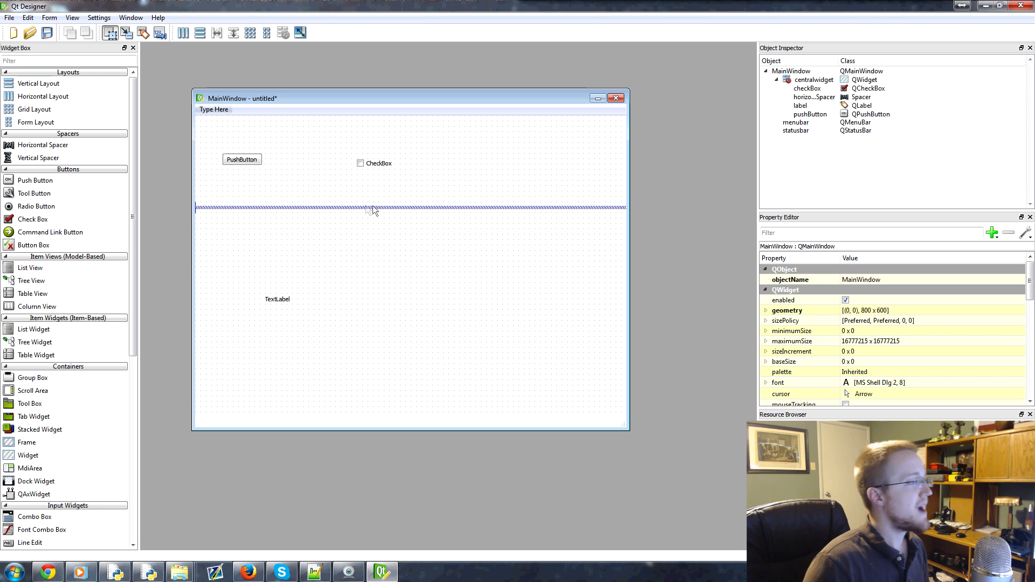
pyautogui.moveTo(551, 249)
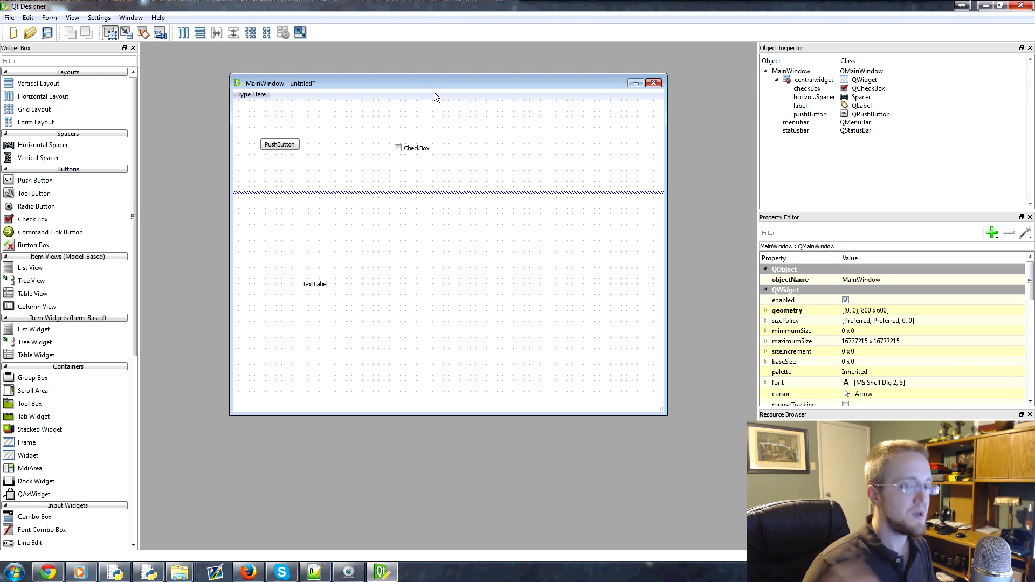
pyautogui.moveTo(269, 195)
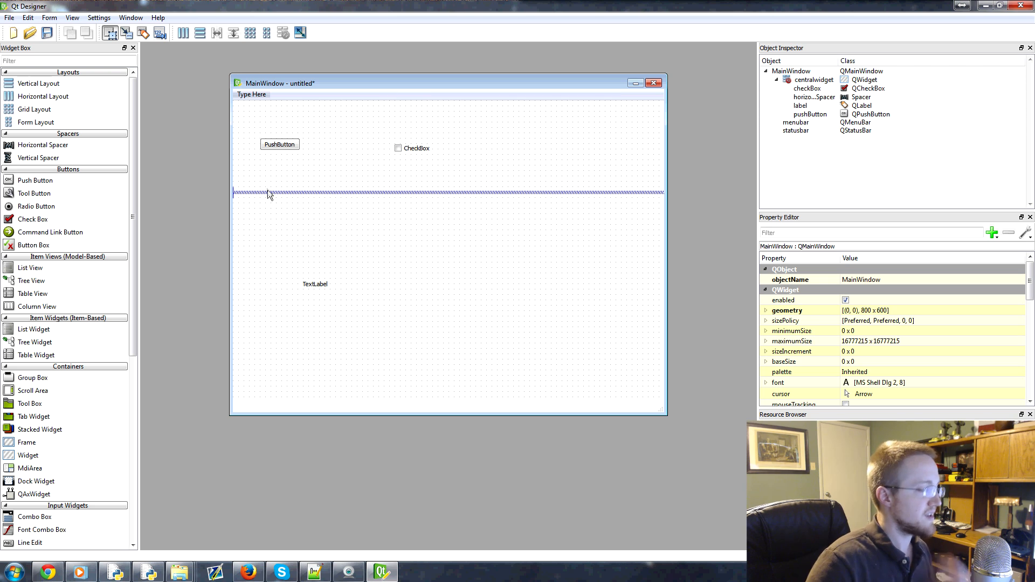
pyautogui.moveTo(290, 199)
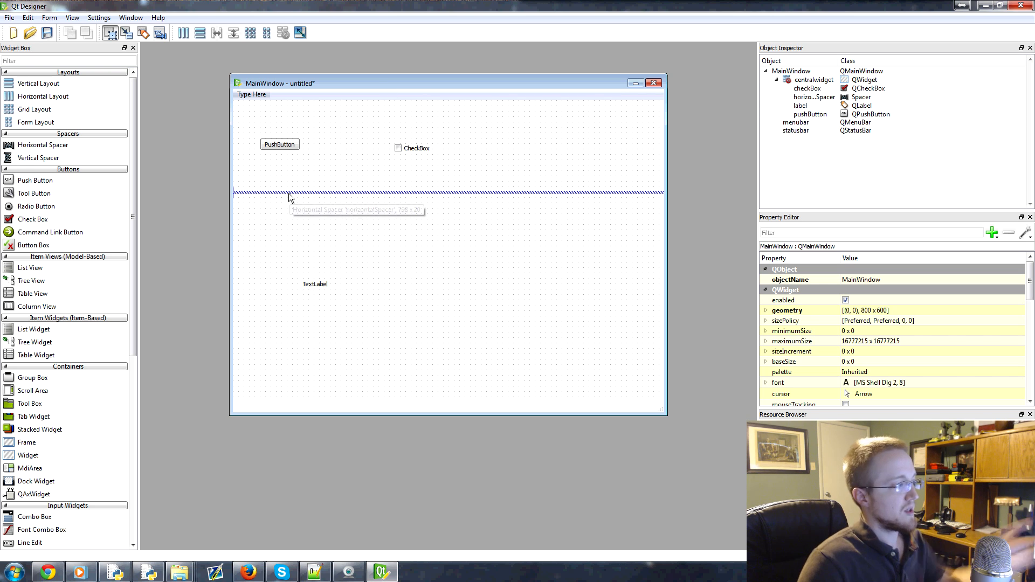
# Step: Preview the form in Plastique style via Form > Preview in
pyautogui.click(48, 18)
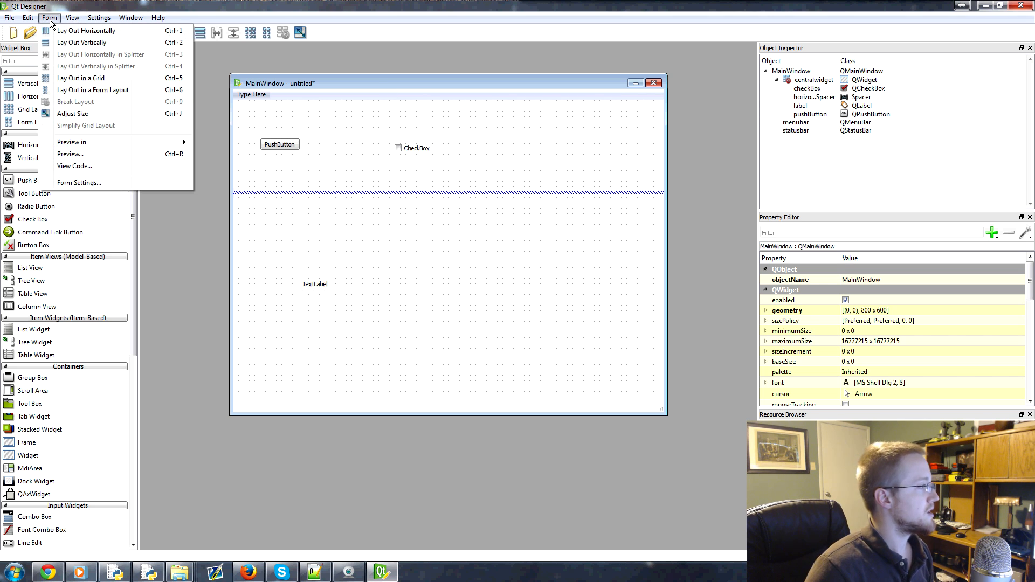
pyautogui.moveTo(74, 166)
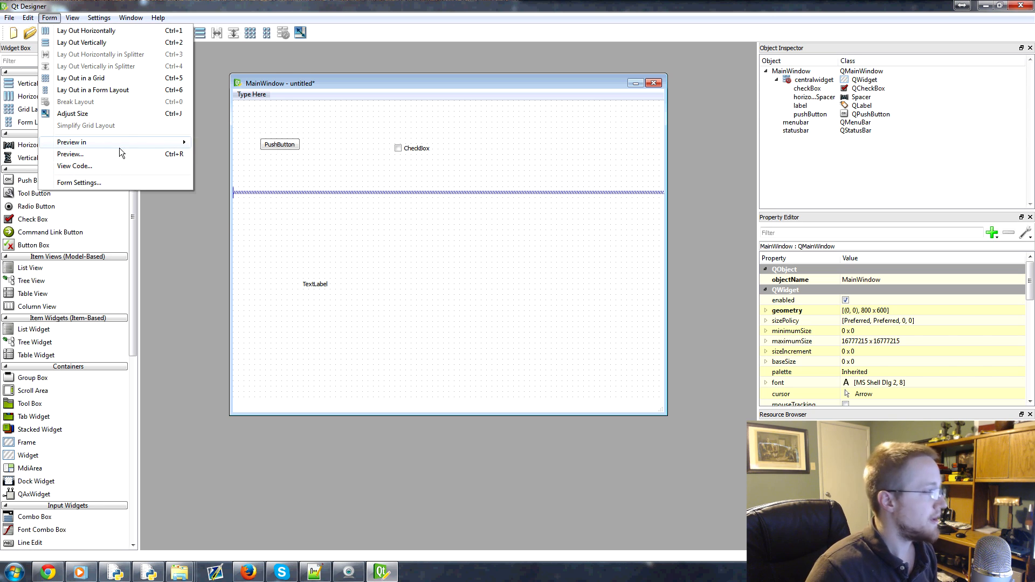
pyautogui.click(71, 142)
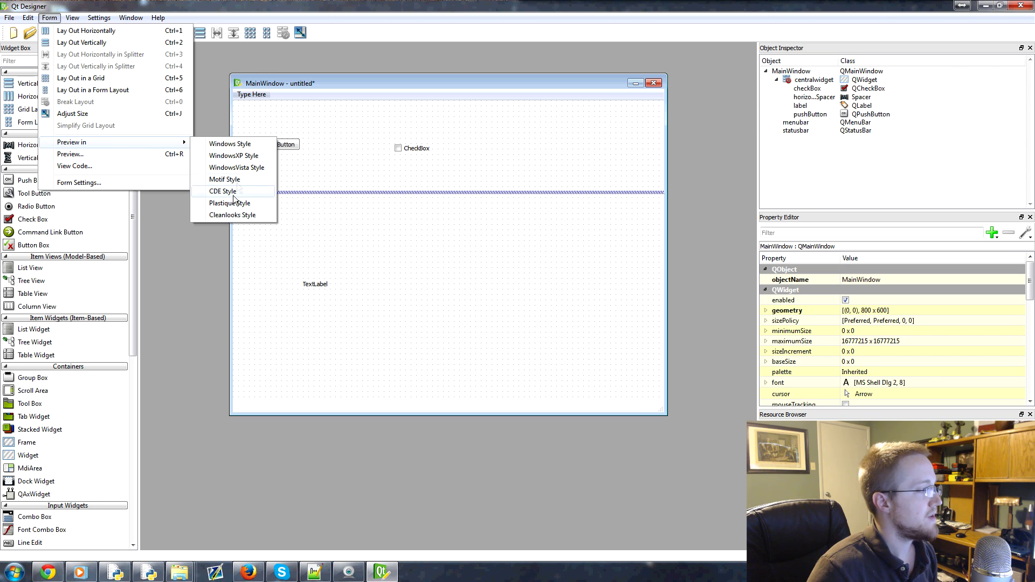
pyautogui.moveTo(237, 203)
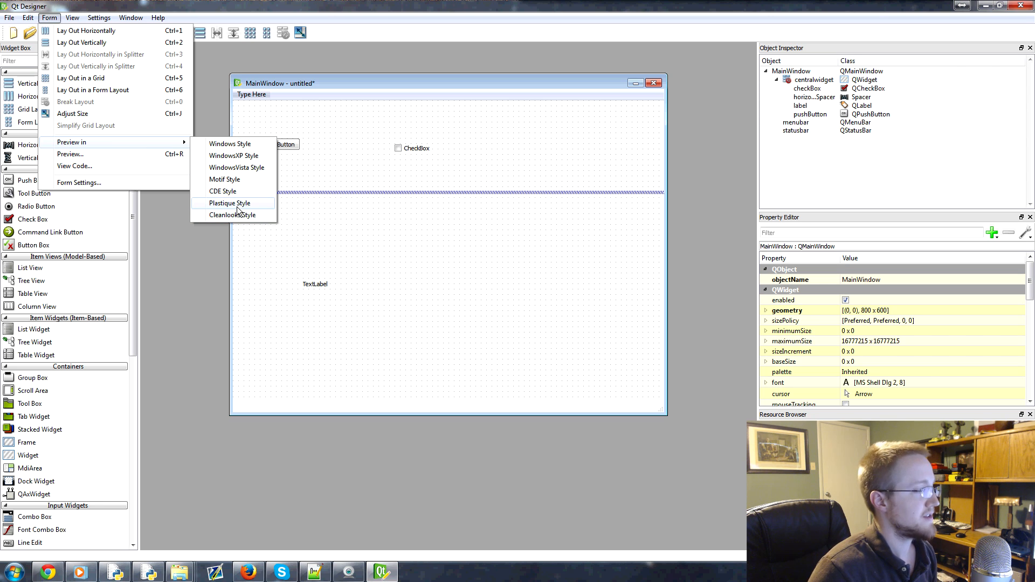
pyautogui.click(231, 202)
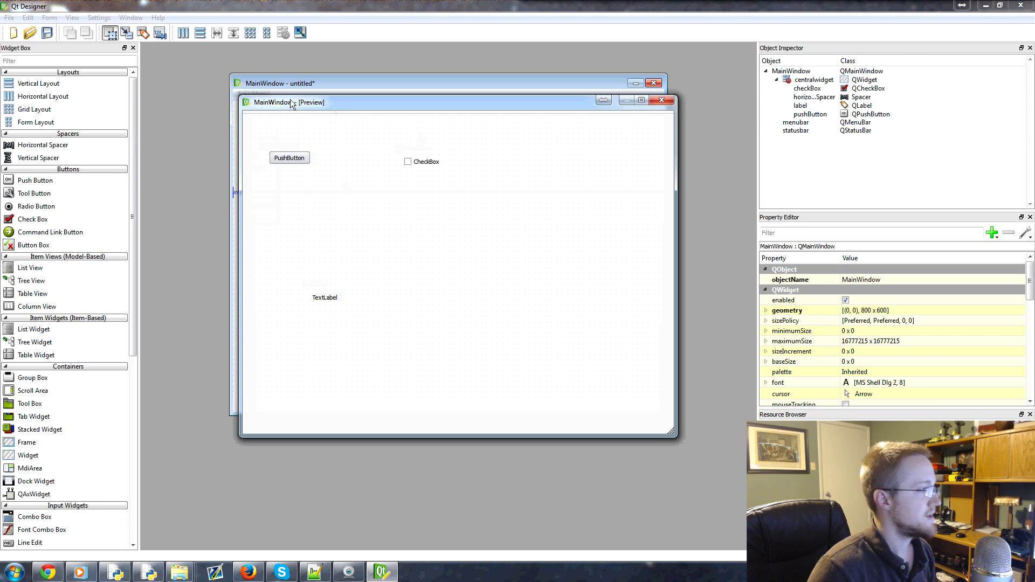
# Step: Move the preview window aside, then close it to return to the editing form
pyautogui.moveTo(289, 103); pyautogui.dragTo(346, 128)
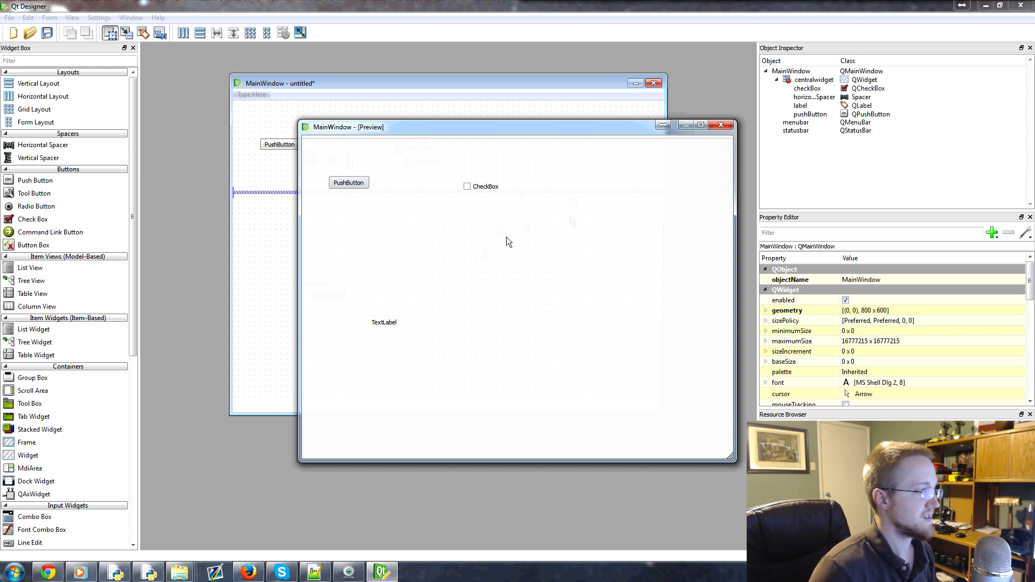
pyautogui.click(722, 125)
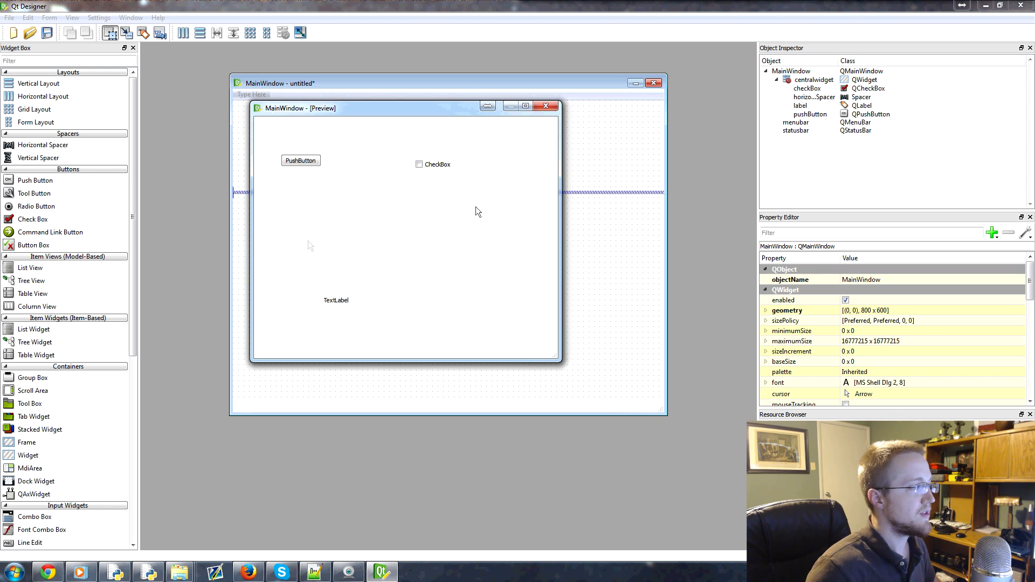
pyautogui.moveTo(480, 275)
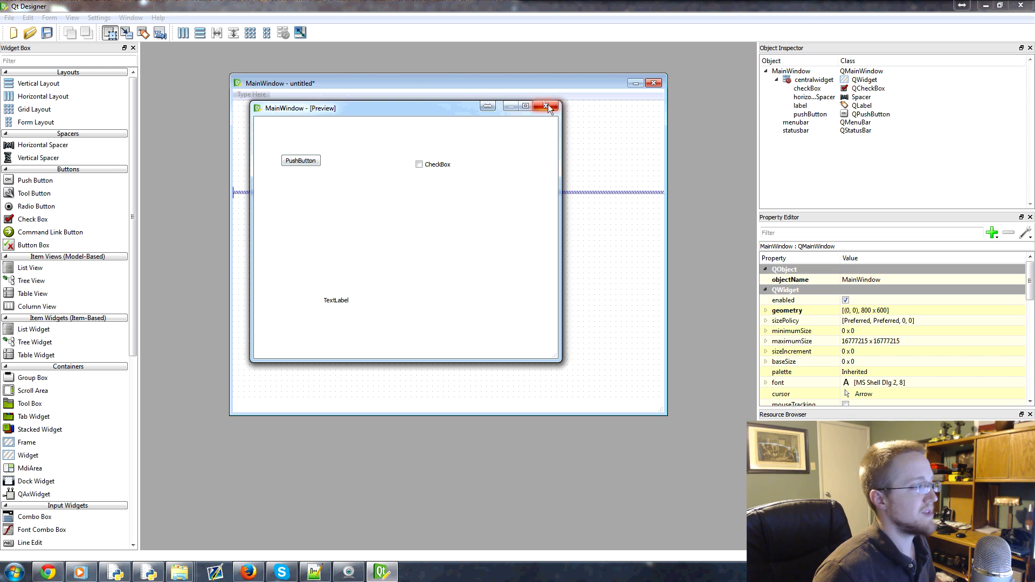
pyautogui.click(548, 107)
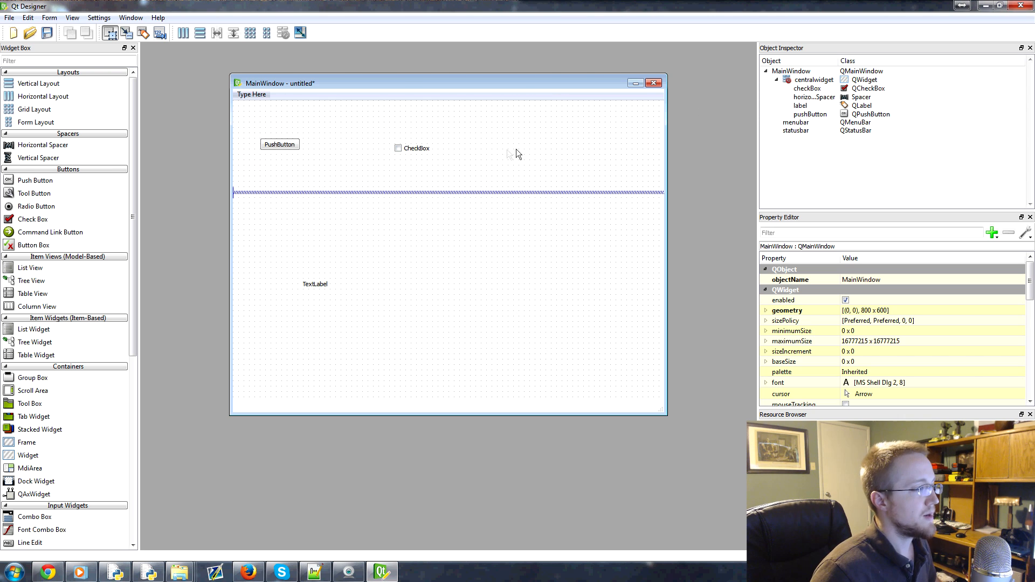
pyautogui.moveTo(541, 265)
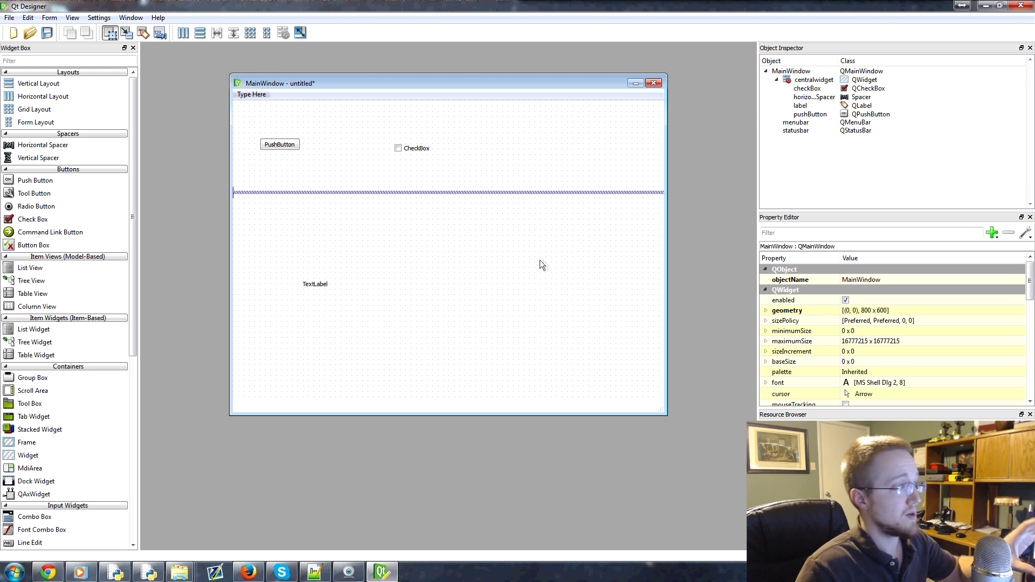
pyautogui.moveTo(573, 308)
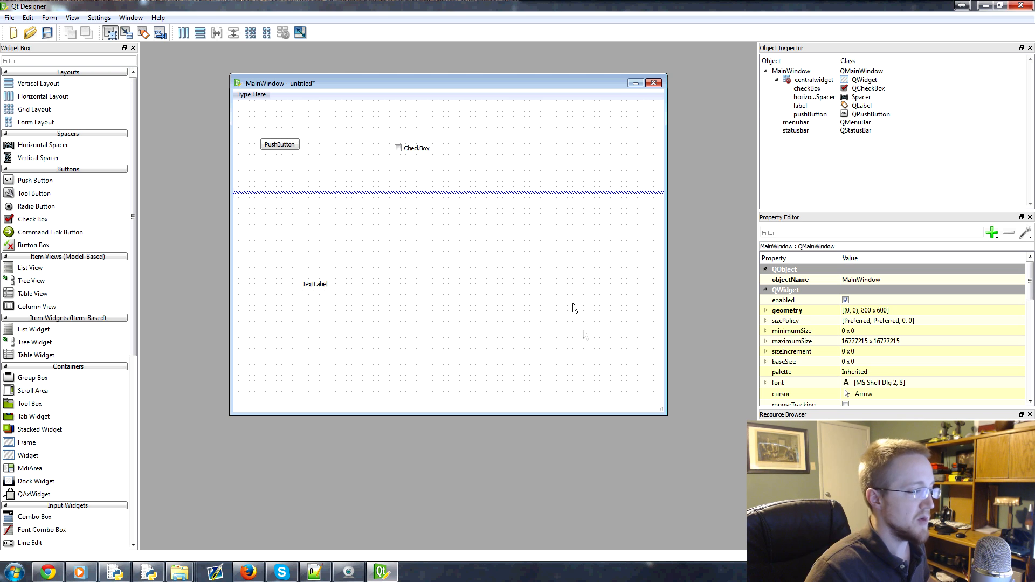
# Step: Lay out the form's widgets horizontally in one row from the context menu
pyautogui.rightClick(575, 307)
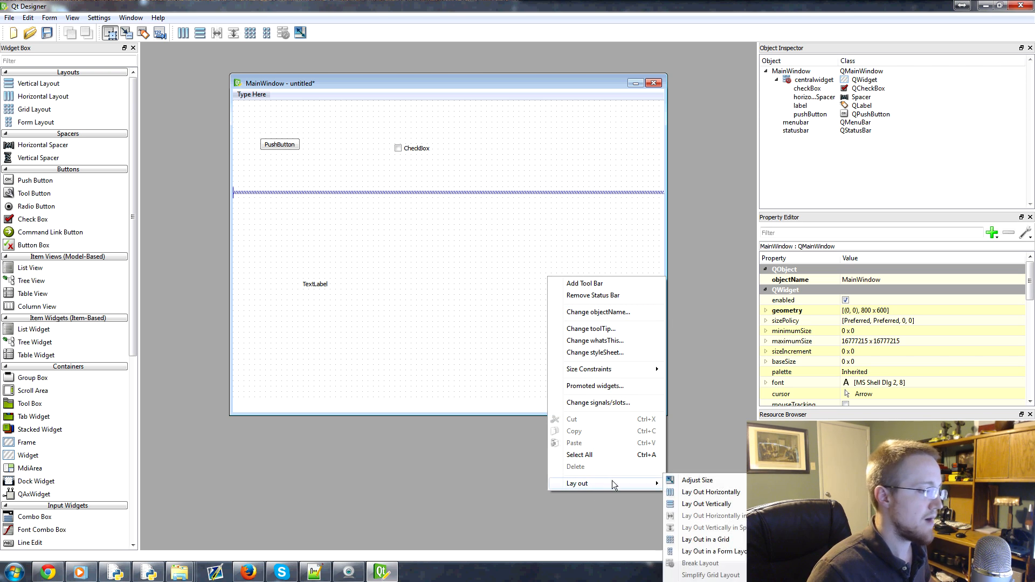
pyautogui.moveTo(704, 539)
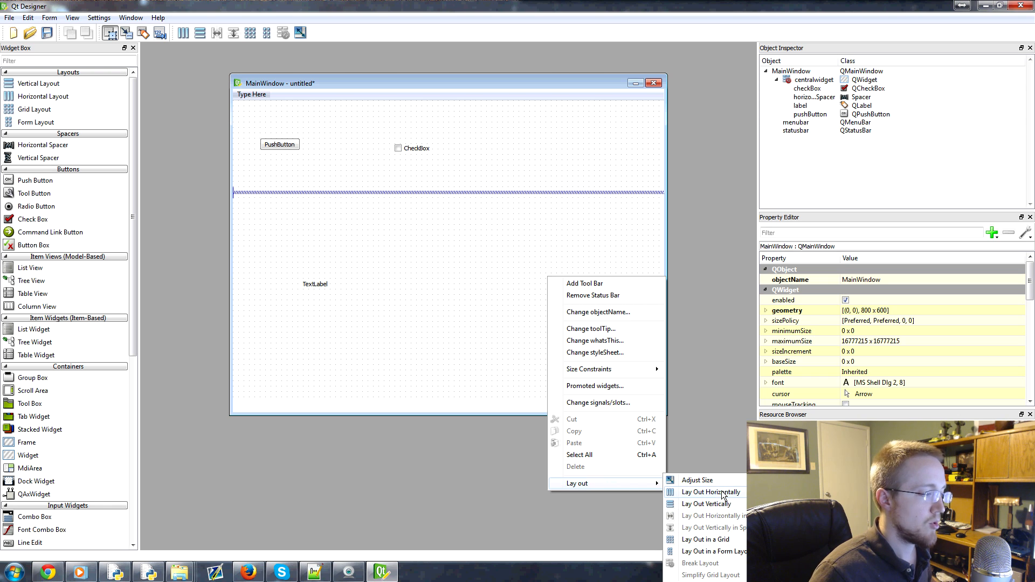
pyautogui.click(709, 492)
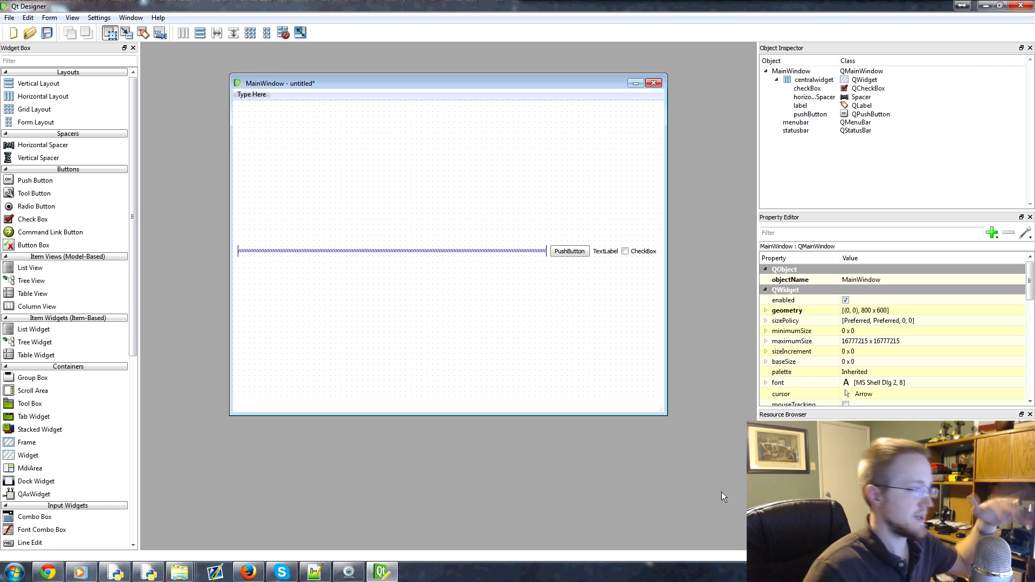
pyautogui.moveTo(552, 230)
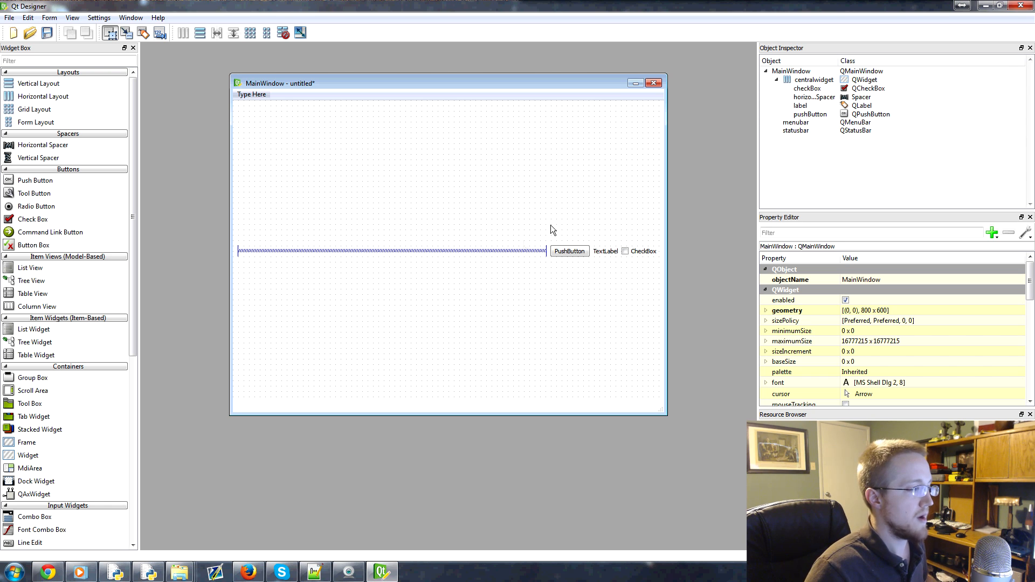
pyautogui.moveTo(650, 381)
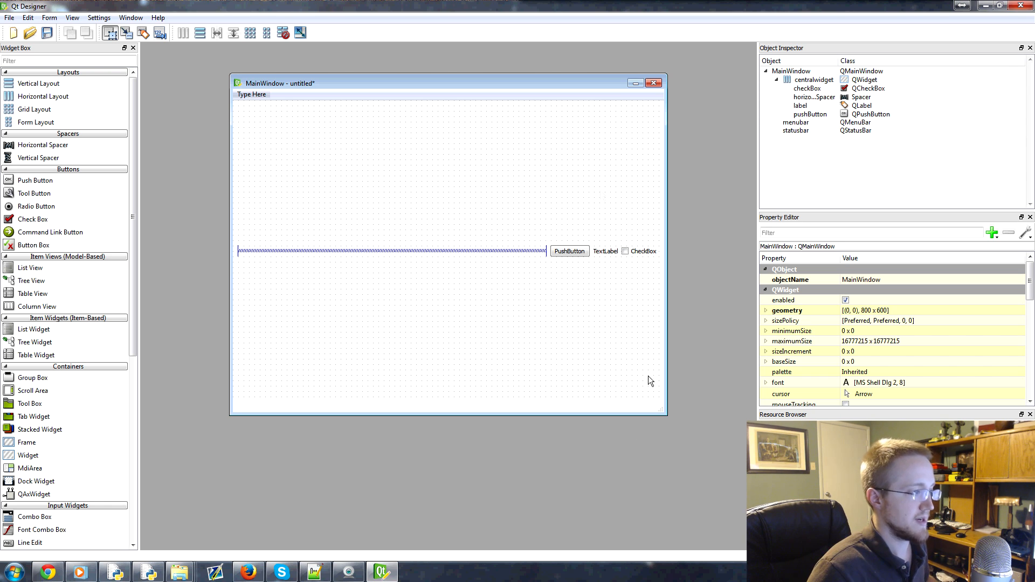
# Step: Select the horizontal spacer in the row and delete it
pyautogui.click(391, 251)
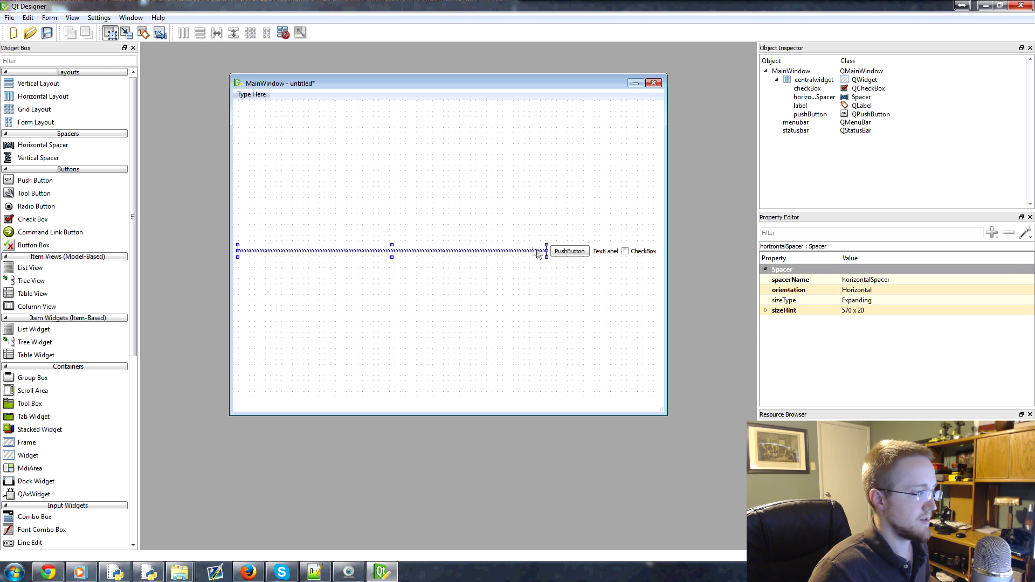
pyautogui.moveTo(535, 256)
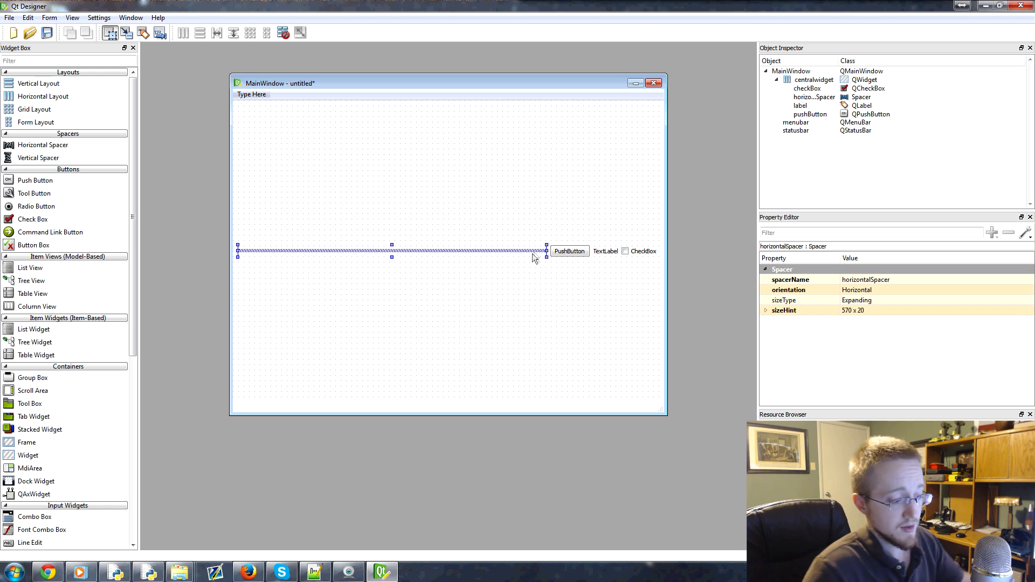
pyautogui.moveTo(492, 256)
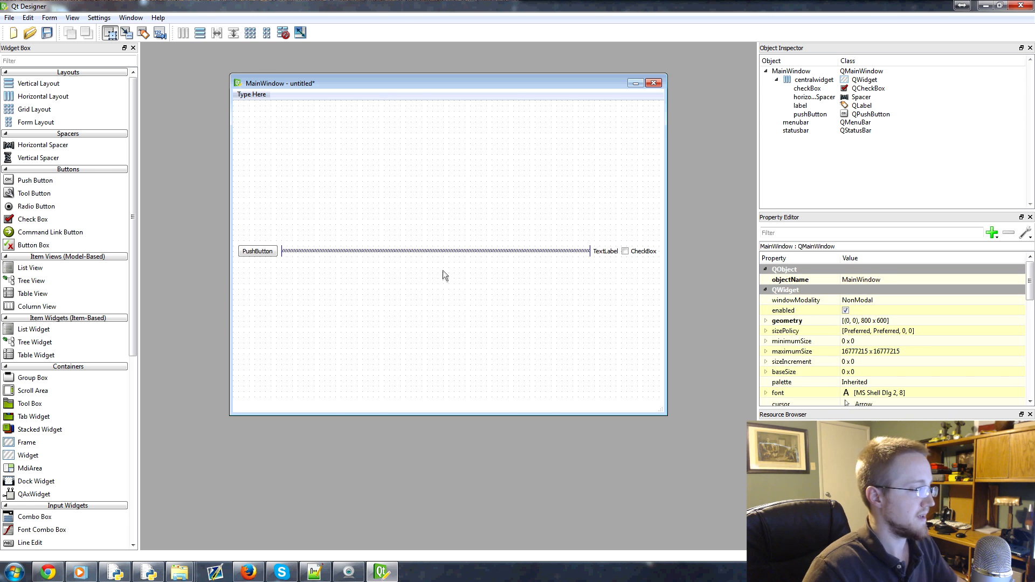
pyautogui.click(435, 251)
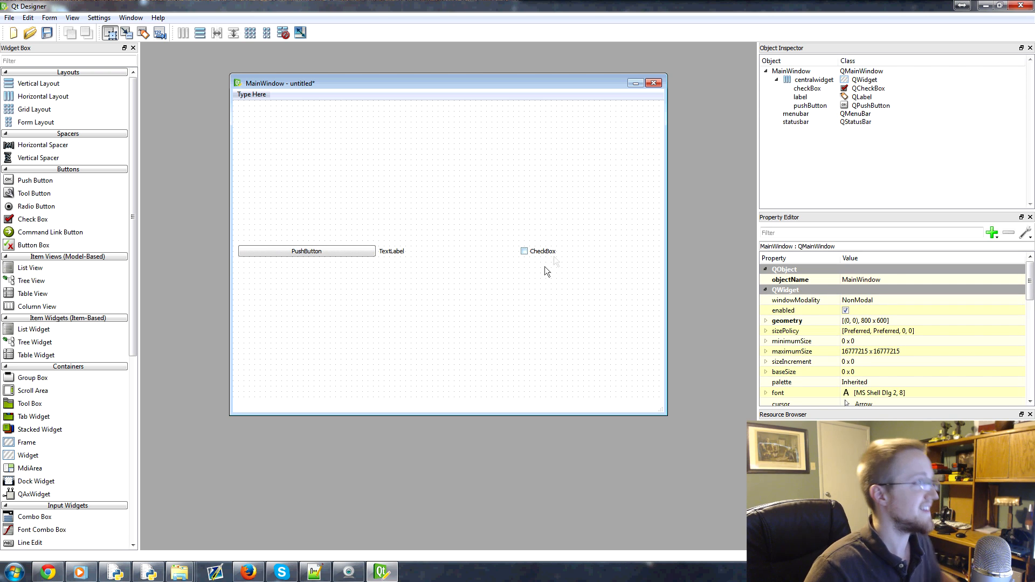
pyautogui.moveTo(355, 223)
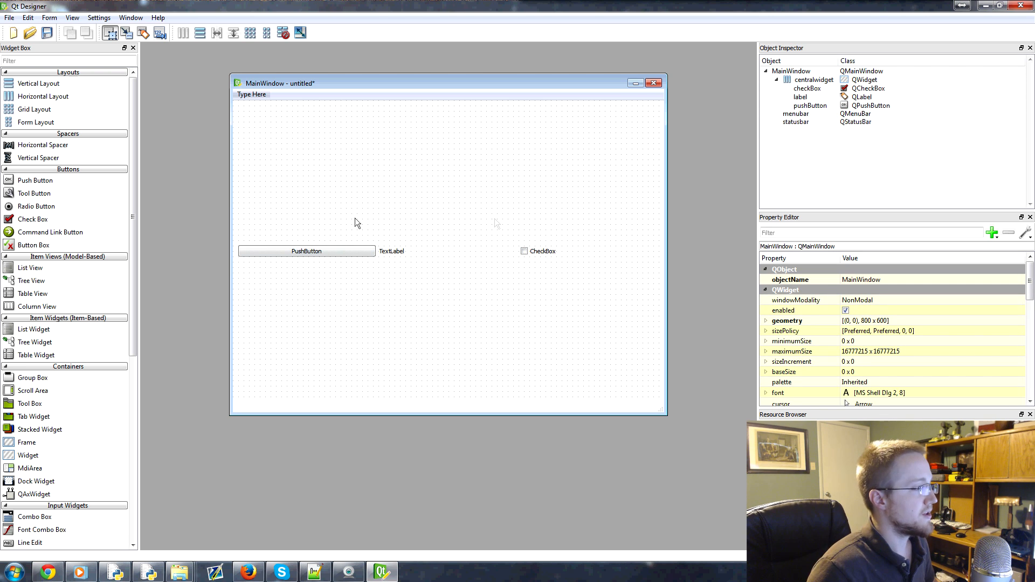
pyautogui.moveTo(366, 299)
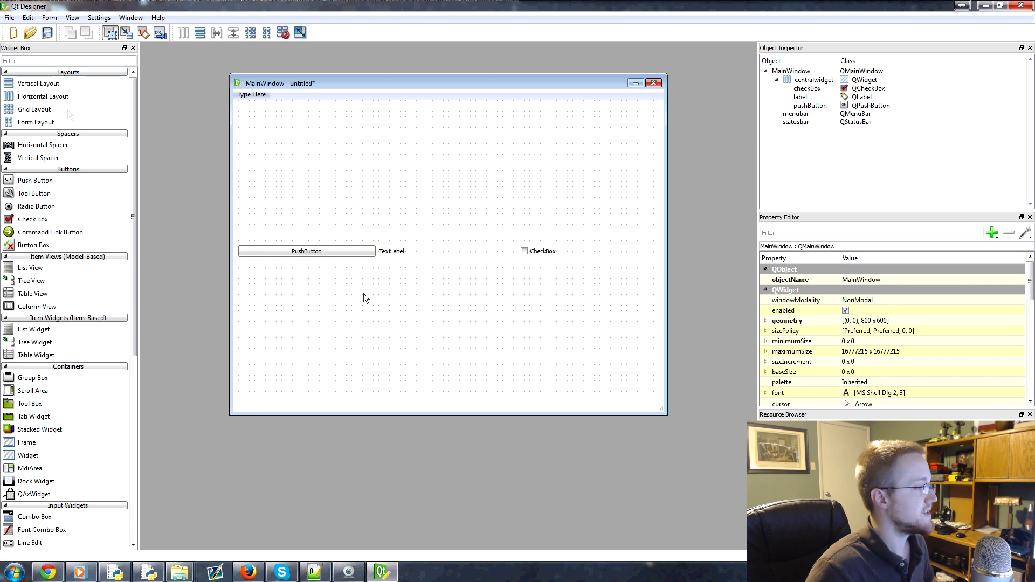
pyautogui.moveTo(607, 379)
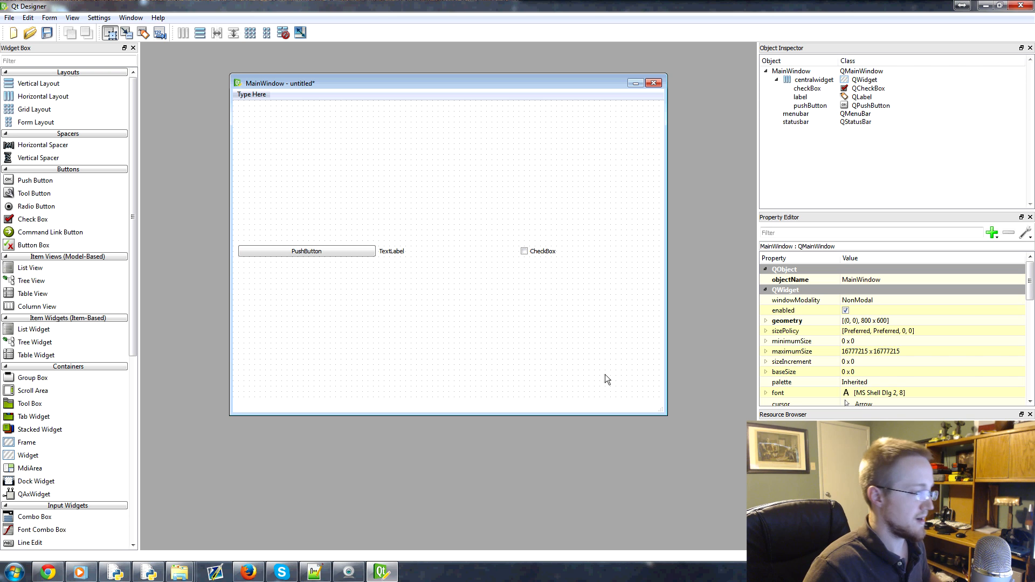
# Step: Break the horizontal layout from the form's context menu
pyautogui.rightClick(392, 251)
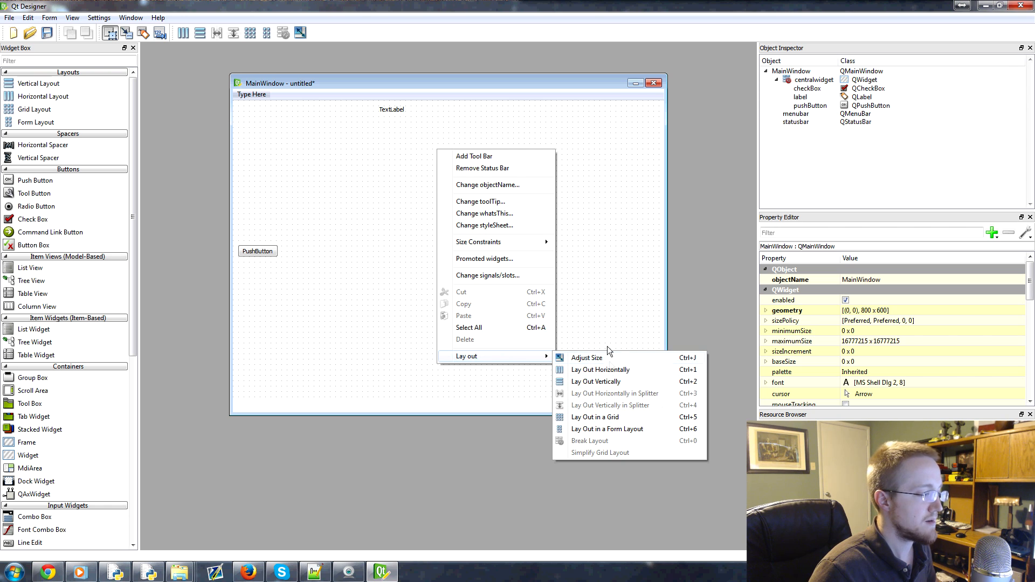
pyautogui.moveTo(610, 446)
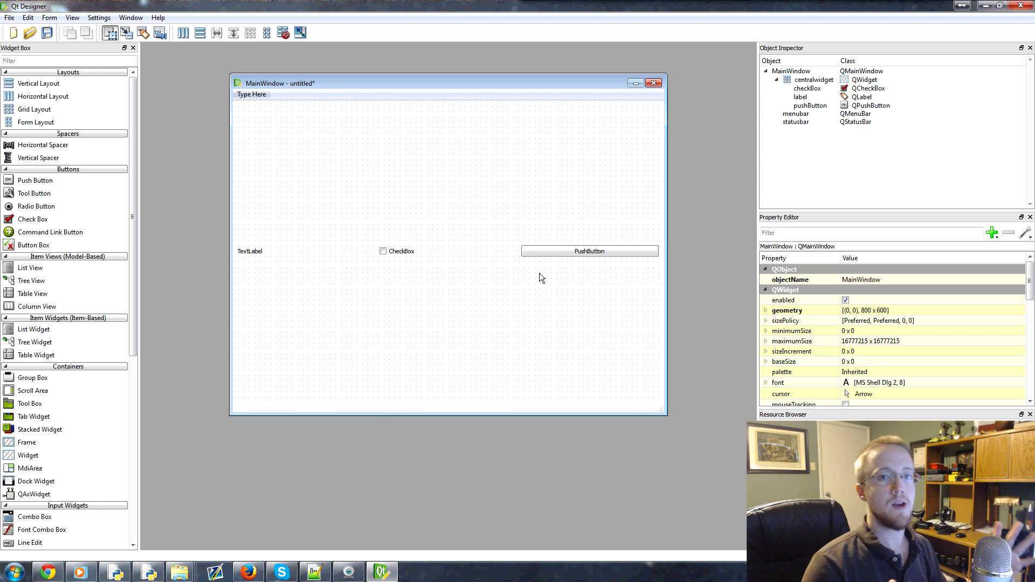
pyautogui.moveTo(83, 189)
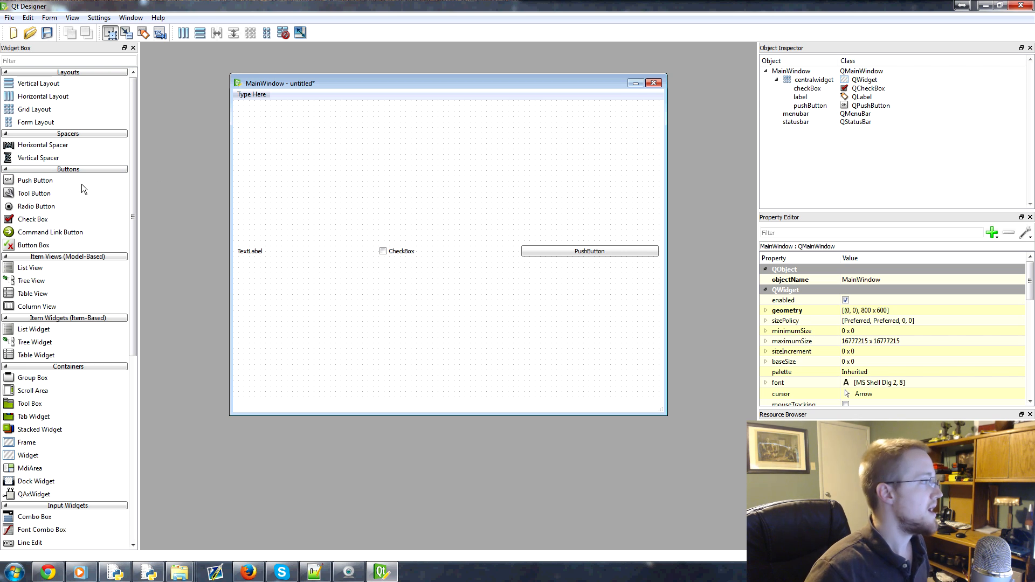
pyautogui.moveTo(63, 97)
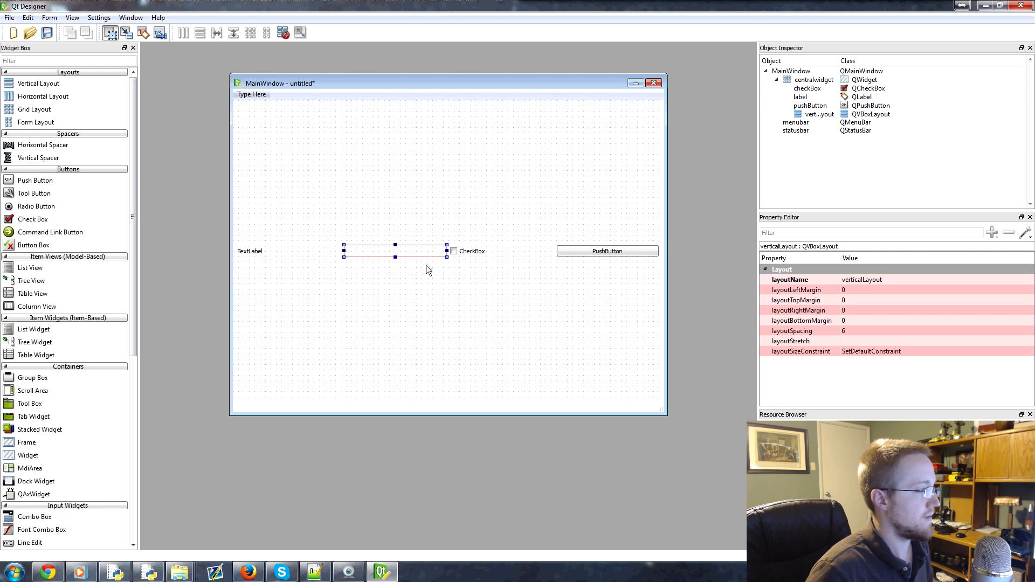
pyautogui.moveTo(396, 259)
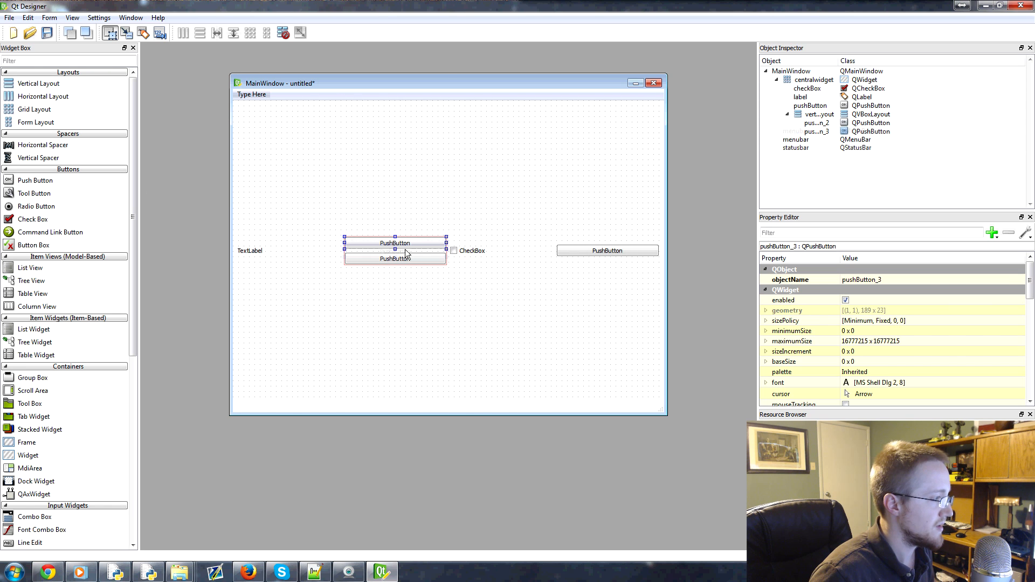
pyautogui.moveTo(529, 178)
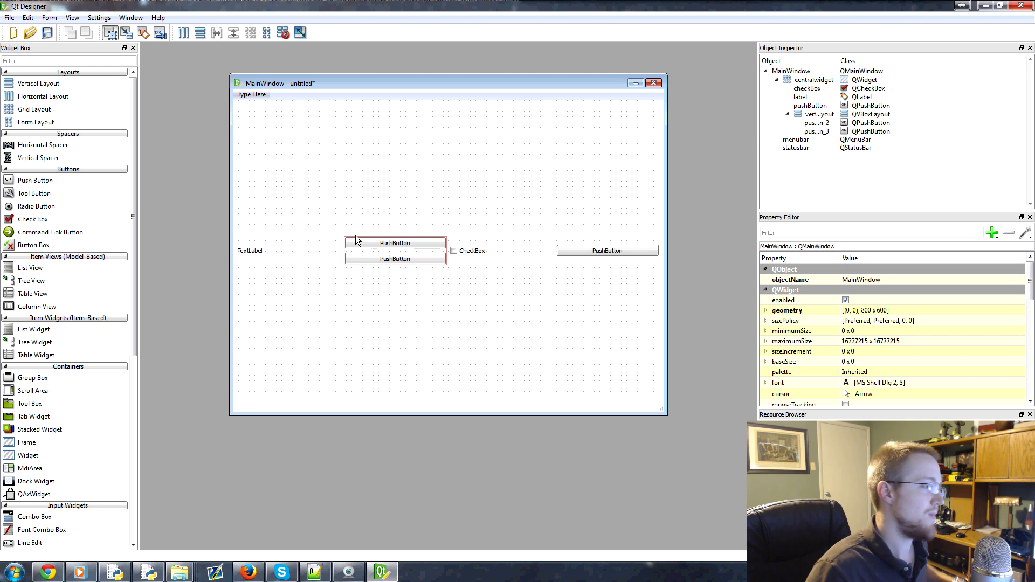
pyautogui.moveTo(110, 33)
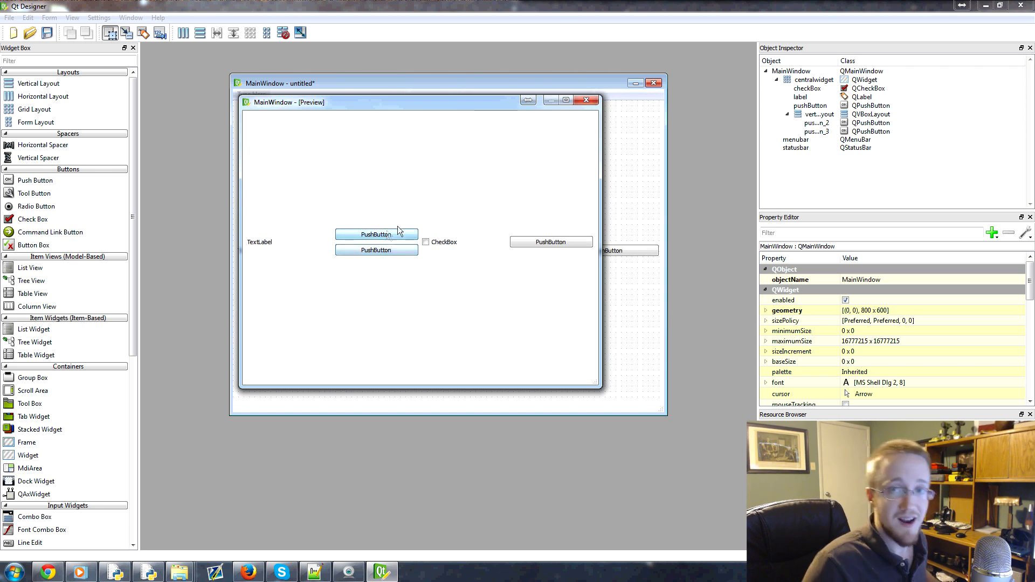
pyautogui.click(584, 99)
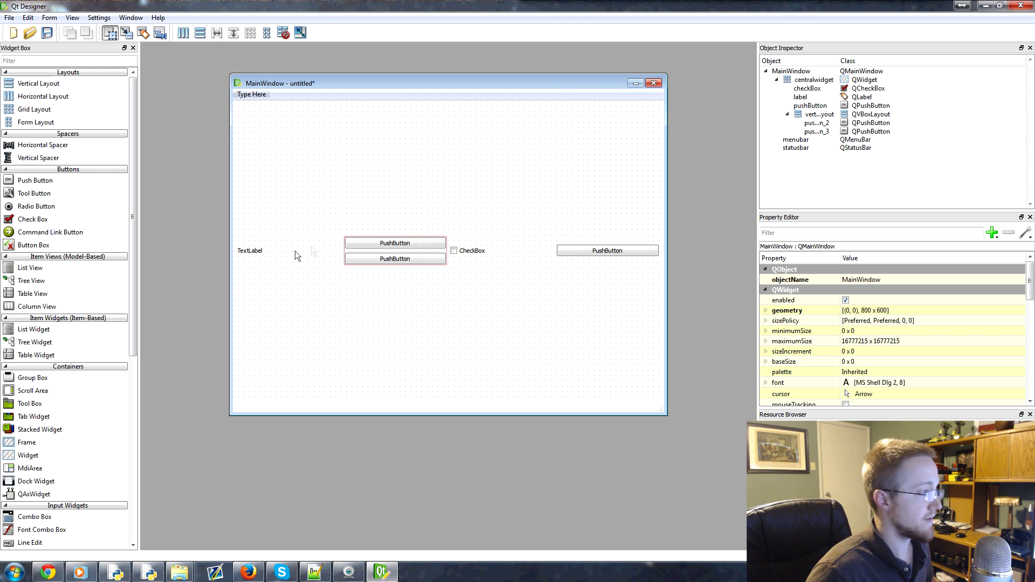
# Step: Change the text label to read 'Hello there'
pyautogui.click(394, 243)
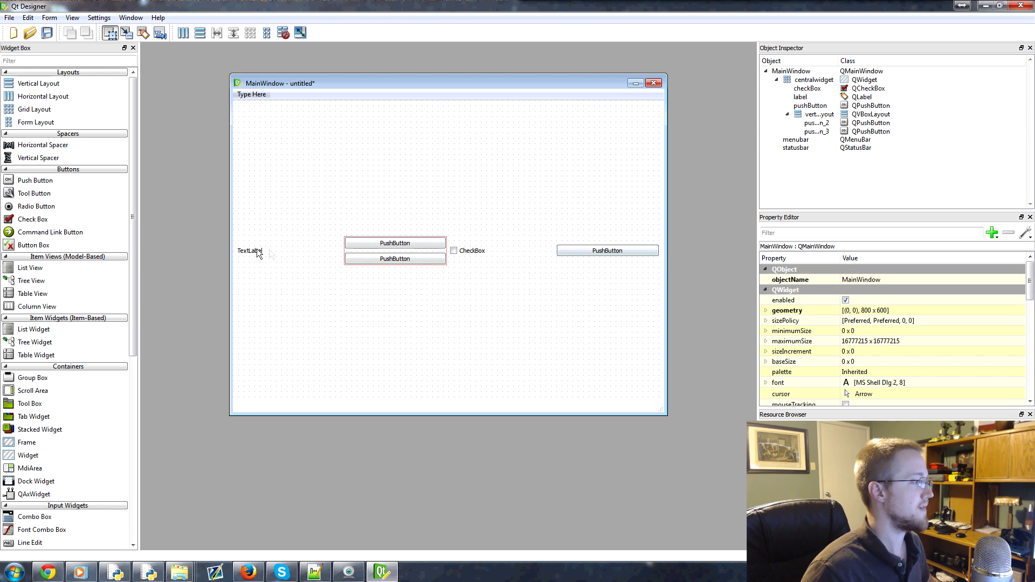
pyautogui.click(251, 251)
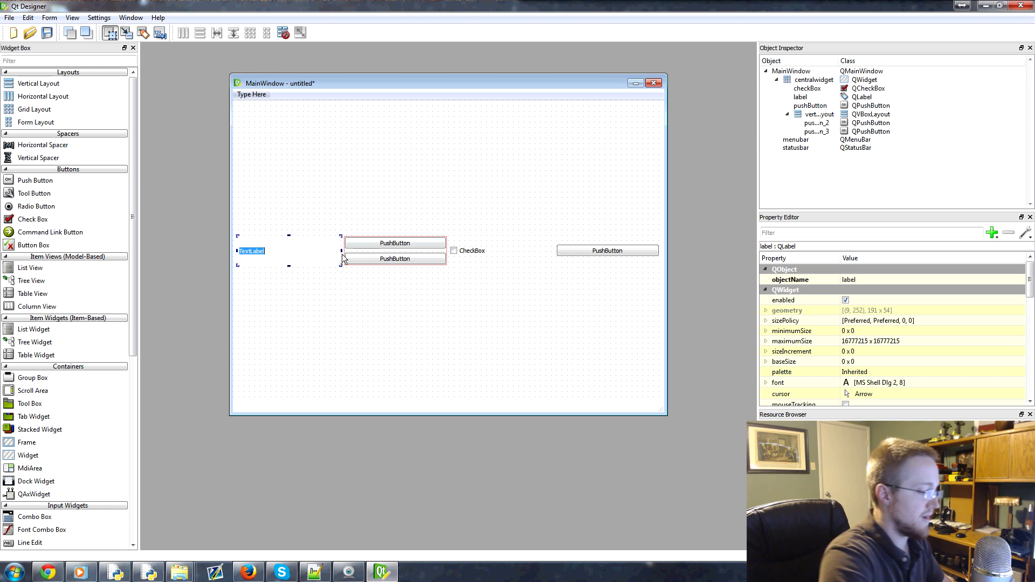
pyautogui.write('Hello there')
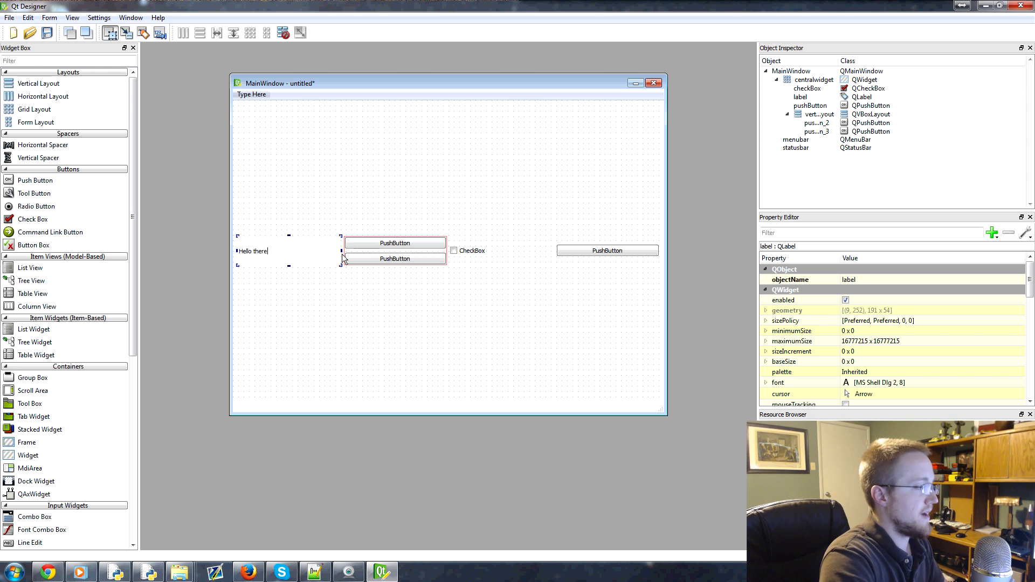
# Step: Relabel the buttons 'Push me!', 'Or Me!', 'But not me!' and the check box 'check here'
pyautogui.click(394, 243)
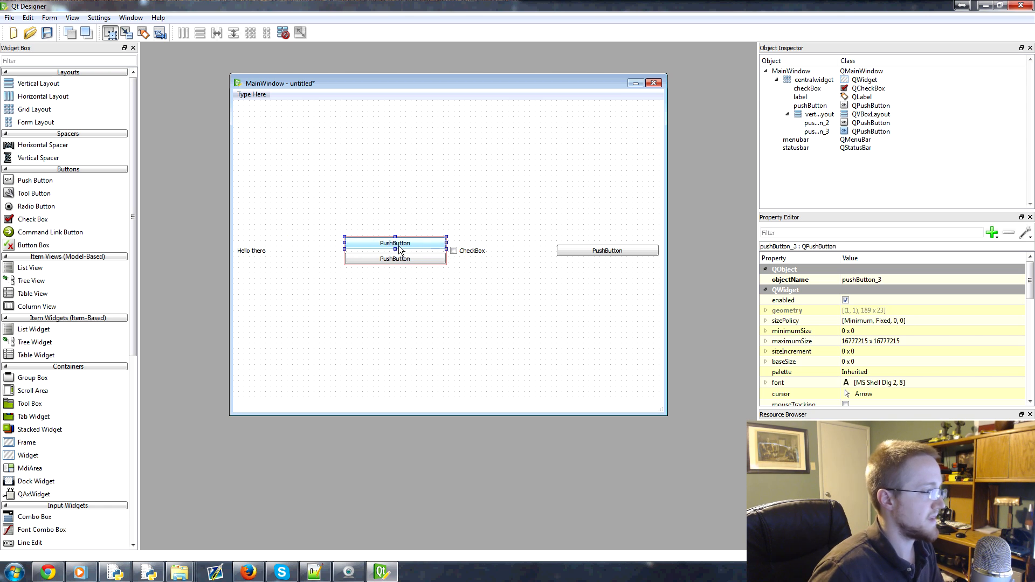
pyautogui.doubleClick(394, 243)
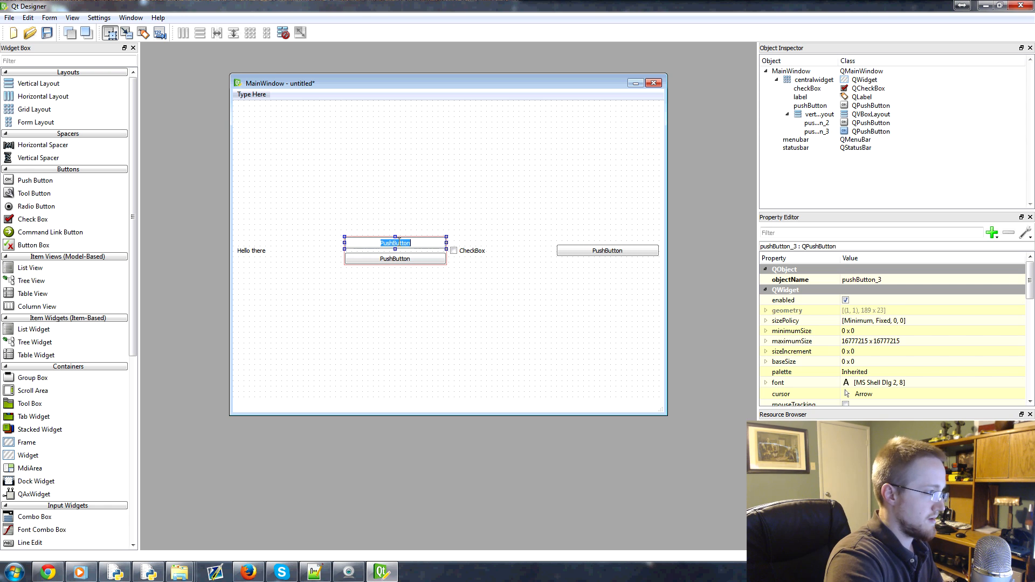
pyautogui.write('Push me!')
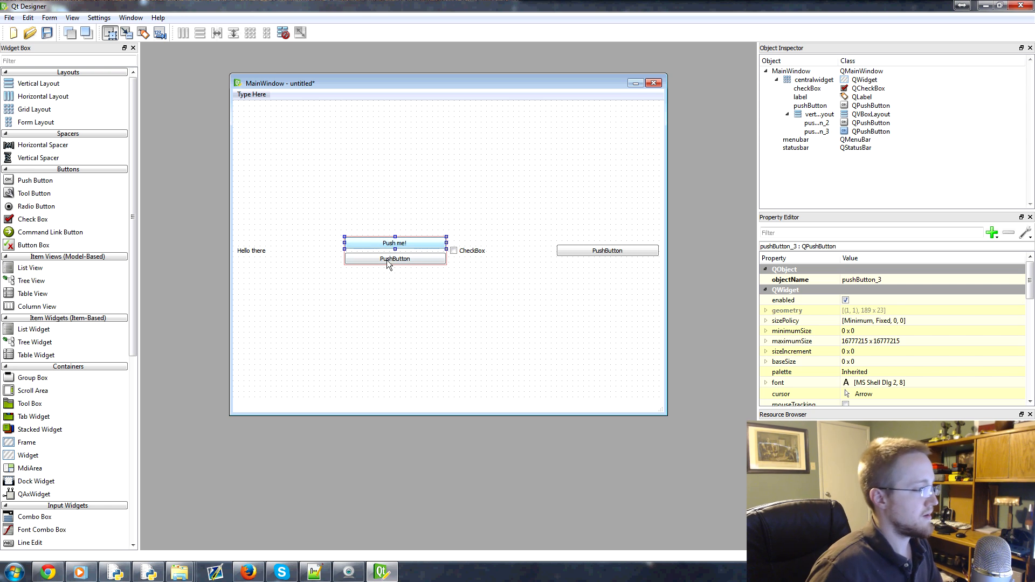
pyautogui.click(395, 258)
pyautogui.write('Or Me!')
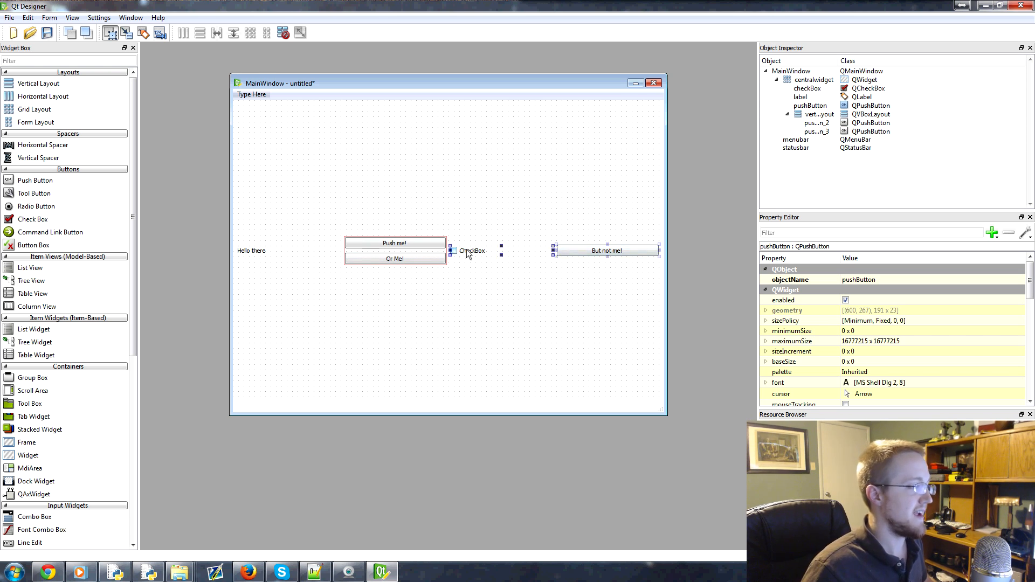
pyautogui.click(472, 250)
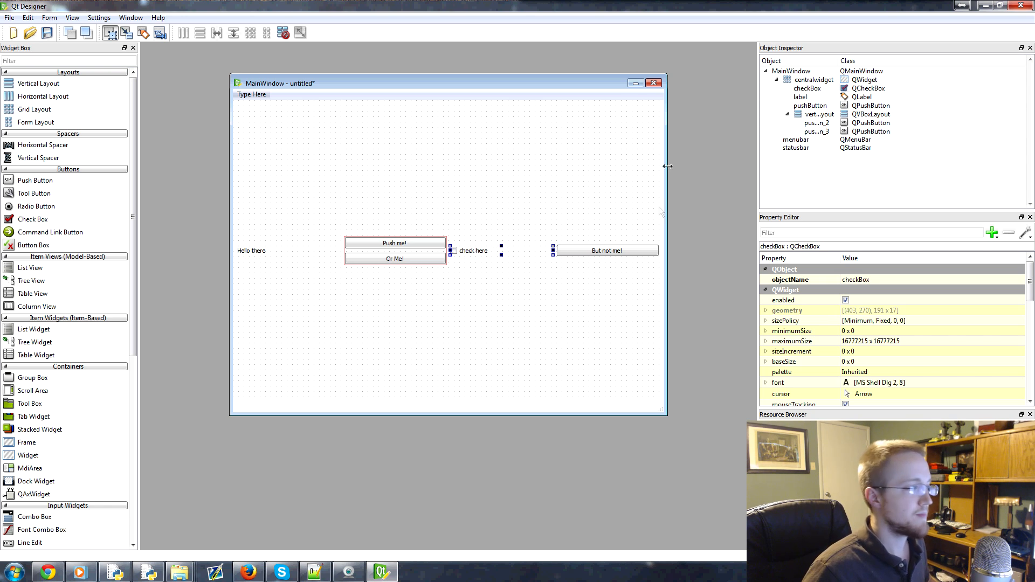
pyautogui.click(545, 159)
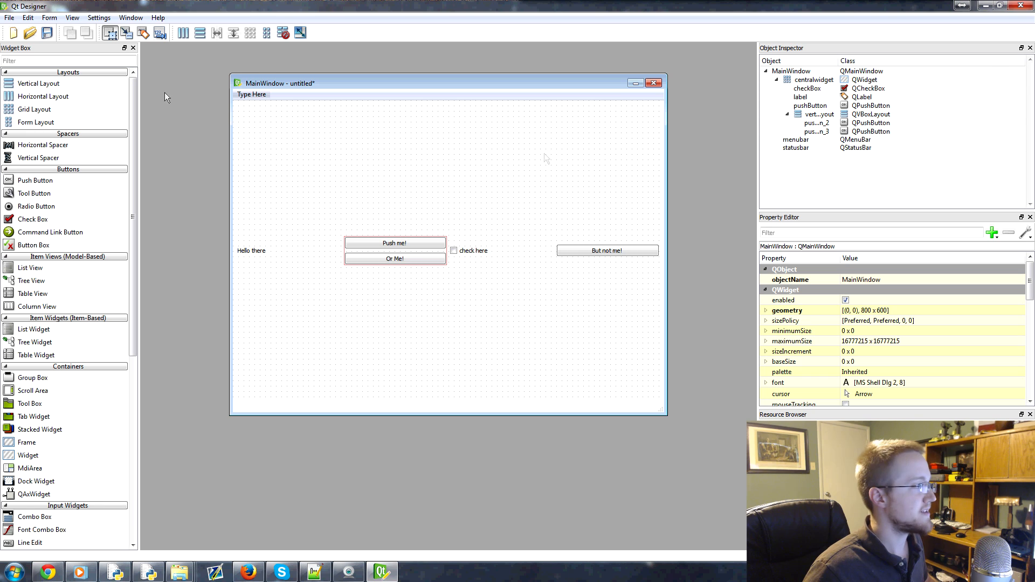
pyautogui.moveTo(353, 117)
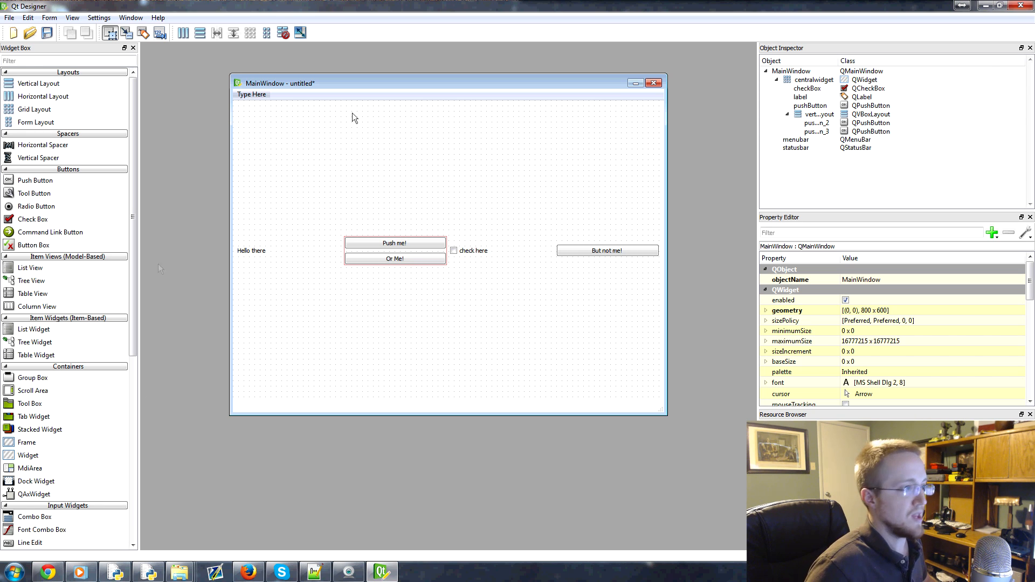
pyautogui.moveTo(822, 74)
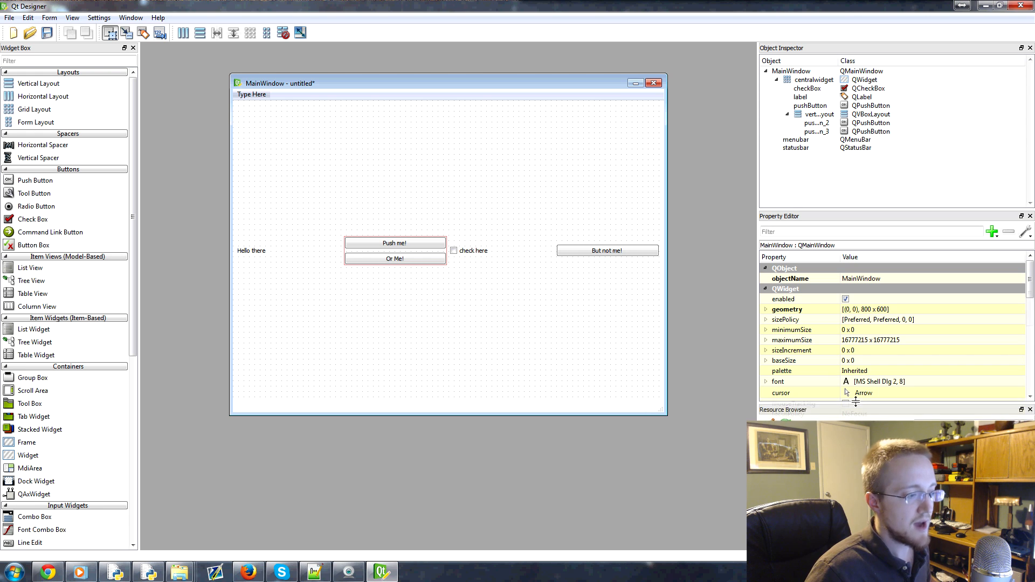
pyautogui.scroll(-3)
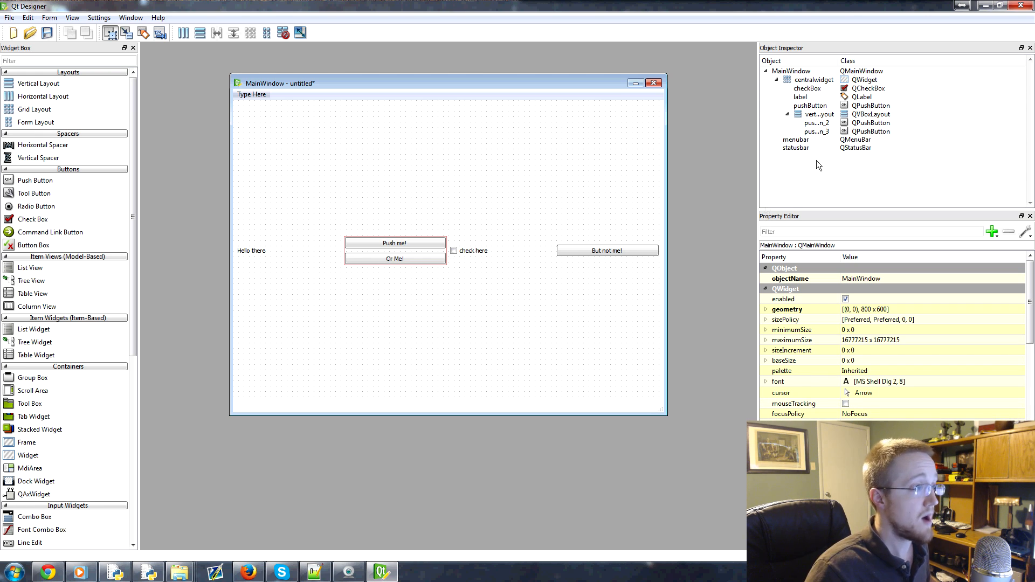
pyautogui.moveTo(852, 258)
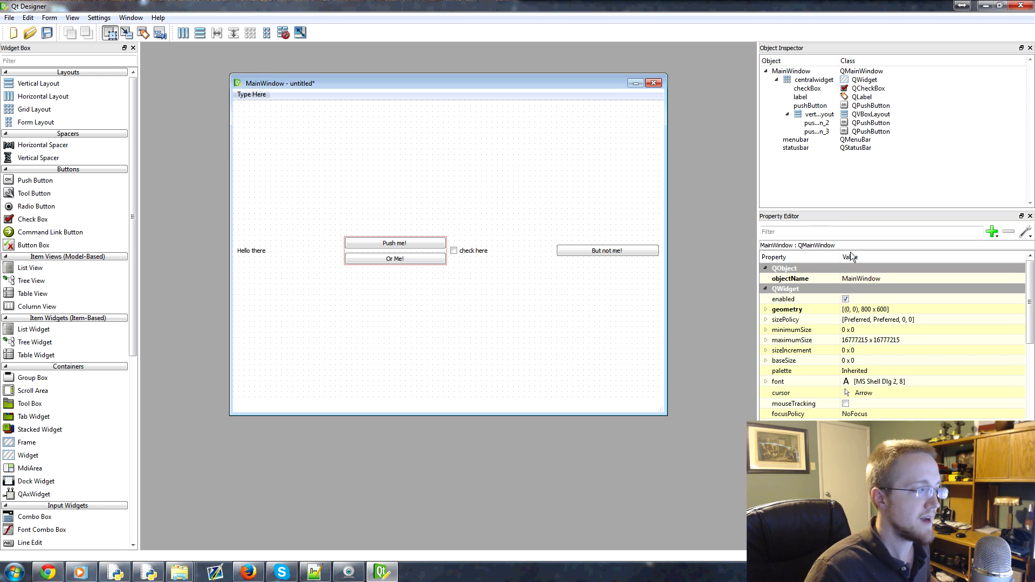
pyautogui.moveTo(798, 57)
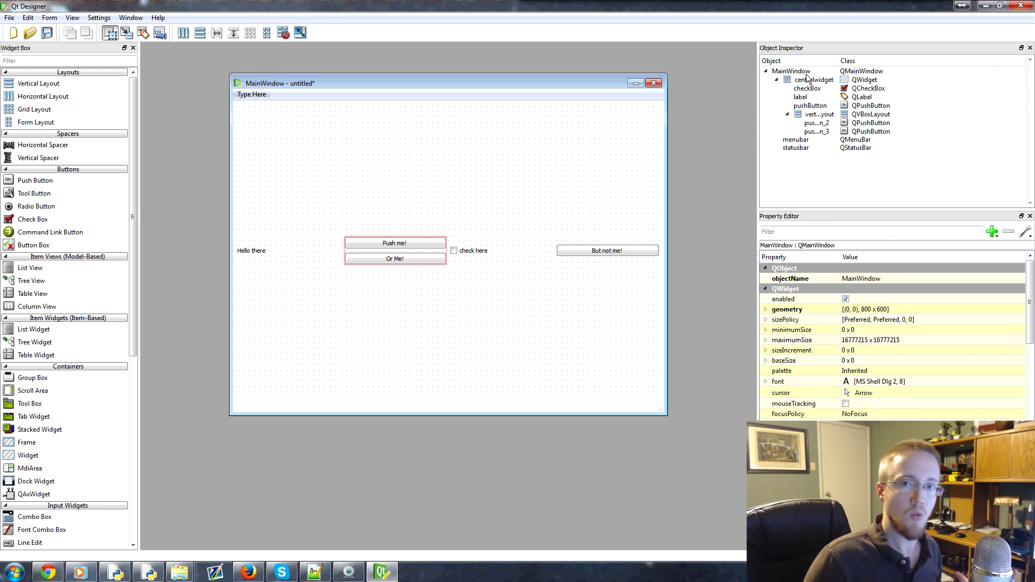
pyautogui.moveTo(740, 71)
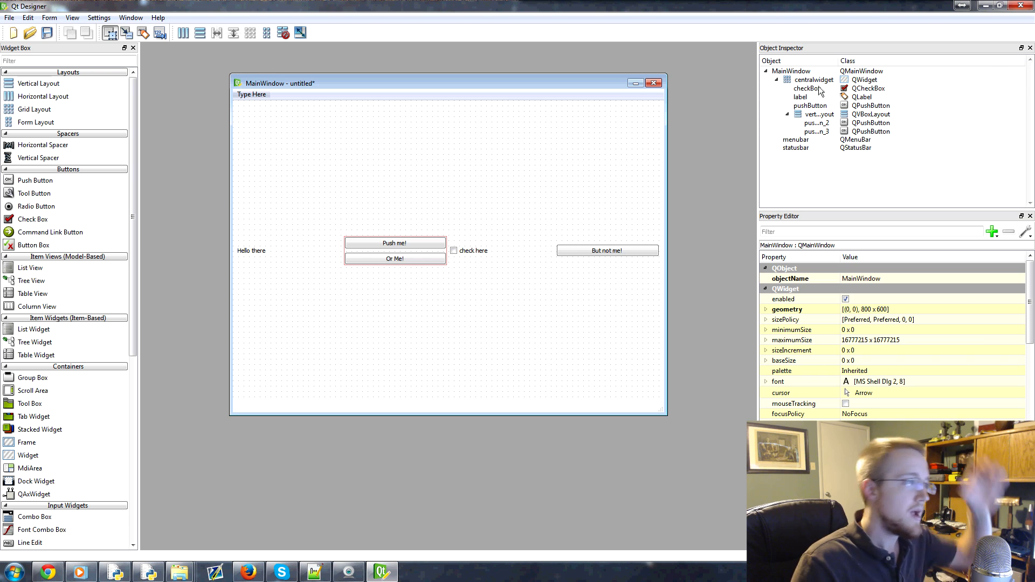
pyautogui.moveTo(810, 98)
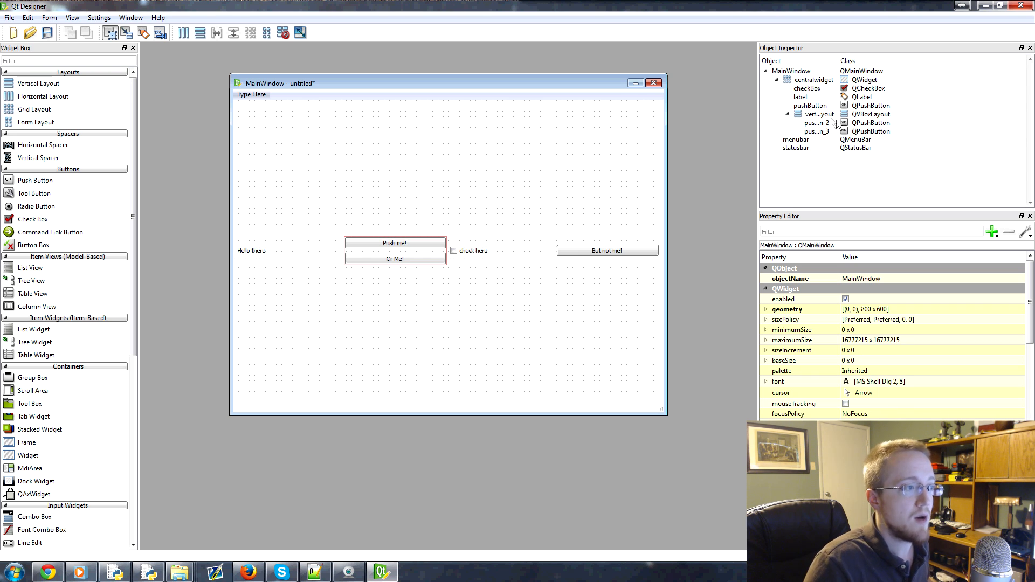
pyautogui.moveTo(885, 90)
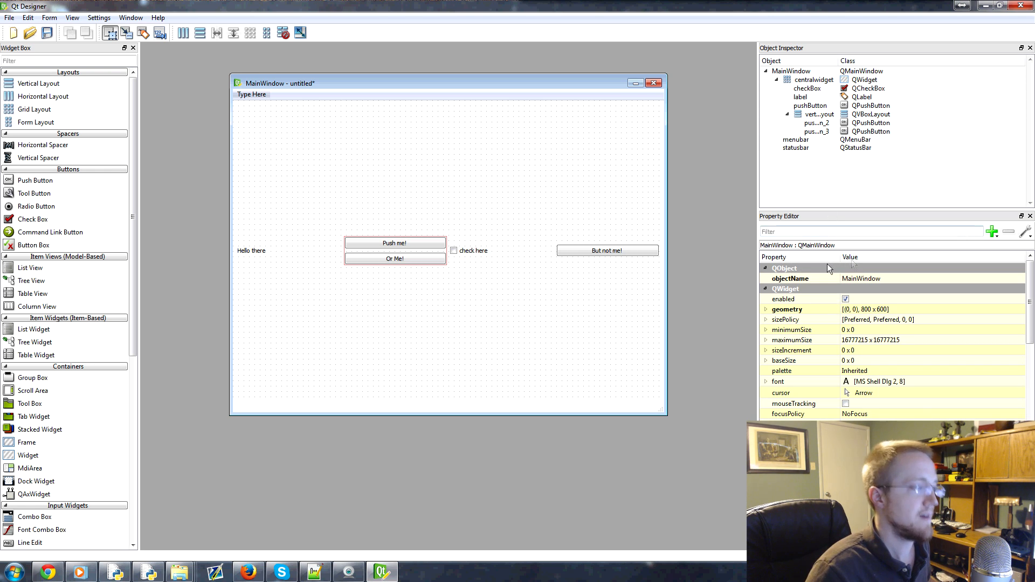
pyautogui.moveTo(870, 329)
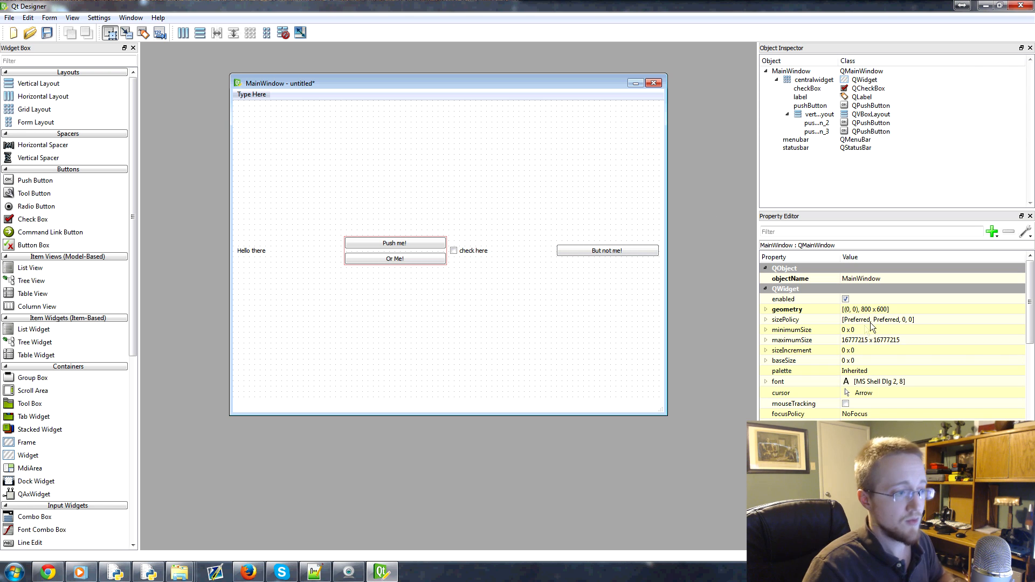
pyautogui.click(607, 250)
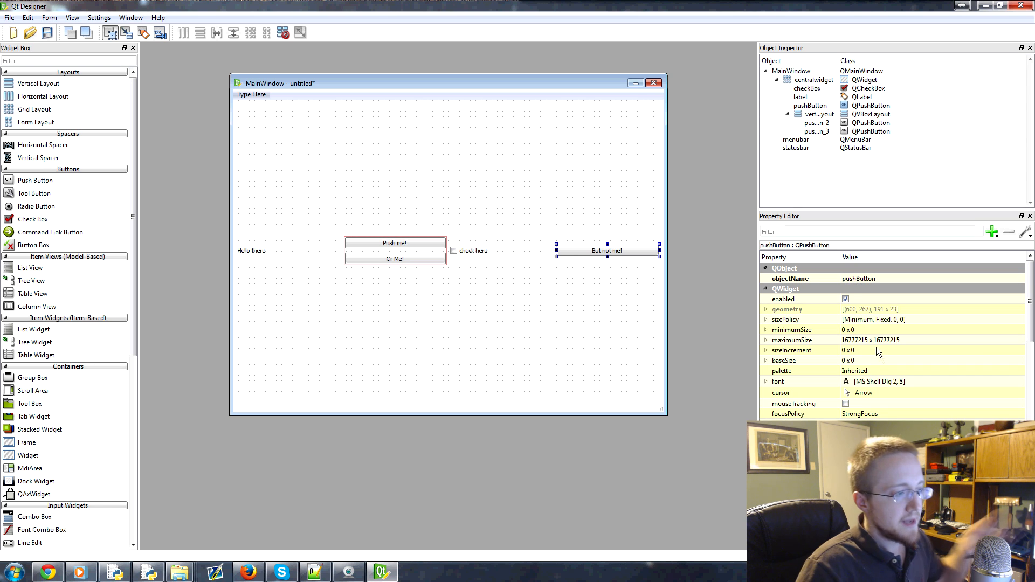
pyautogui.scroll(-3)
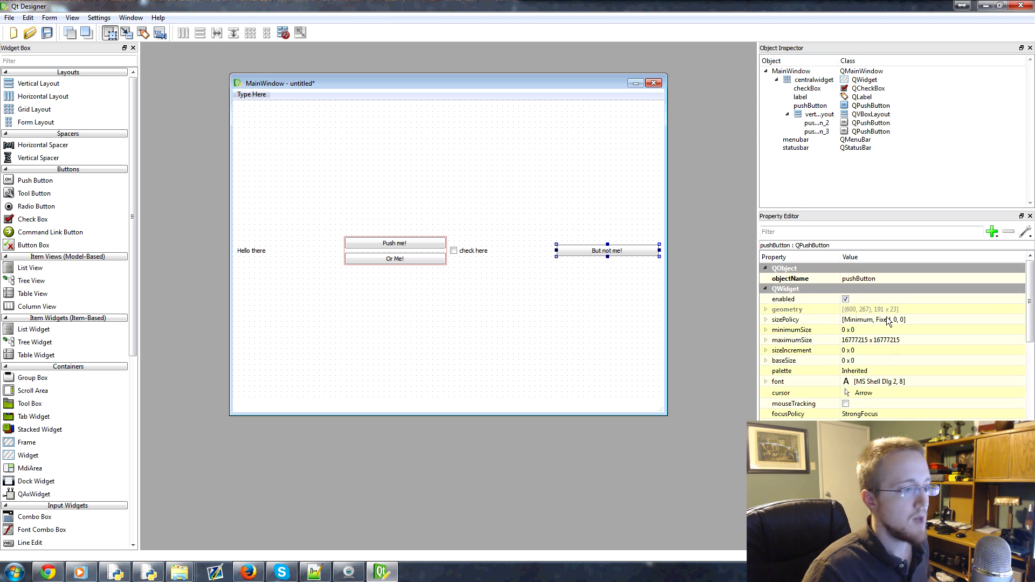
pyautogui.moveTo(858, 279)
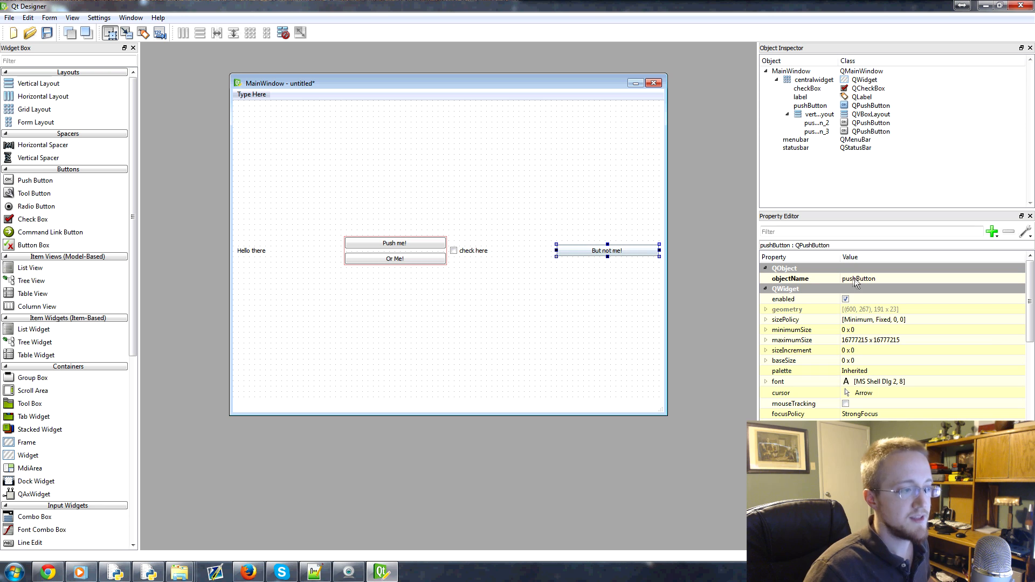
pyautogui.doubleClick(860, 279)
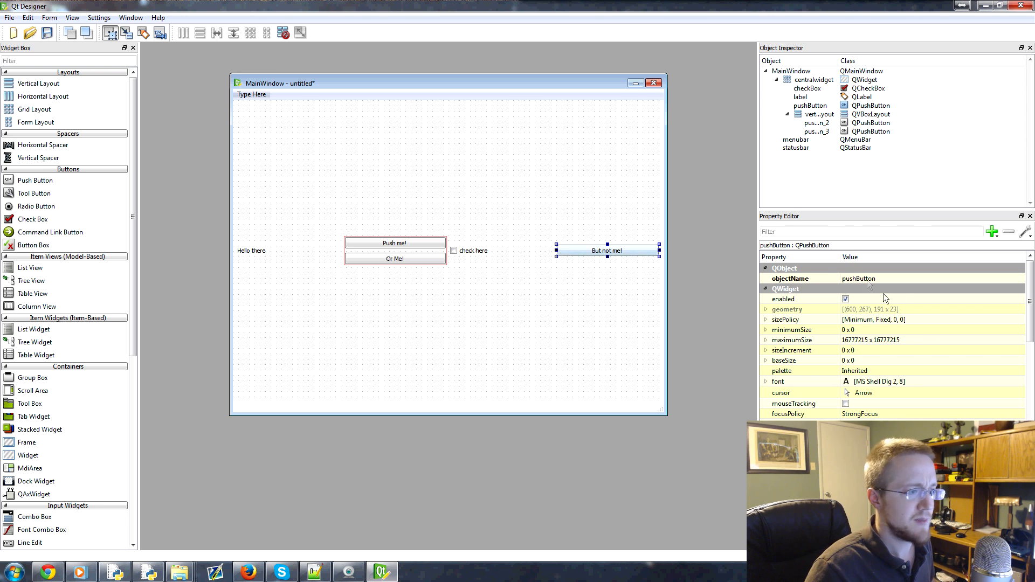
pyautogui.click(395, 242)
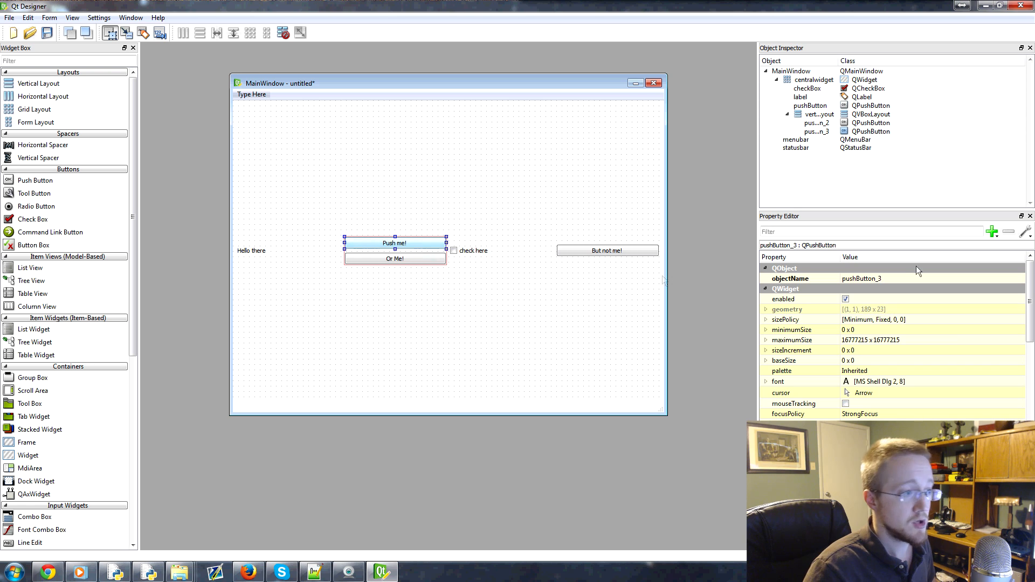
pyautogui.click(394, 242)
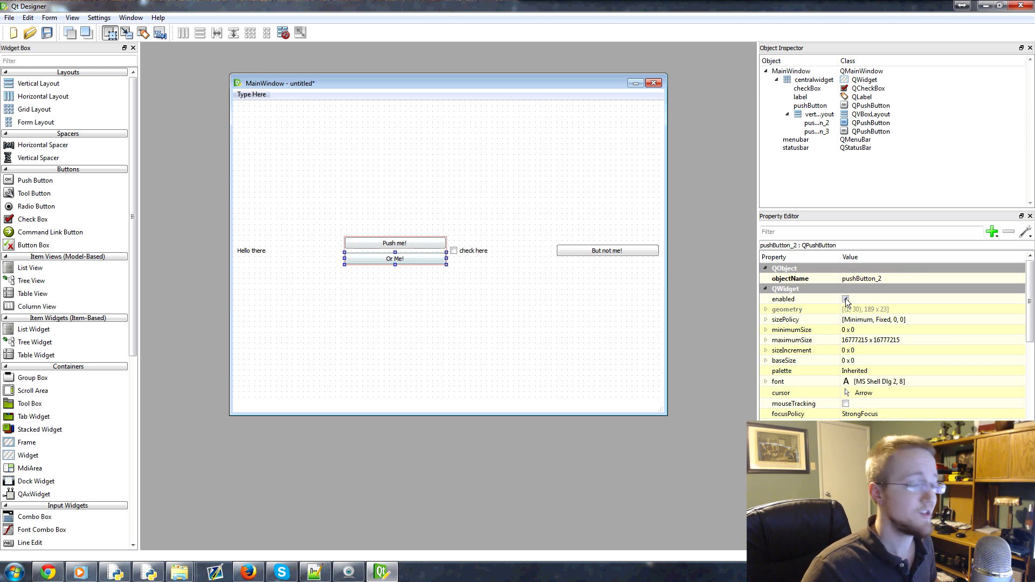
pyautogui.click(846, 299)
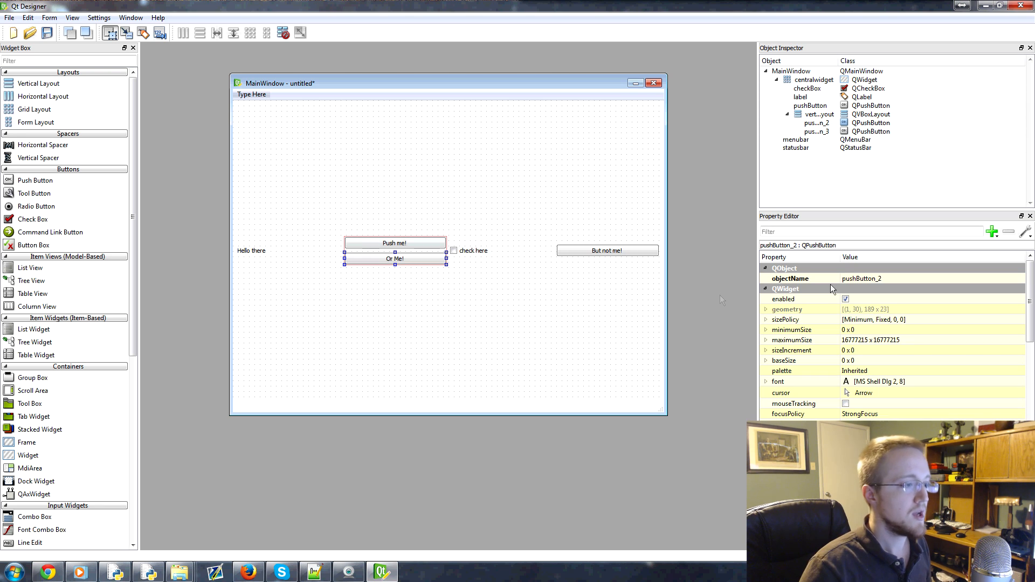
pyautogui.click(606, 250)
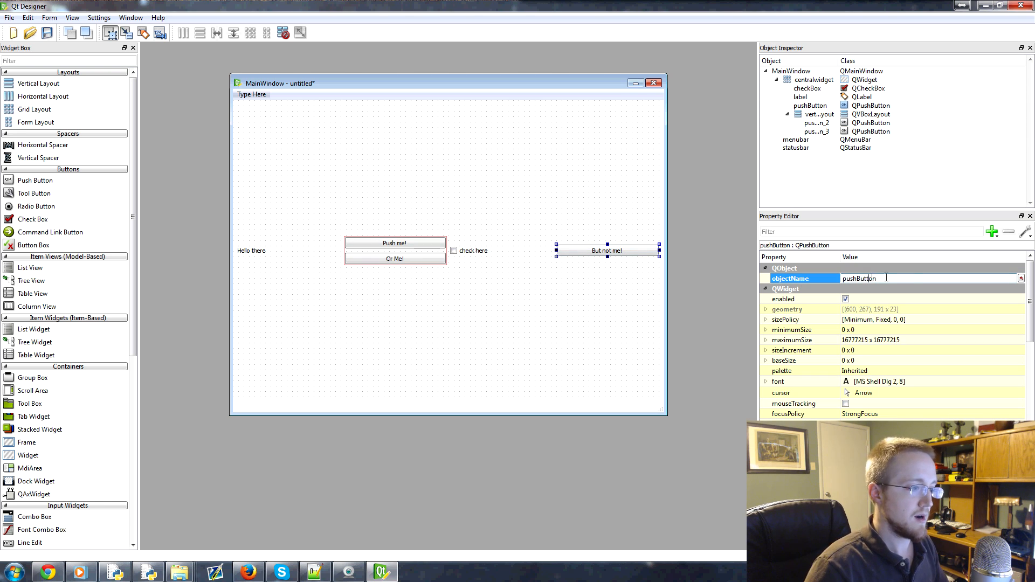
# Step: Set the buttons' object names to butNotMe, pushMe and orMe in the Property Editor
pyautogui.write('butNotMe')
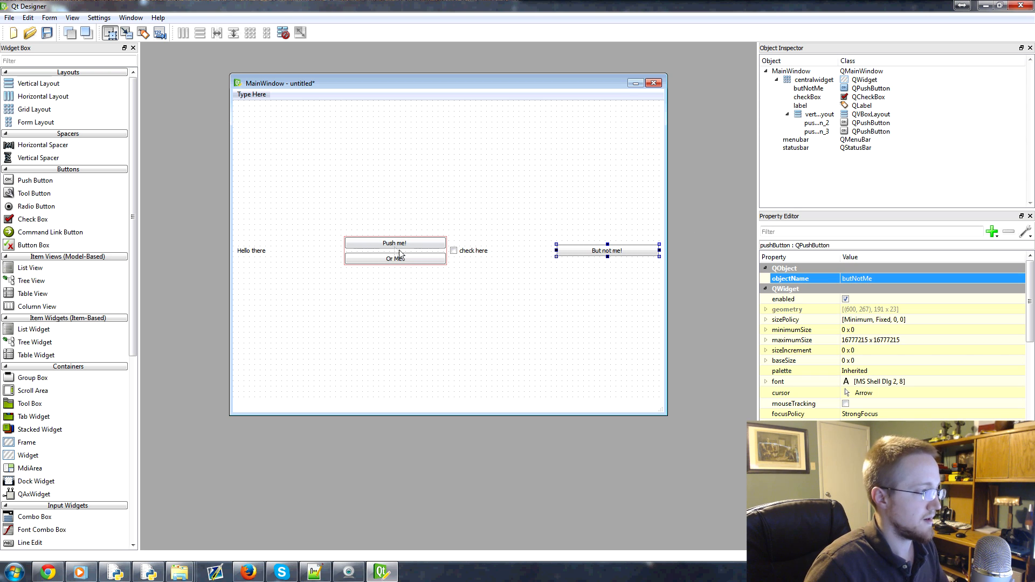
pyautogui.click(394, 242)
pyautogui.write('pushMe')
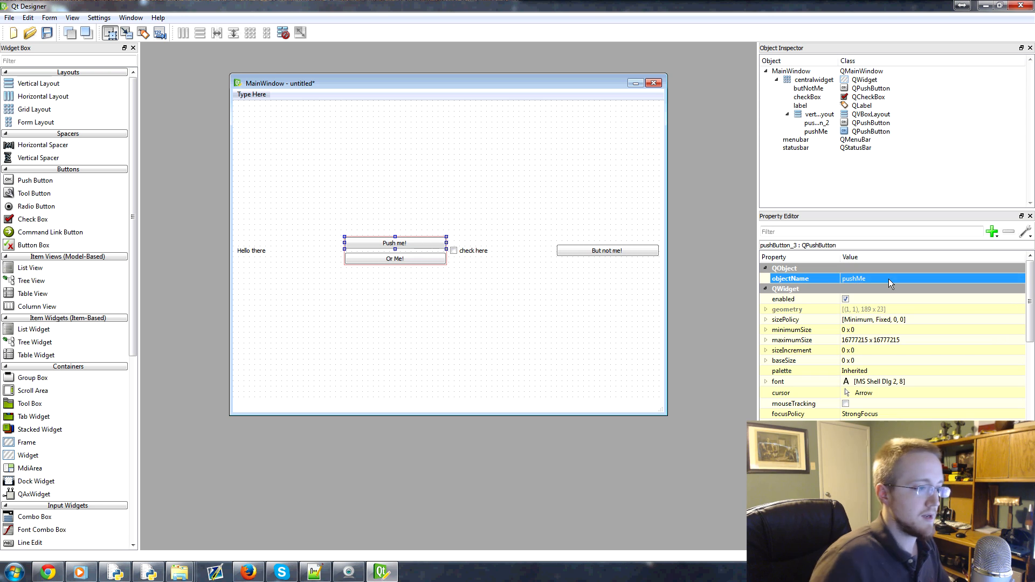
pyautogui.doubleClick(395, 257)
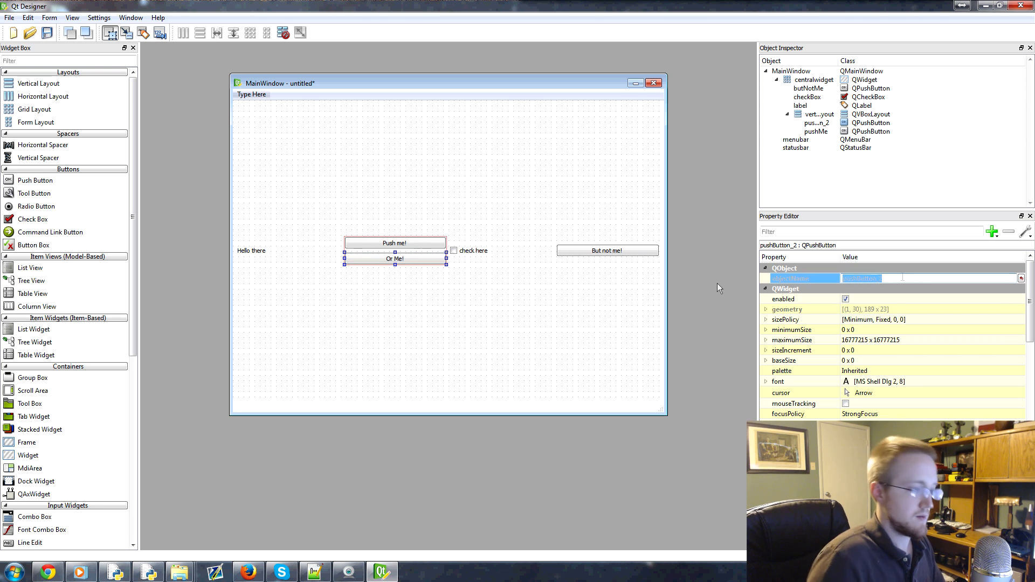
pyautogui.doubleClick(861, 278)
pyautogui.write('orMe')
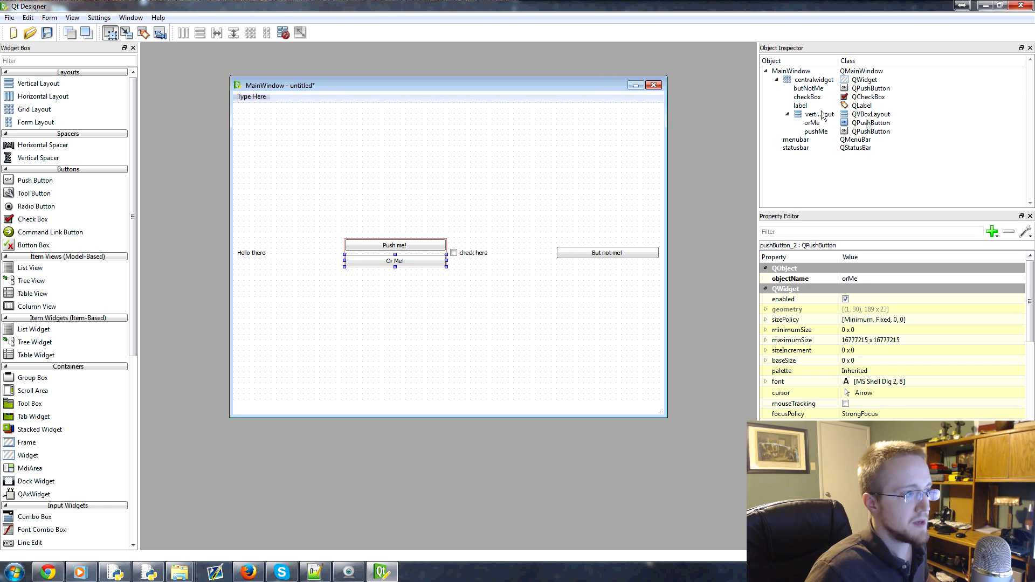
pyautogui.moveTo(796, 76)
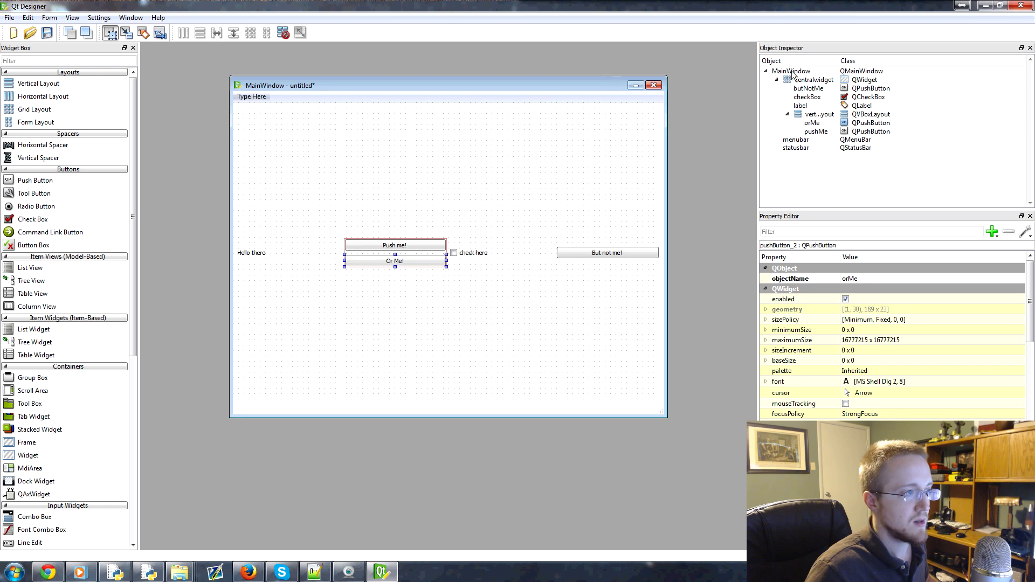
# Step: Select MainWindow and set its windowTitle to 'qt tut'
pyautogui.click(791, 71)
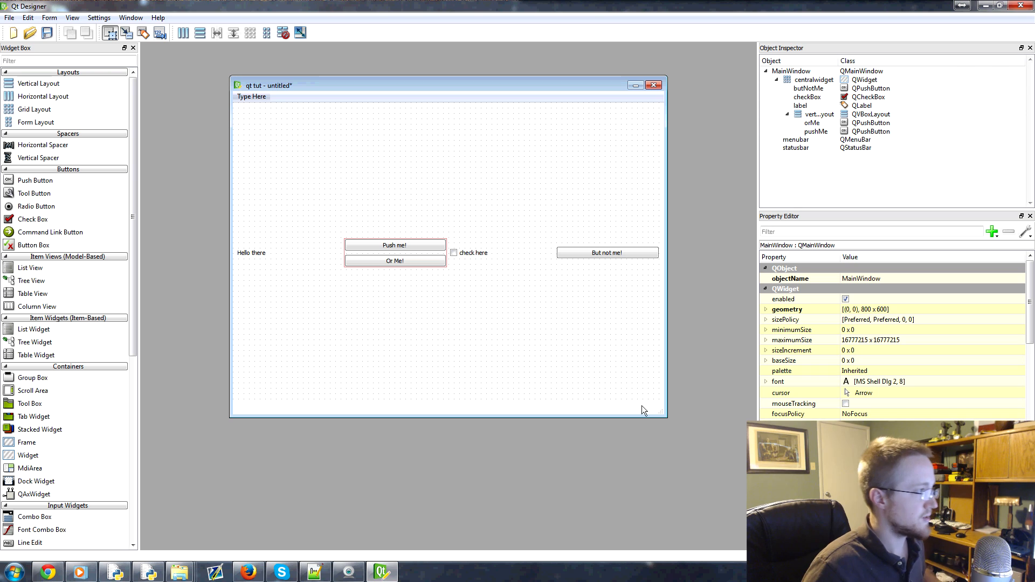
pyautogui.moveTo(374, 178)
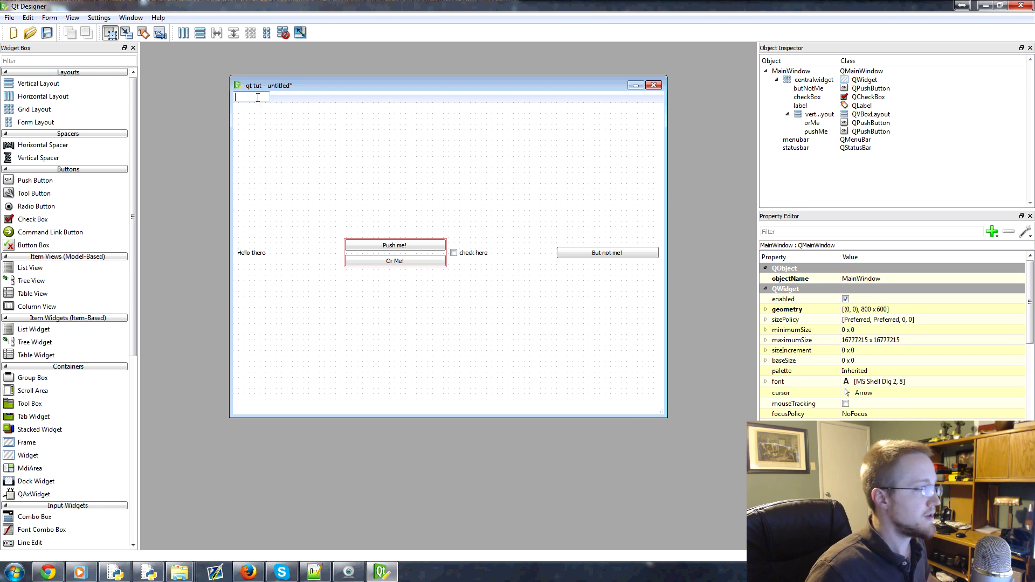
# Step: Add an Exit entry below the separator in the File menu, after Open and Save
pyautogui.write('File')
pyautogui.write('Save')
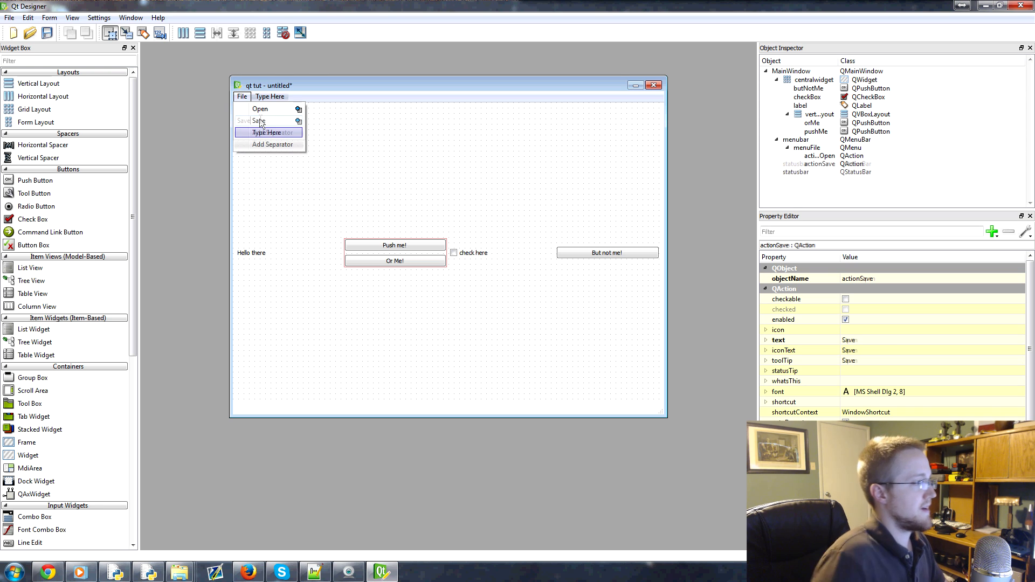
pyautogui.click(273, 144)
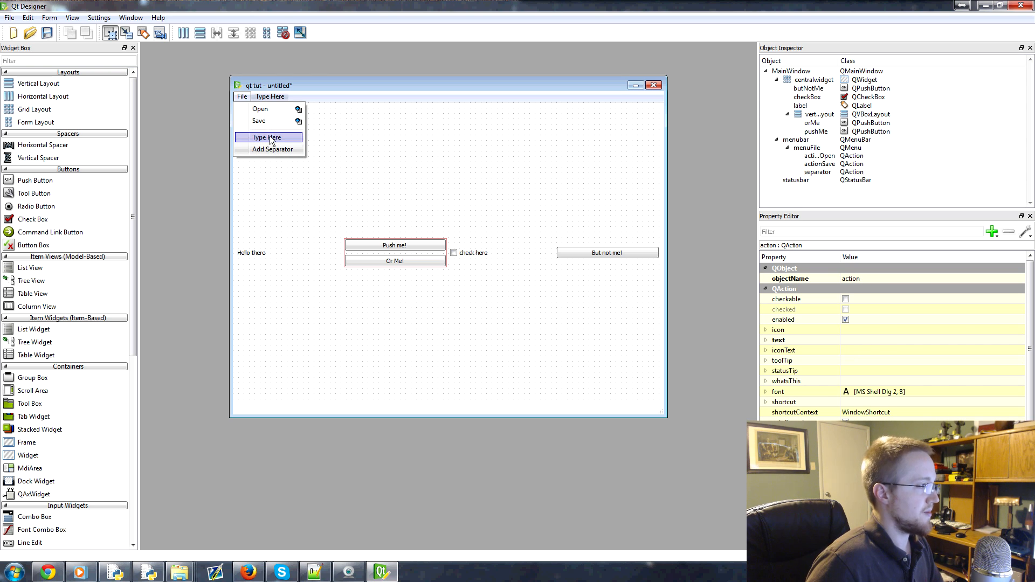
pyautogui.write('Exit')
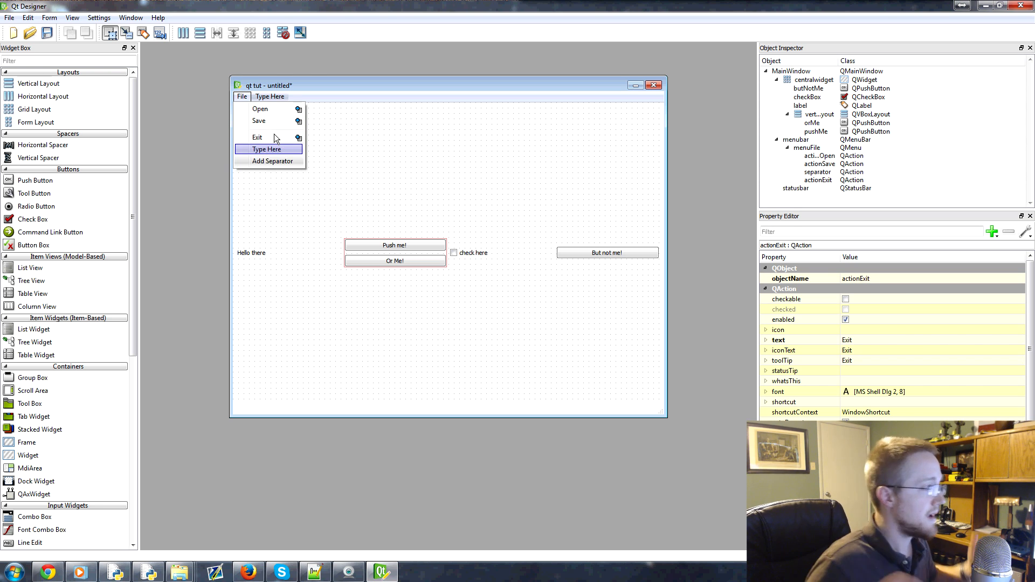
pyautogui.moveTo(276, 112)
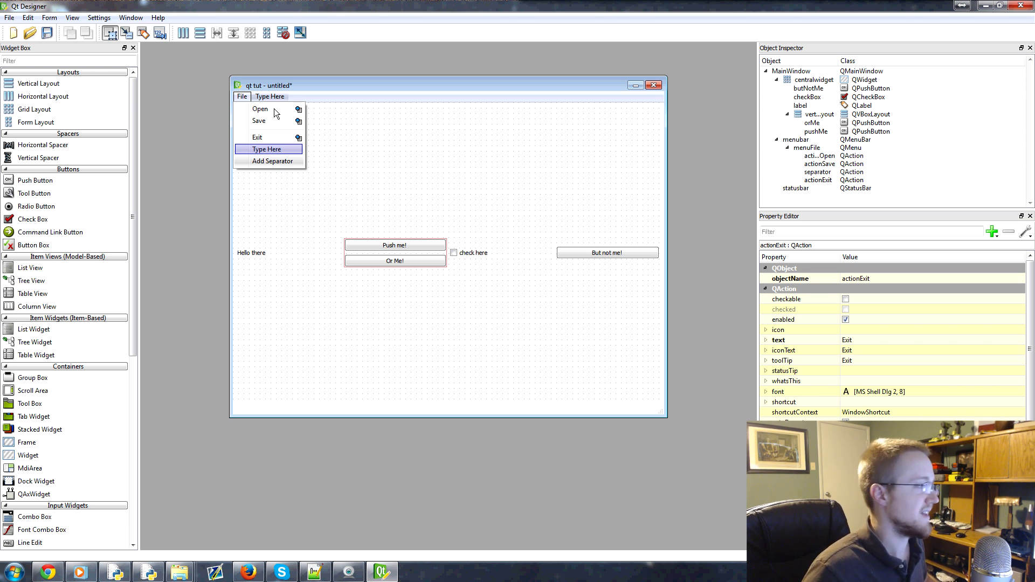
pyautogui.click(260, 109)
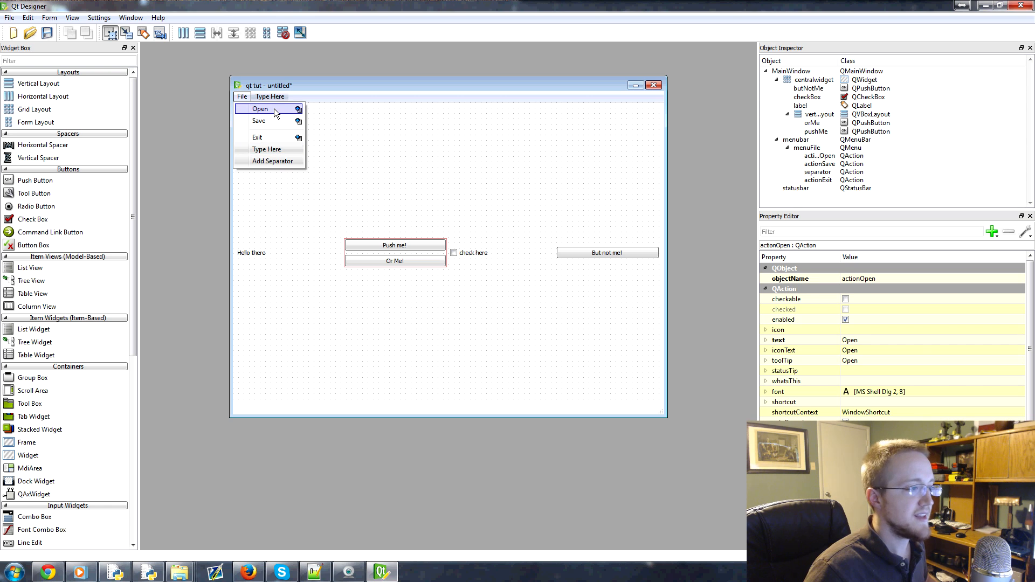
pyautogui.moveTo(884, 294)
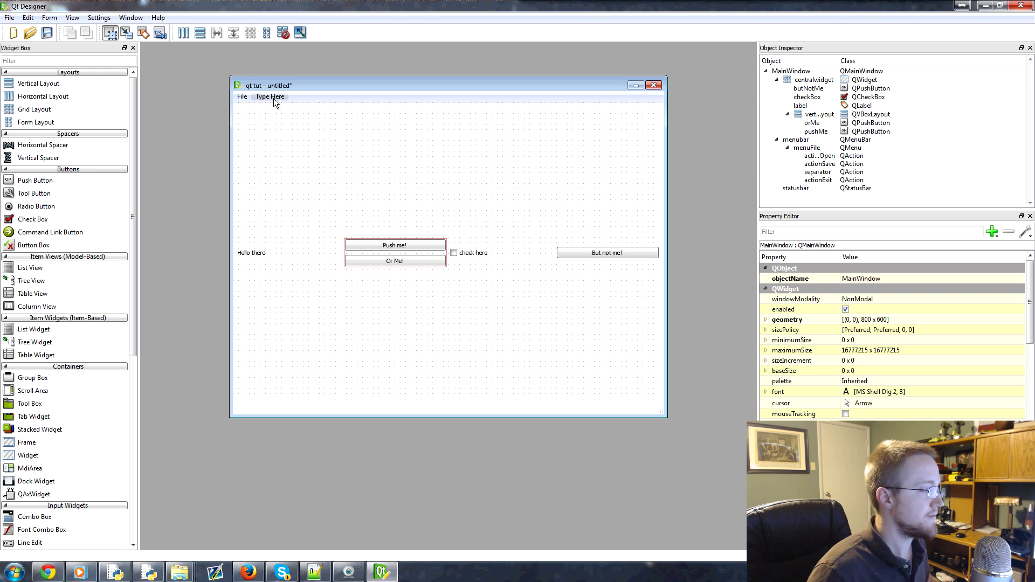
# Step: Add a top-level 'edit' menu beside File on the menu bar
pyautogui.click(270, 96)
pyautogui.write('edit')
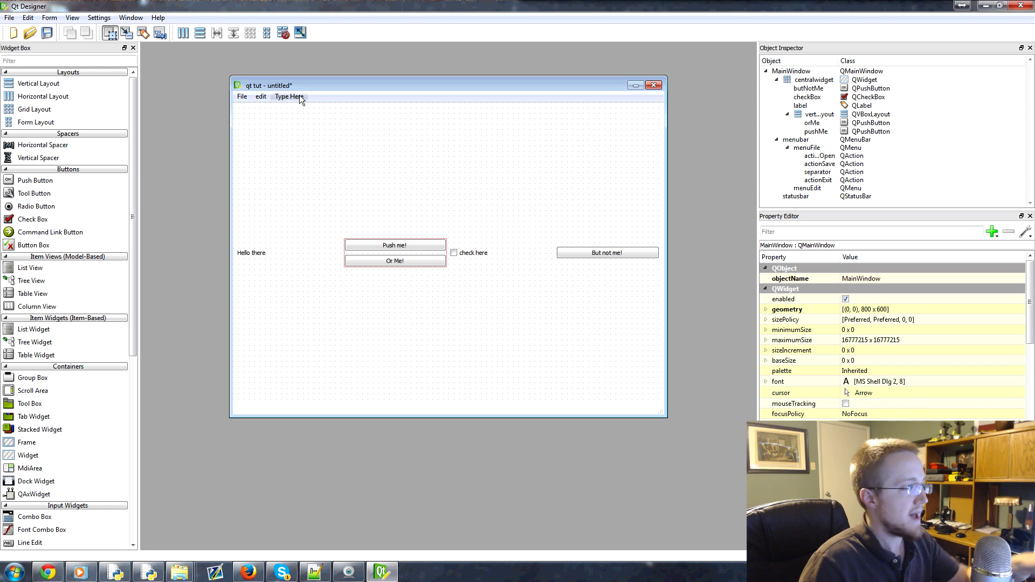
pyautogui.moveTo(311, 105)
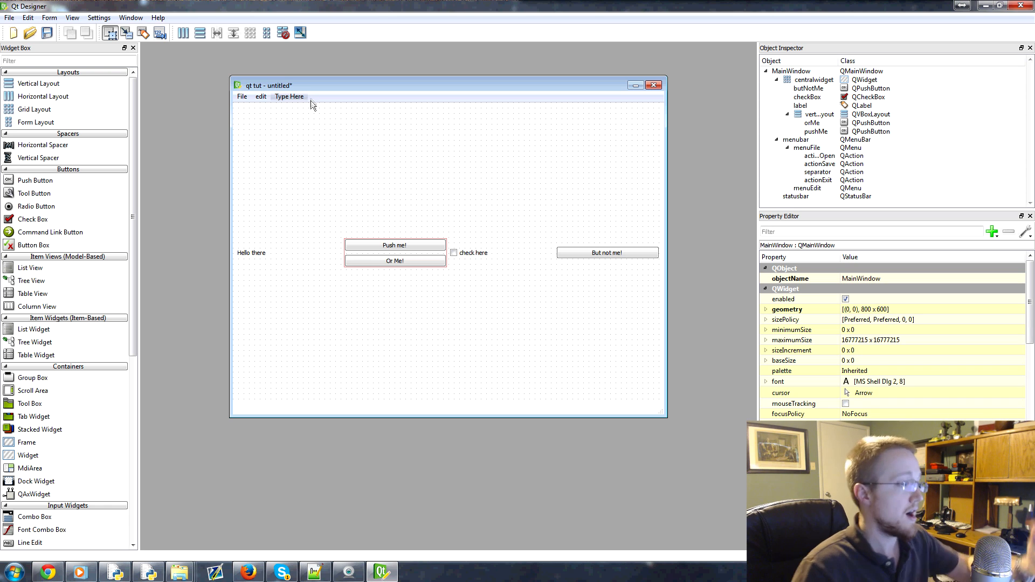
pyautogui.moveTo(406, 141)
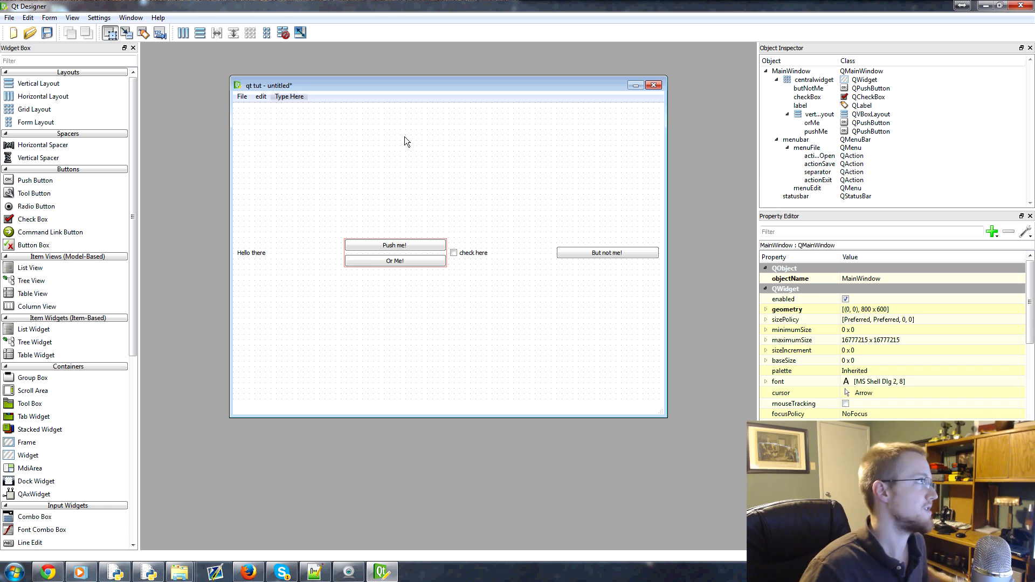
pyautogui.moveTo(604, 239)
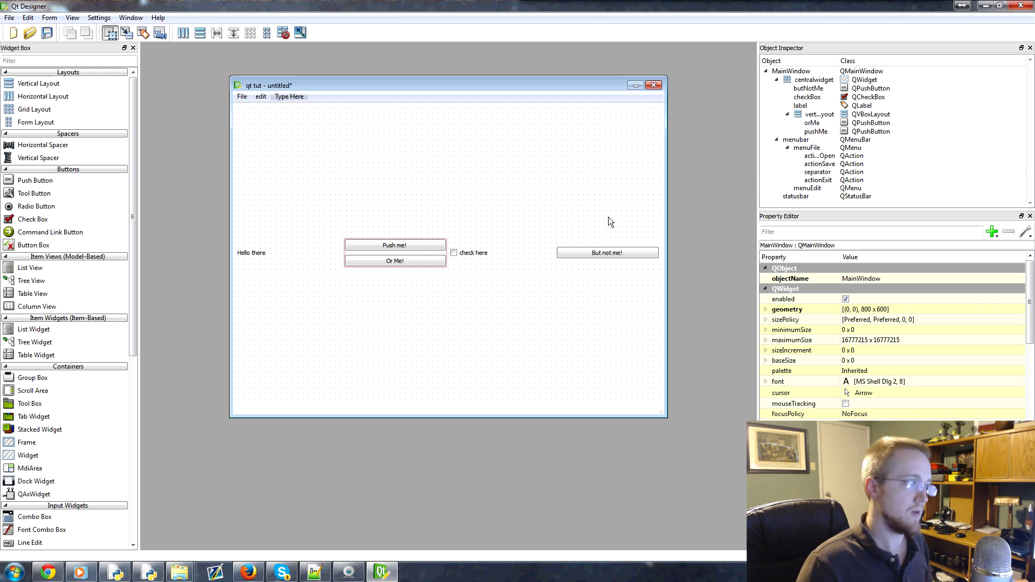
pyautogui.click(72, 17)
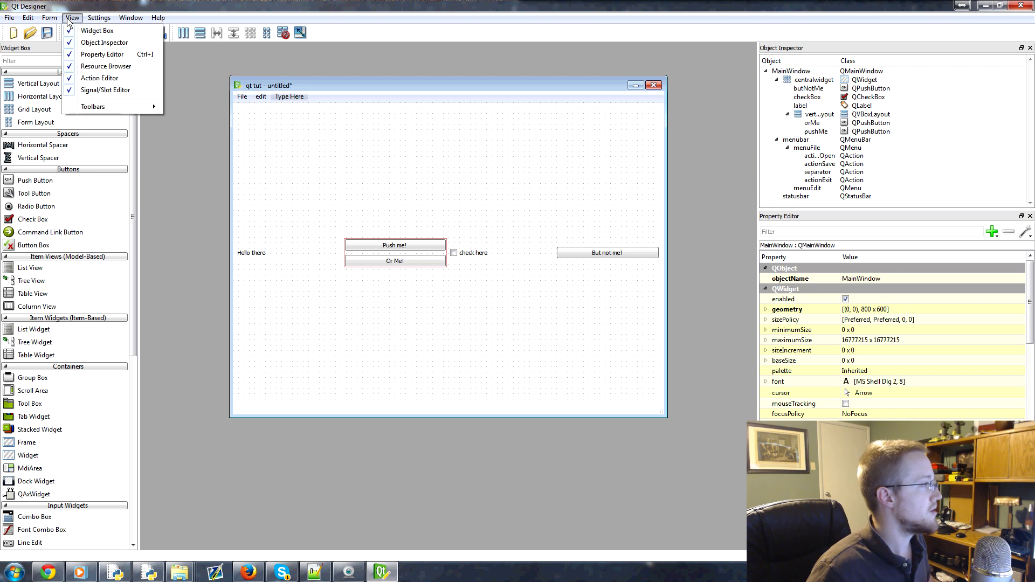
pyautogui.click(50, 18)
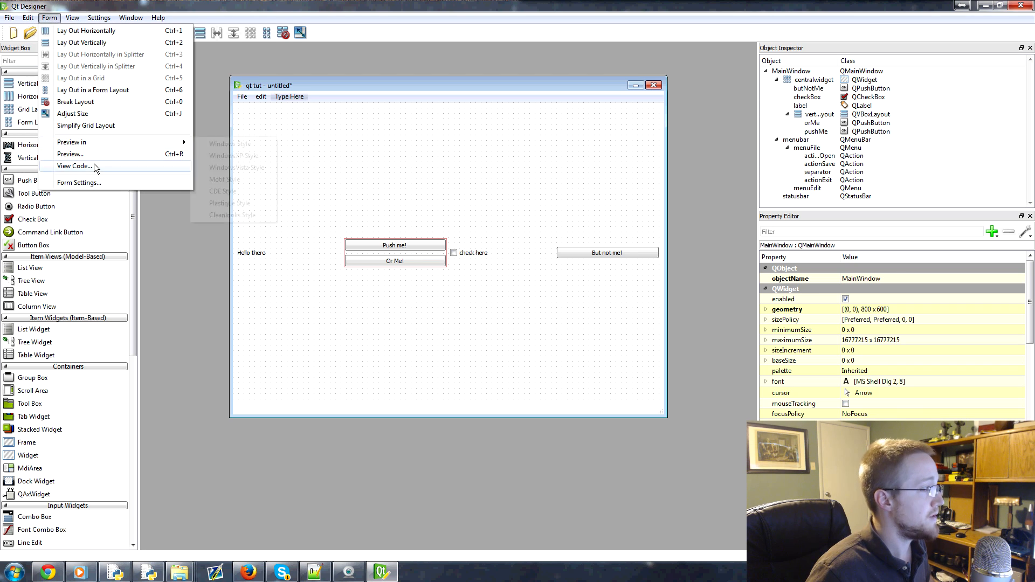
pyautogui.click(72, 166)
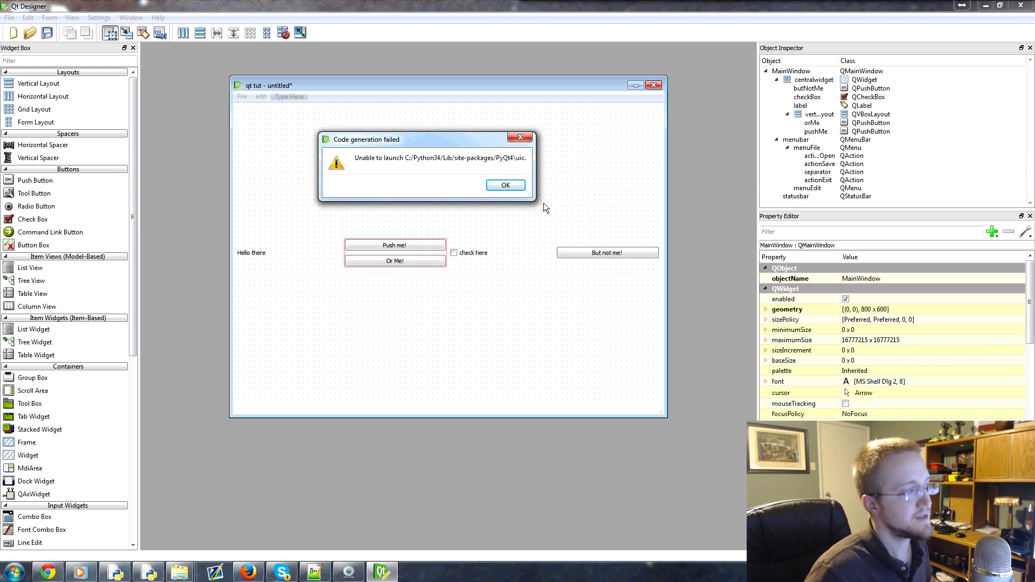
pyautogui.moveTo(553, 225)
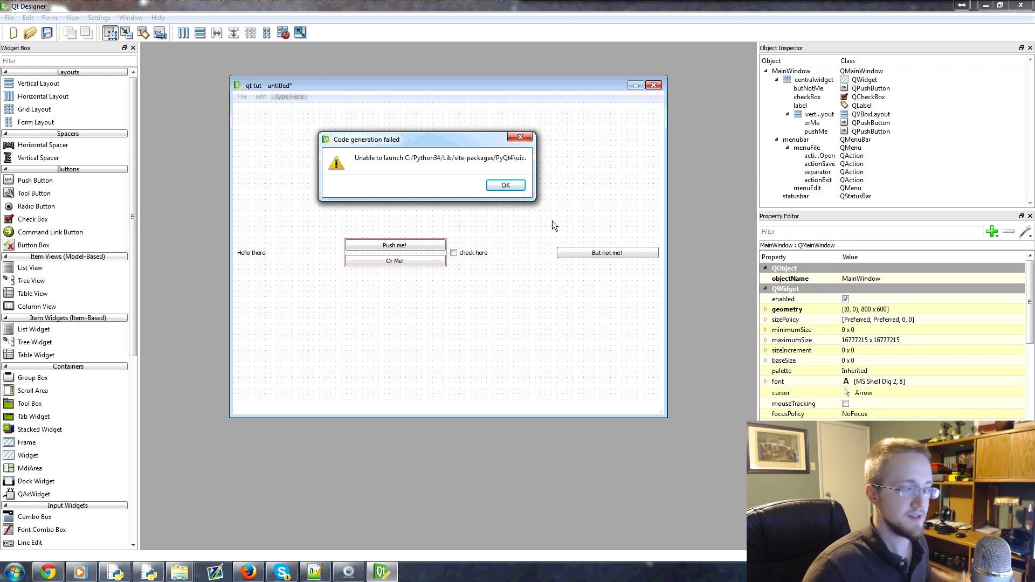
pyautogui.moveTo(554, 229)
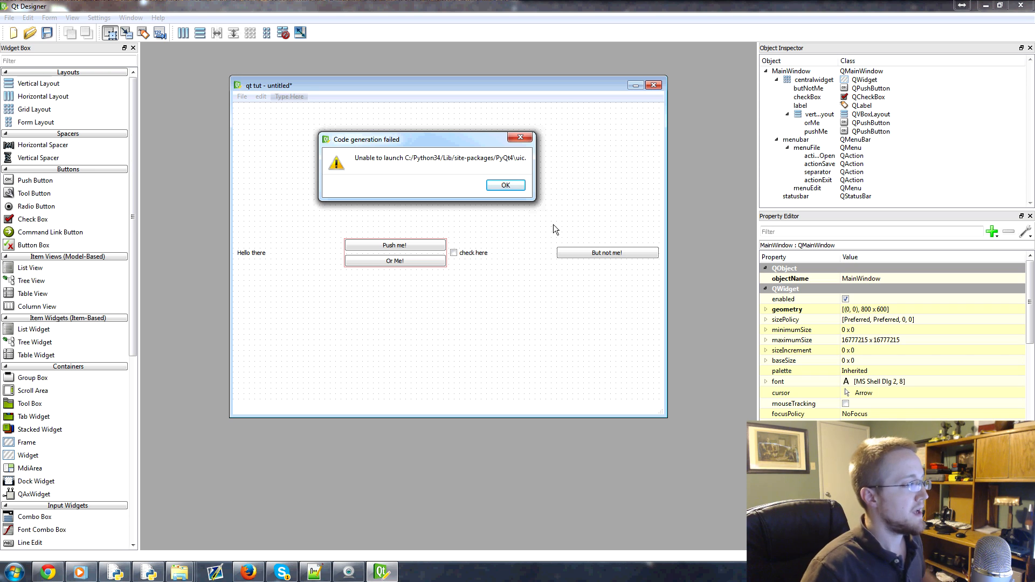
pyautogui.click(505, 184)
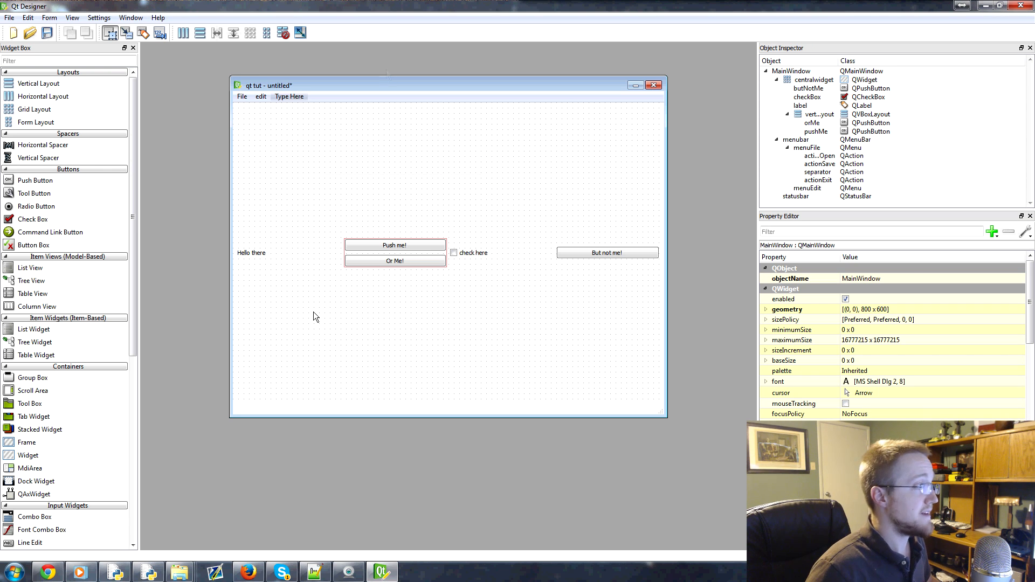
# Step: Save the form as pyqtdesigner.ui in the testing folder via Save As
pyautogui.click(10, 17)
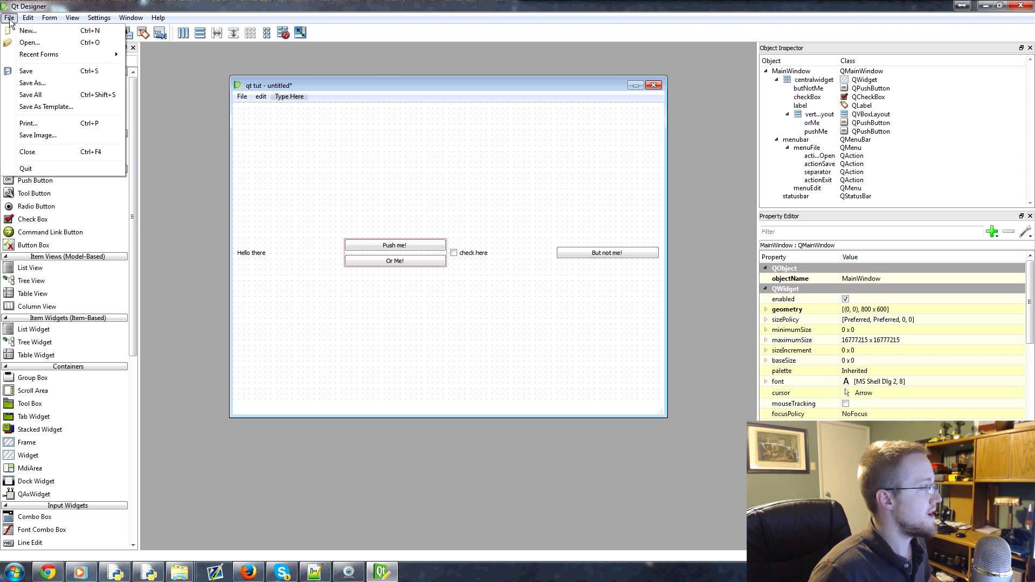
pyautogui.click(31, 83)
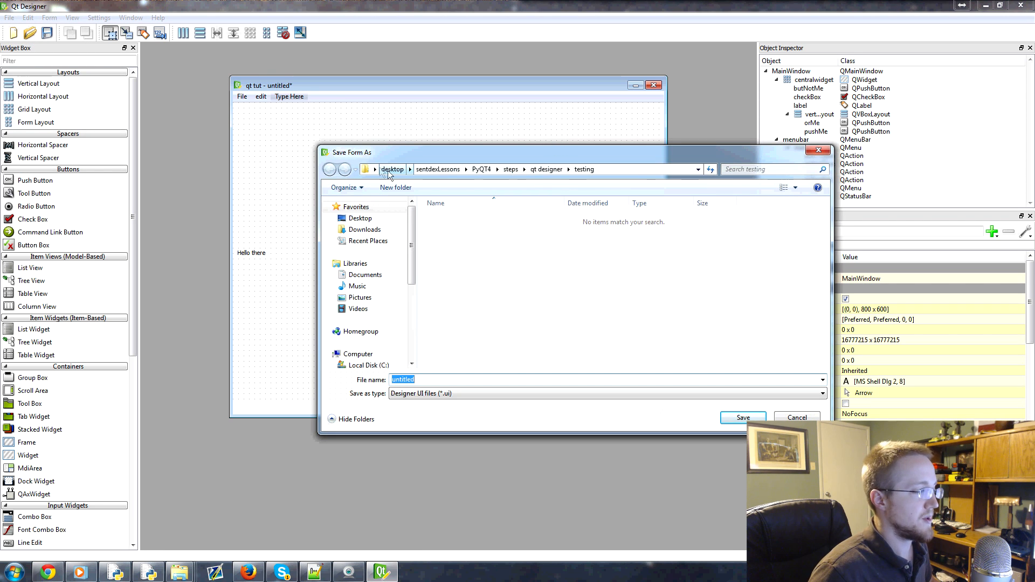
pyautogui.moveTo(521, 274)
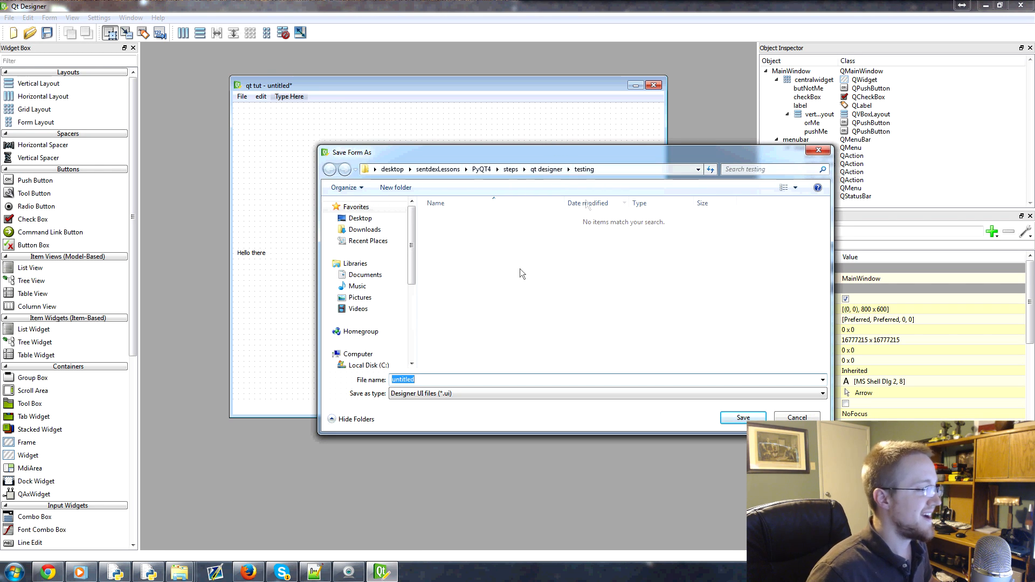
pyautogui.moveTo(499, 345)
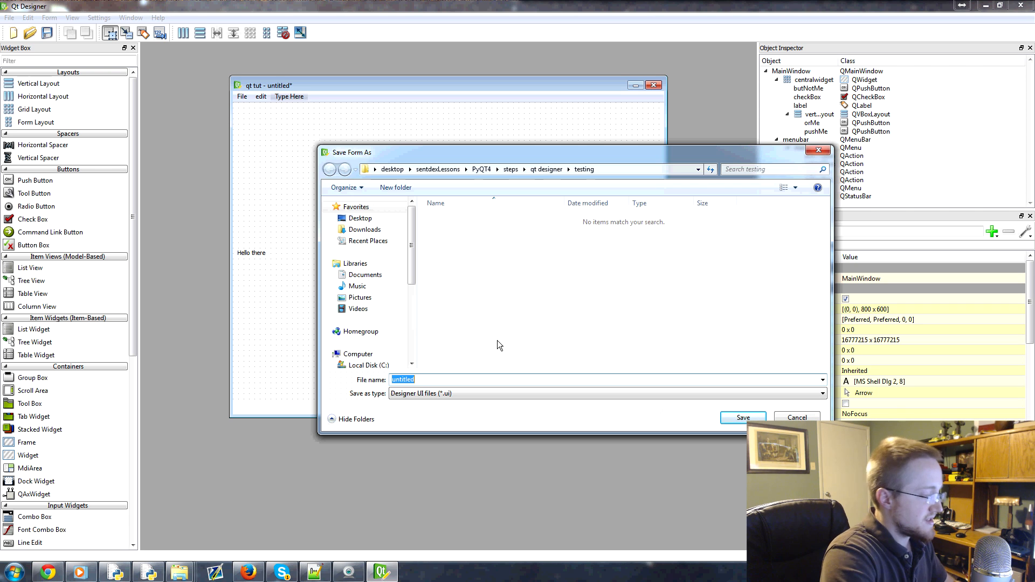
pyautogui.write('pyqtdesigner')
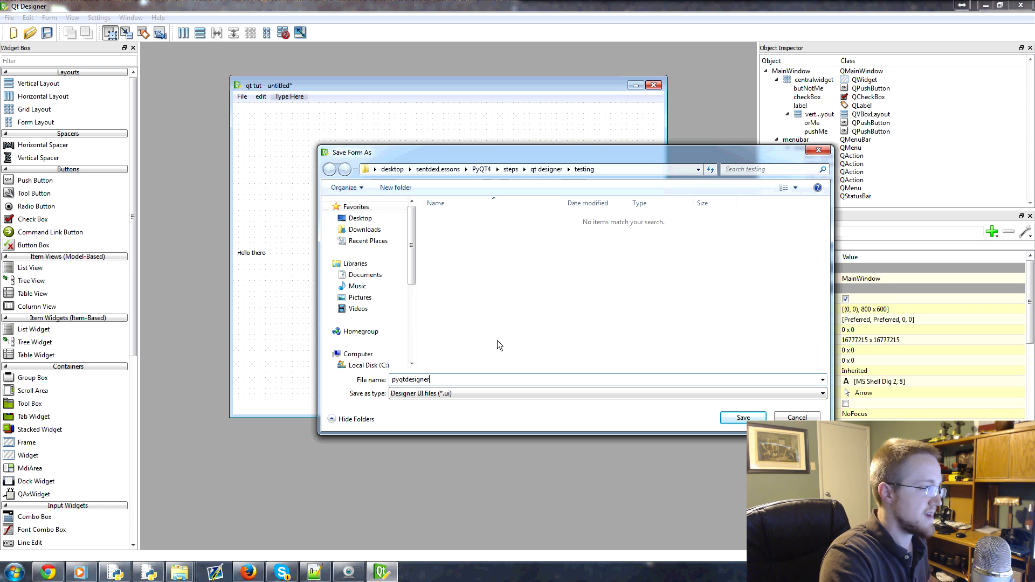
pyautogui.click(742, 418)
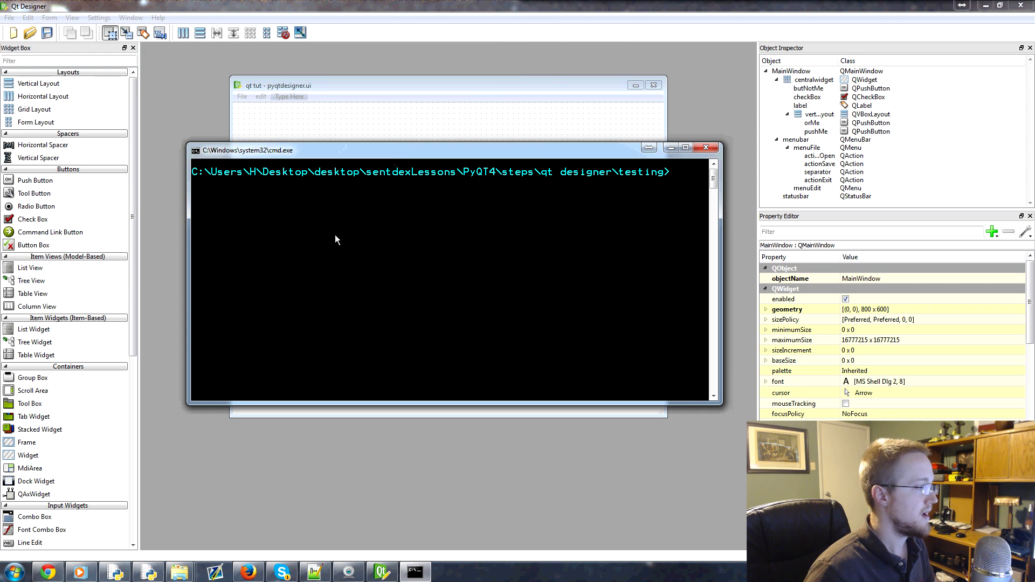
pyautogui.moveTo(665, 181)
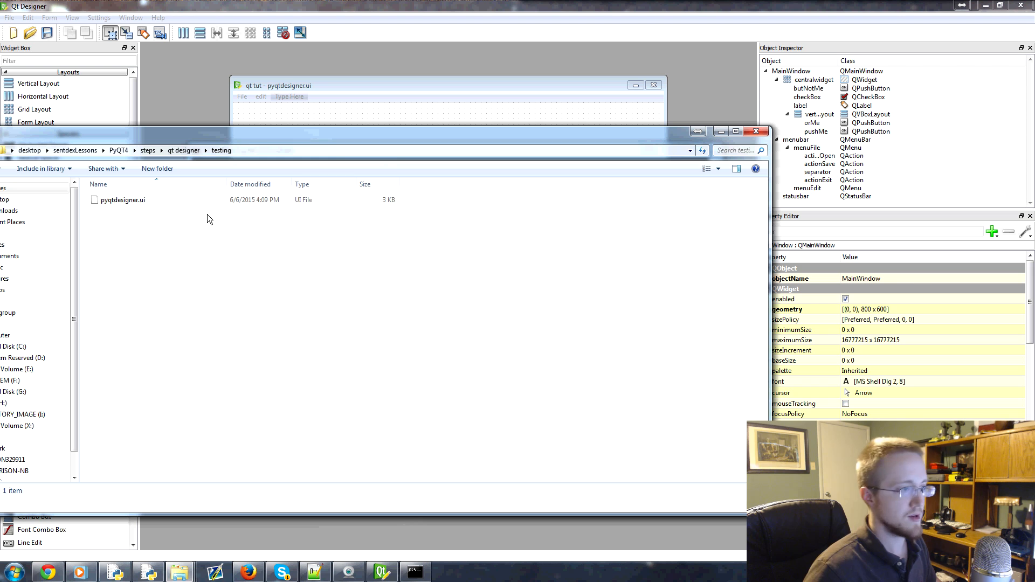
pyautogui.moveTo(260, 266)
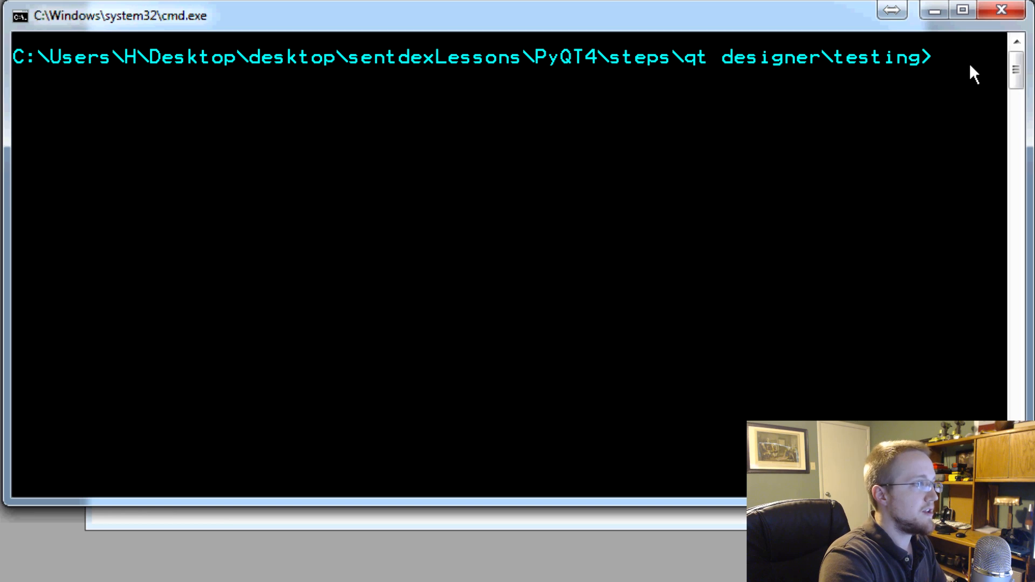
# Step: Run pyuic -x pyqtdesigner.ui -o pyqtdesigner.py, which fails as an unrecognized command
pyautogui.write('pyui')
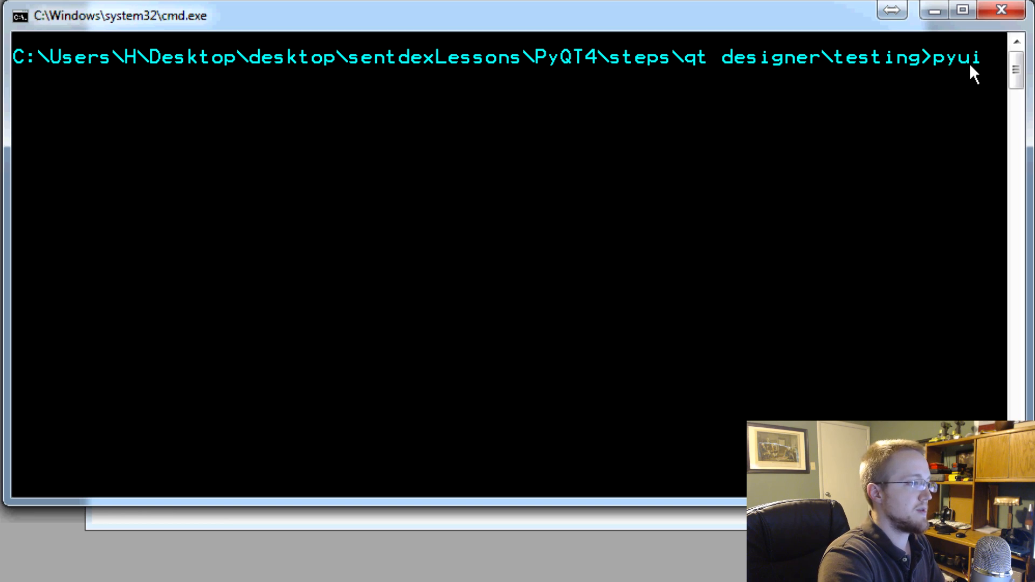
pyautogui.write('c-')
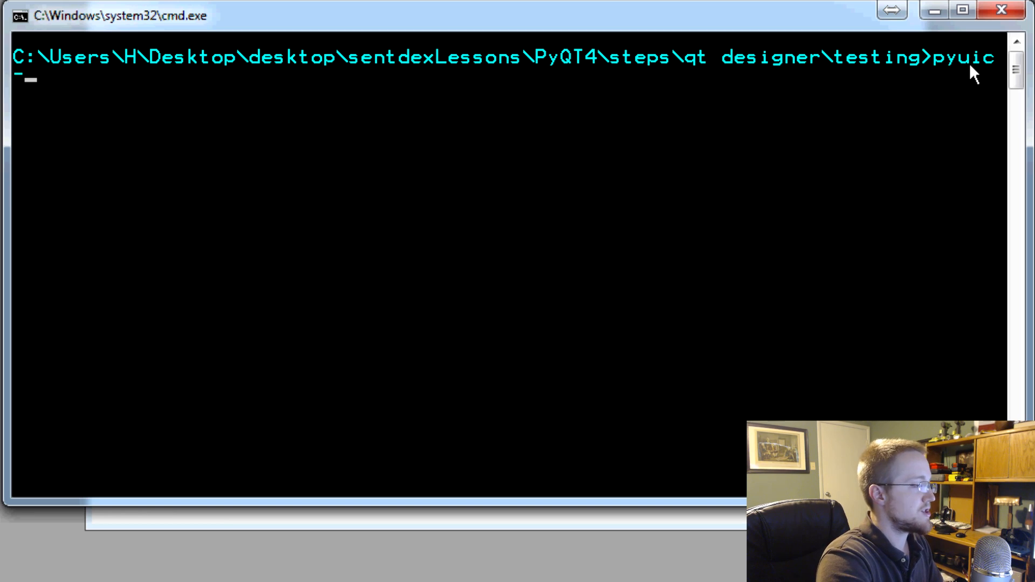
pyautogui.write('-x')
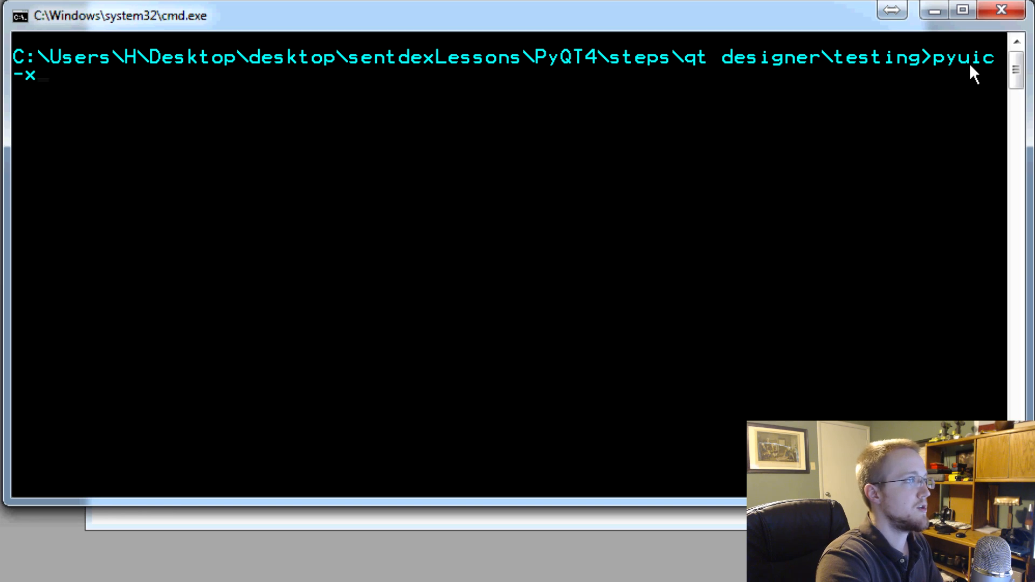
pyautogui.write('P')
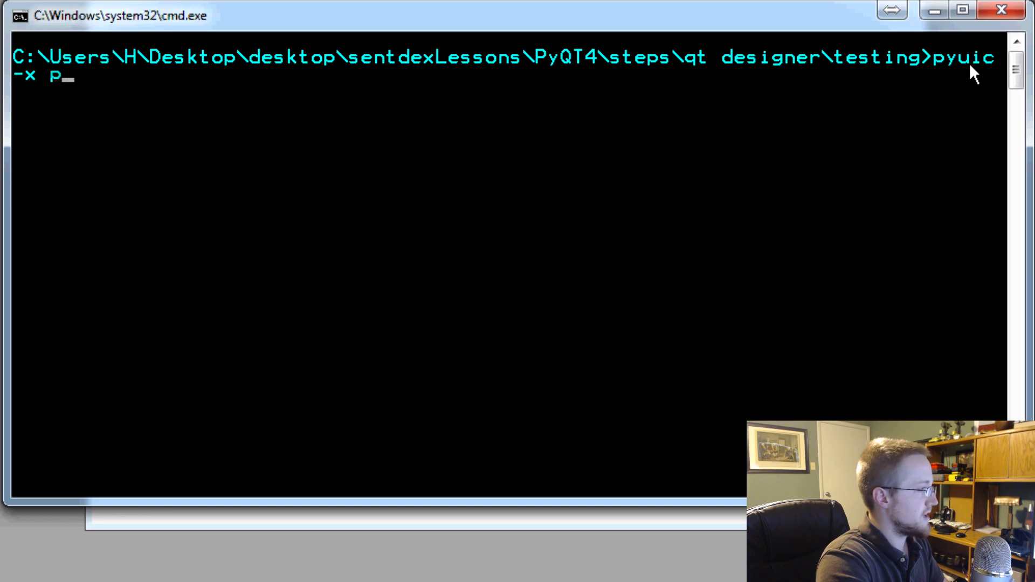
pyautogui.write('yqtd')
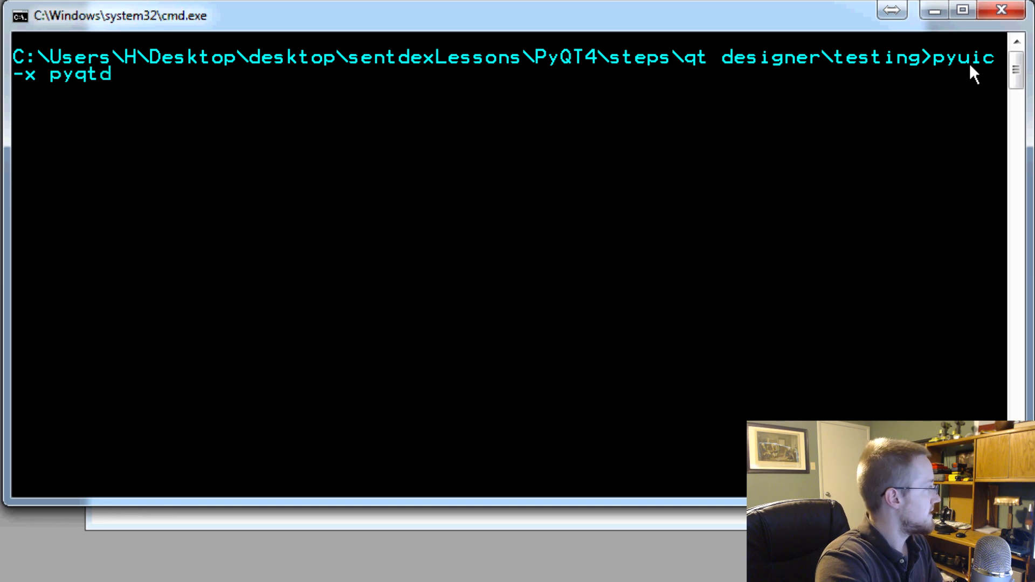
pyautogui.write('esigner.ui -o')
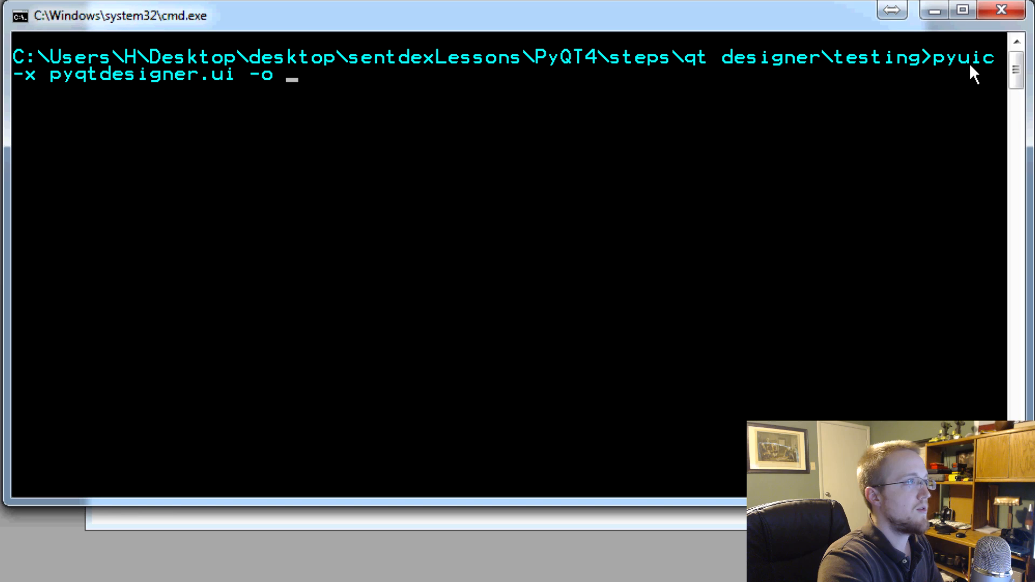
pyautogui.write('pyqtd')
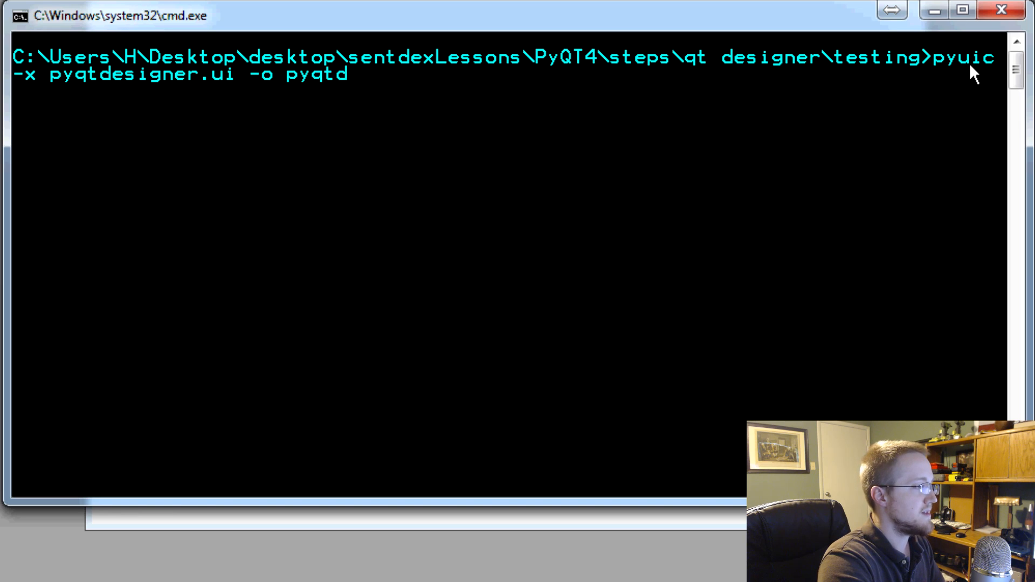
pyautogui.write('esigner.py')
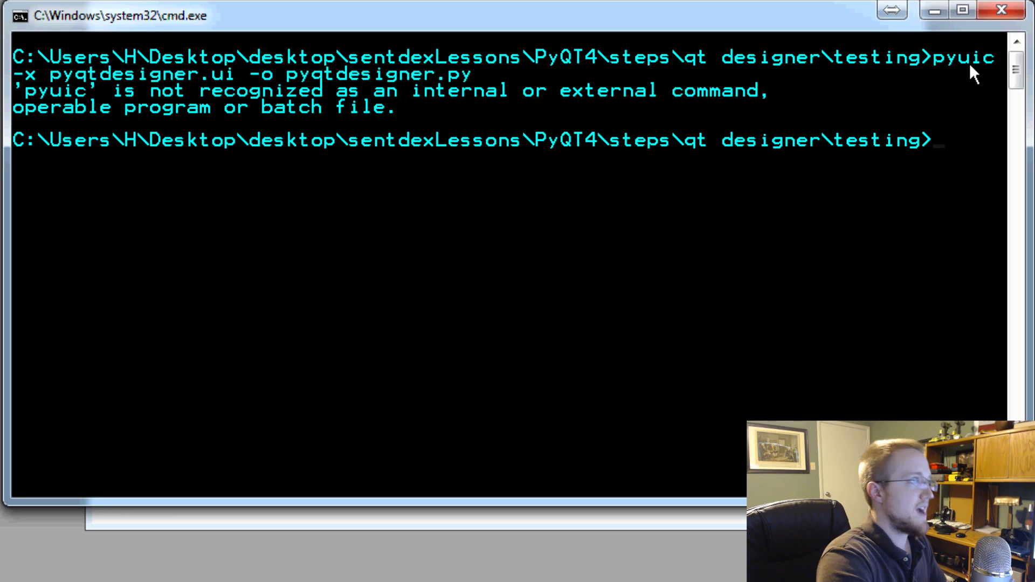
# Step: Enter the converter's full path C:/Python34/Lib/site-packages/PyQt4/pyuic4.bat
pyautogui.write('C:')
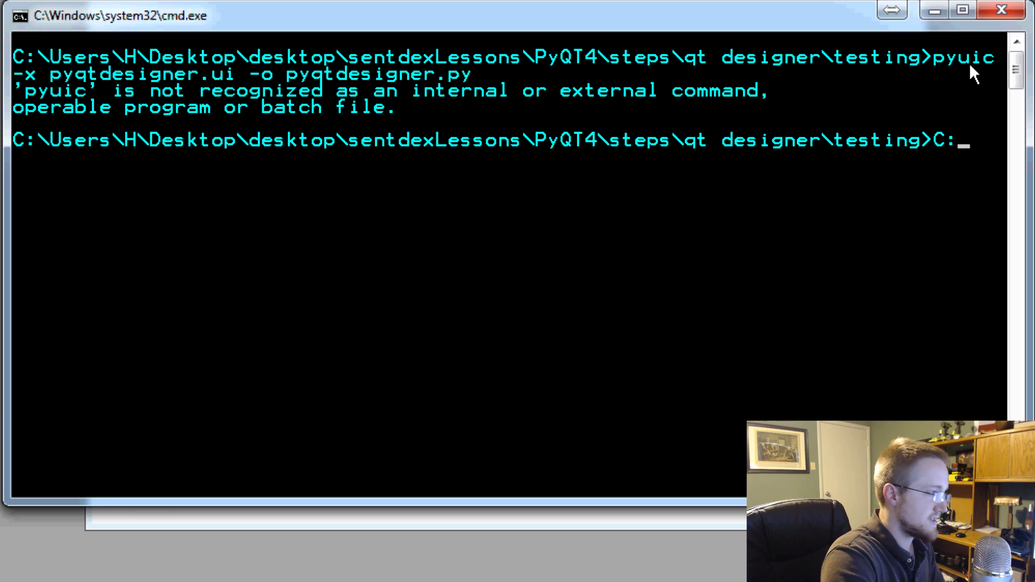
pyautogui.write('/Python34')
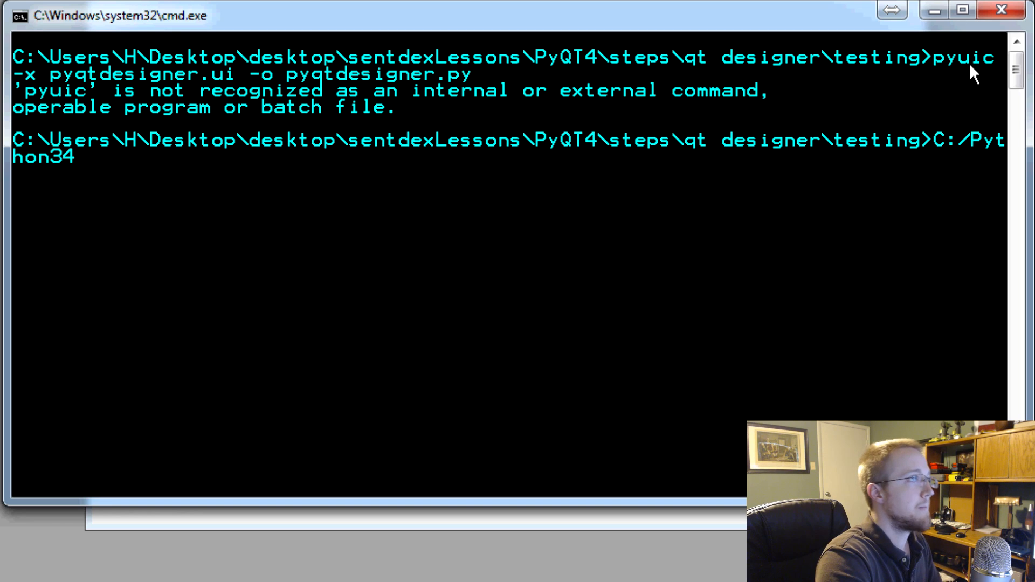
pyautogui.write('Lib/')
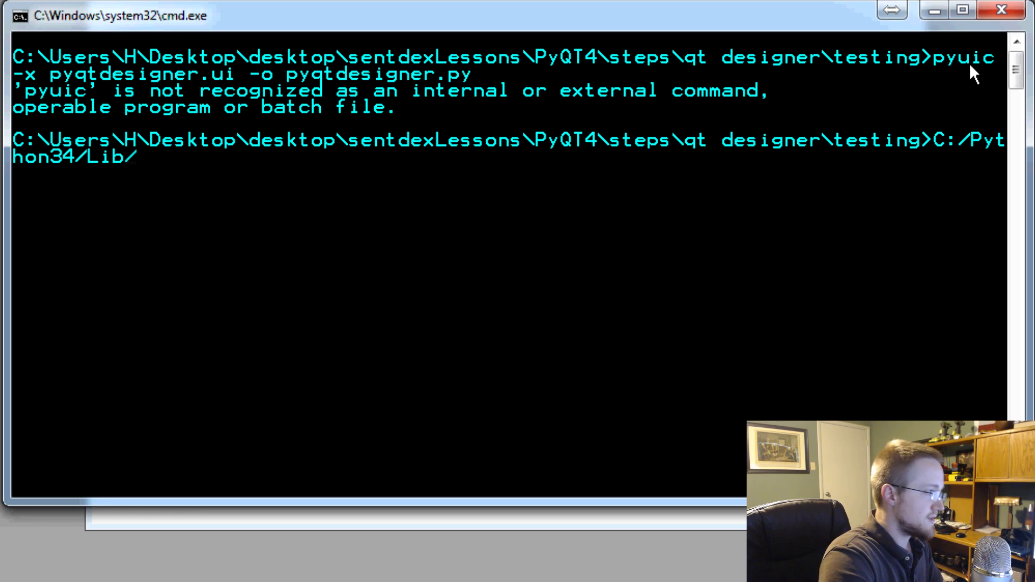
pyautogui.write('site-p[')
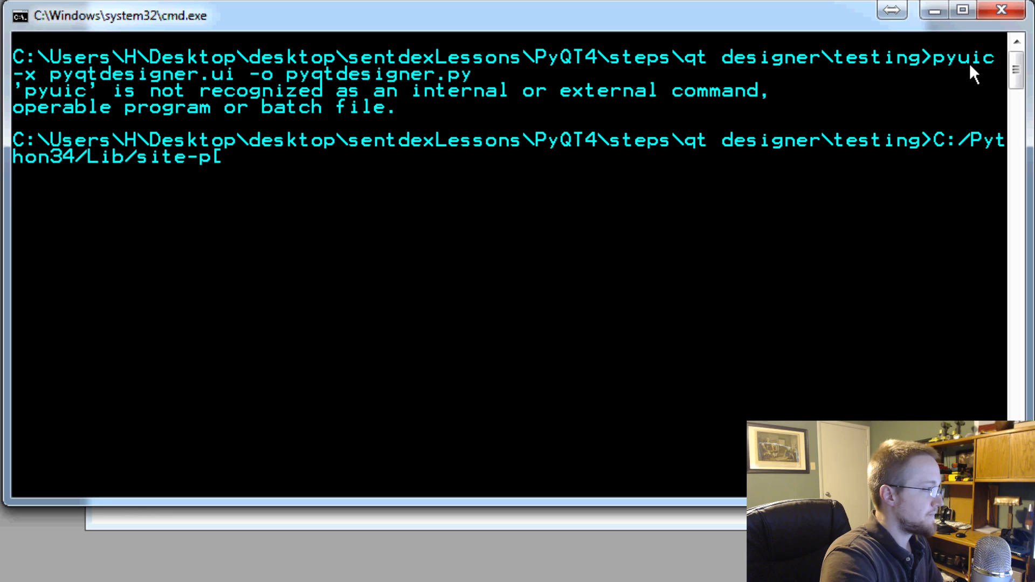
pyautogui.write('ackages/')
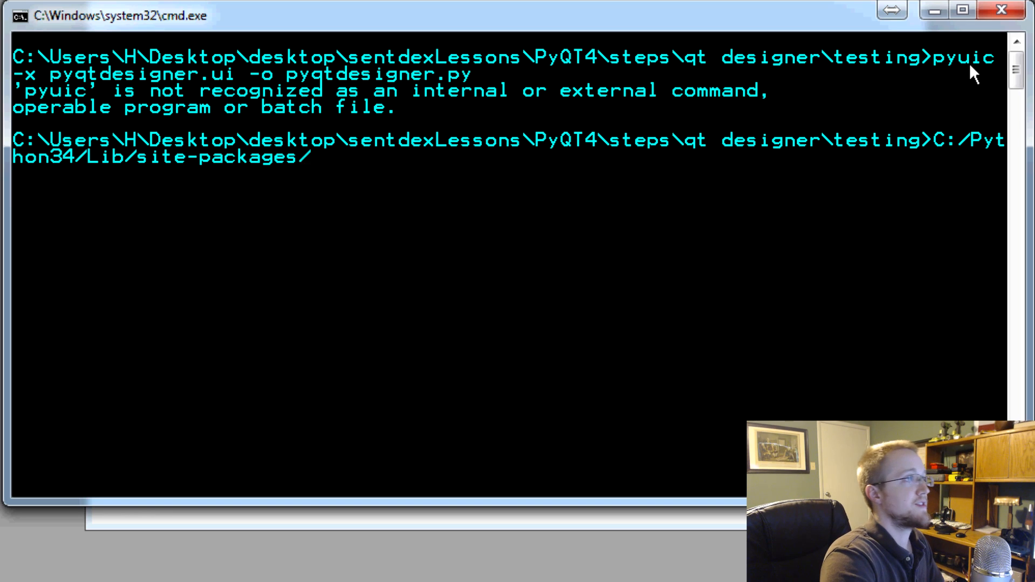
pyautogui.write('PyQ')
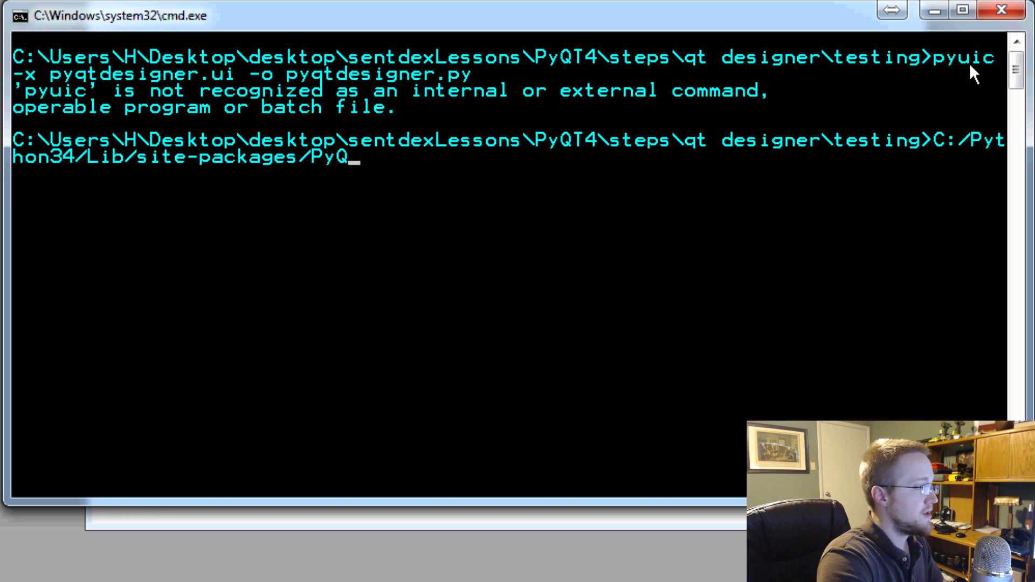
pyautogui.write('t4')
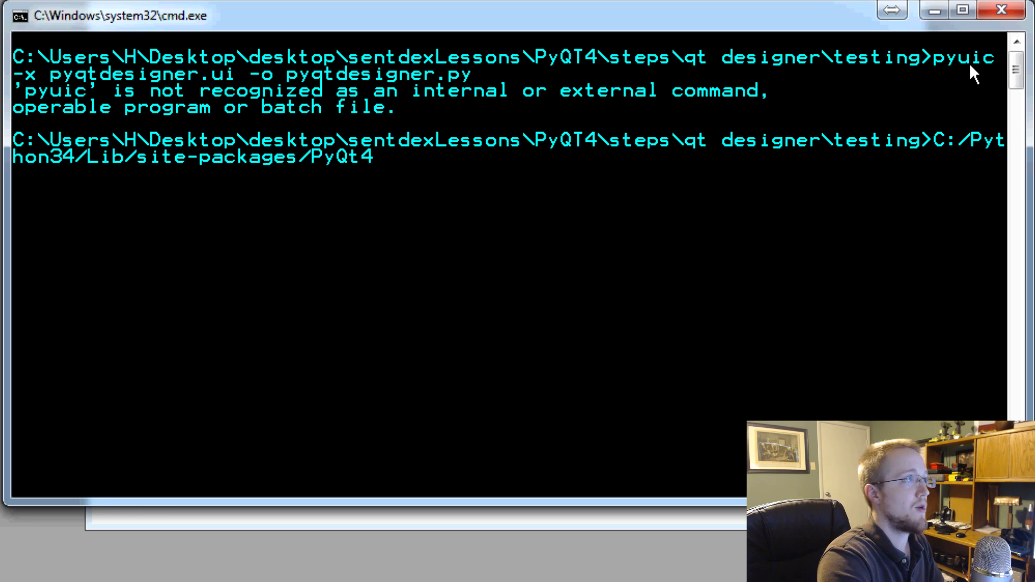
pyautogui.write('/')
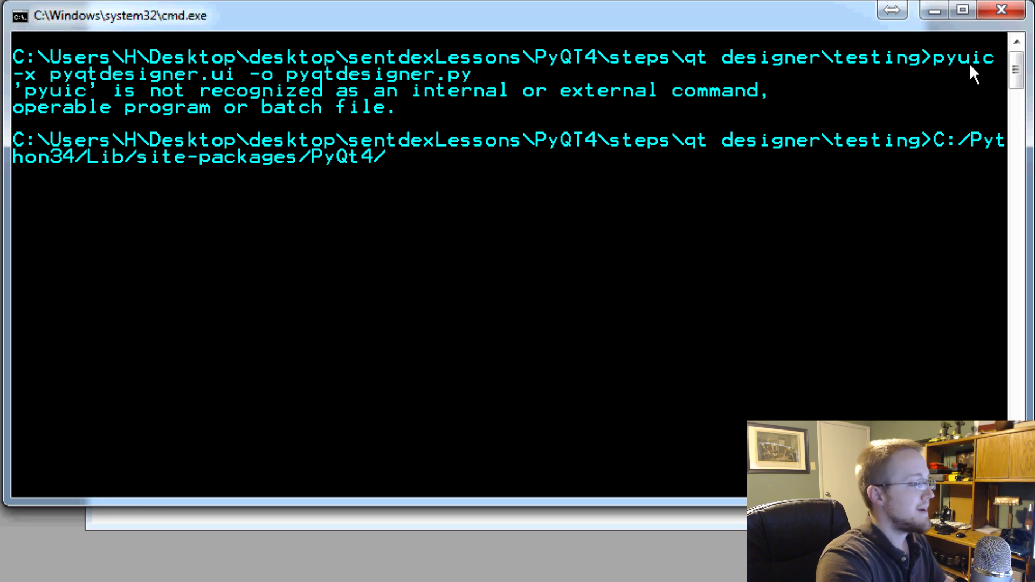
pyautogui.write('pyuic4')
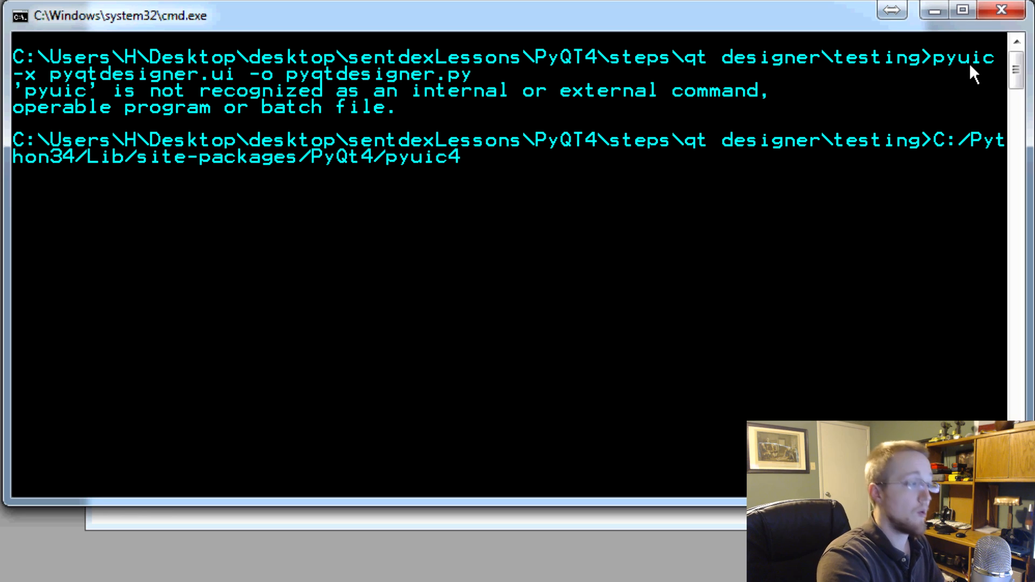
pyautogui.write('.b')
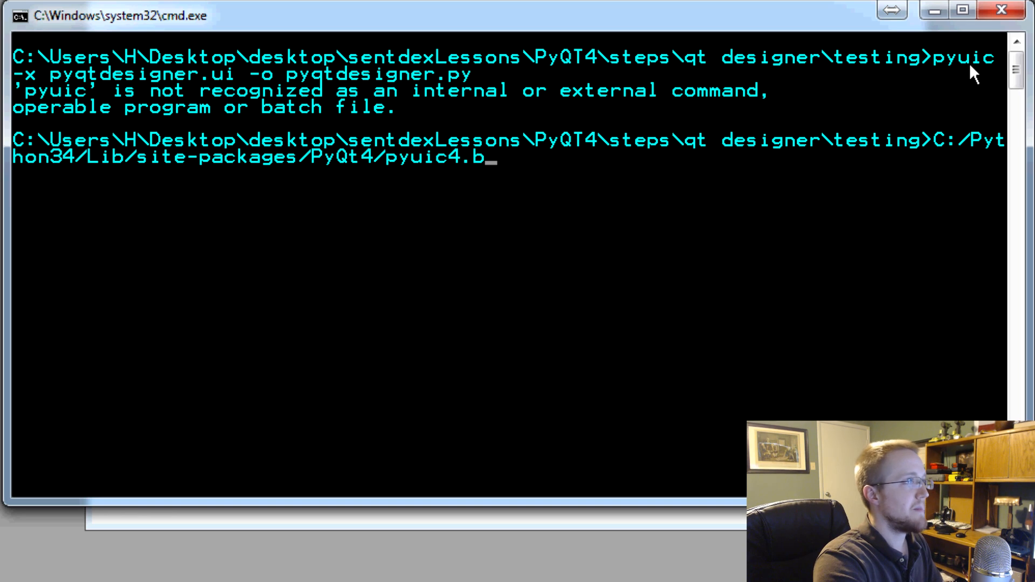
pyautogui.write('at')
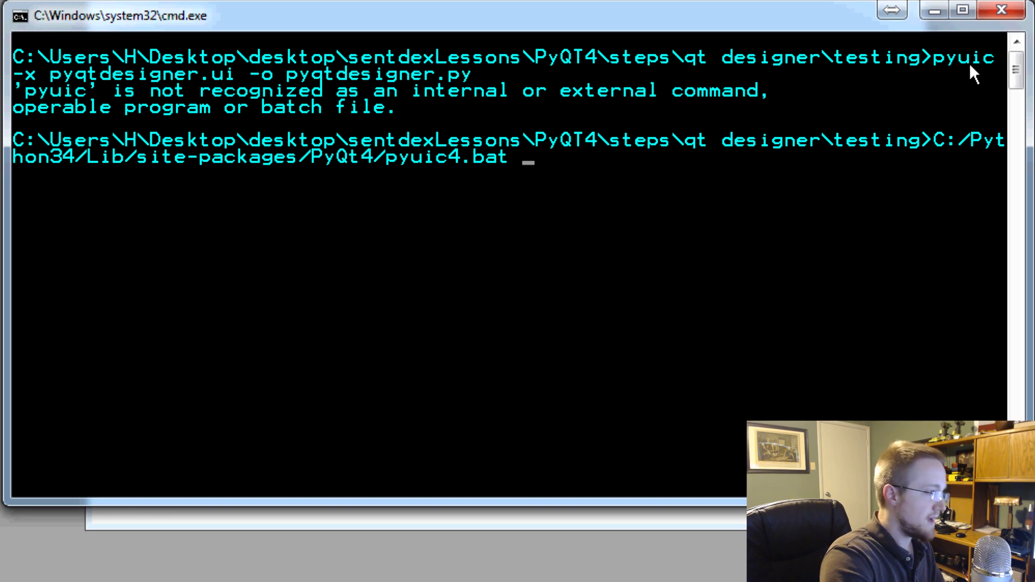
# Step: Complete the command with -x pyqtdesigner.ui -o pyqtdesigner.py and run the conversion
pyautogui.write('-x')
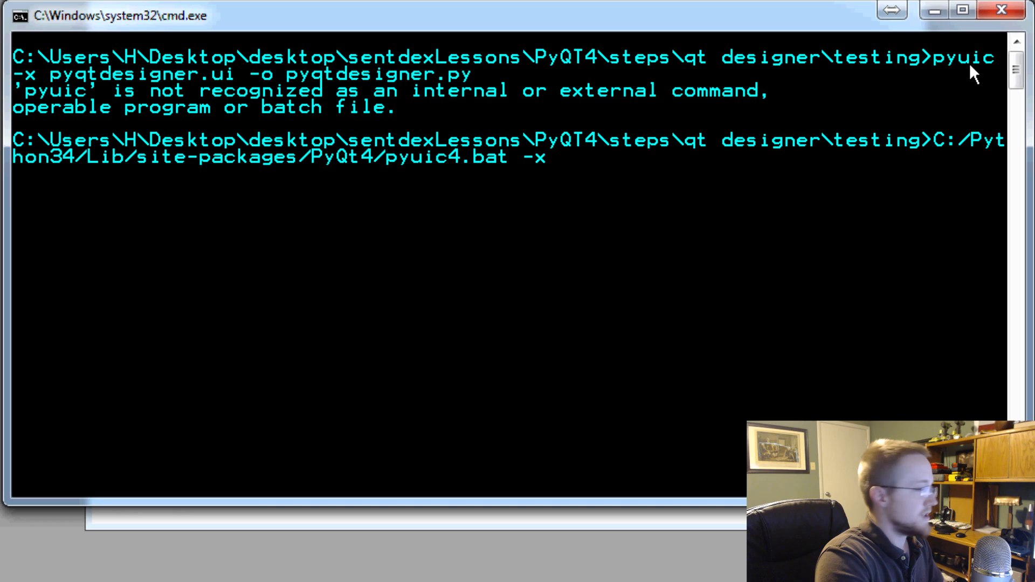
pyautogui.write('pyqtdesigner.ui -')
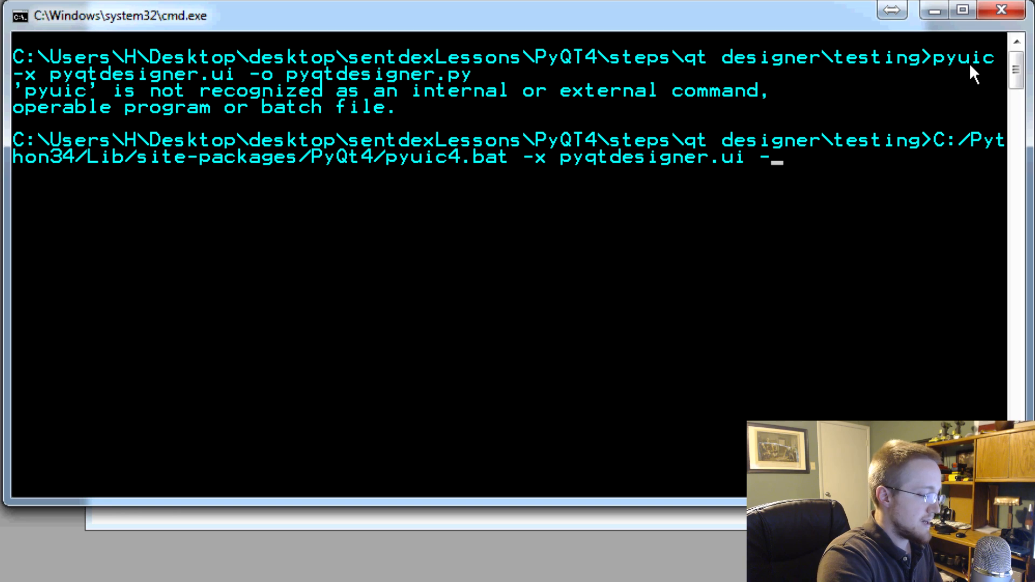
pyautogui.write('o')
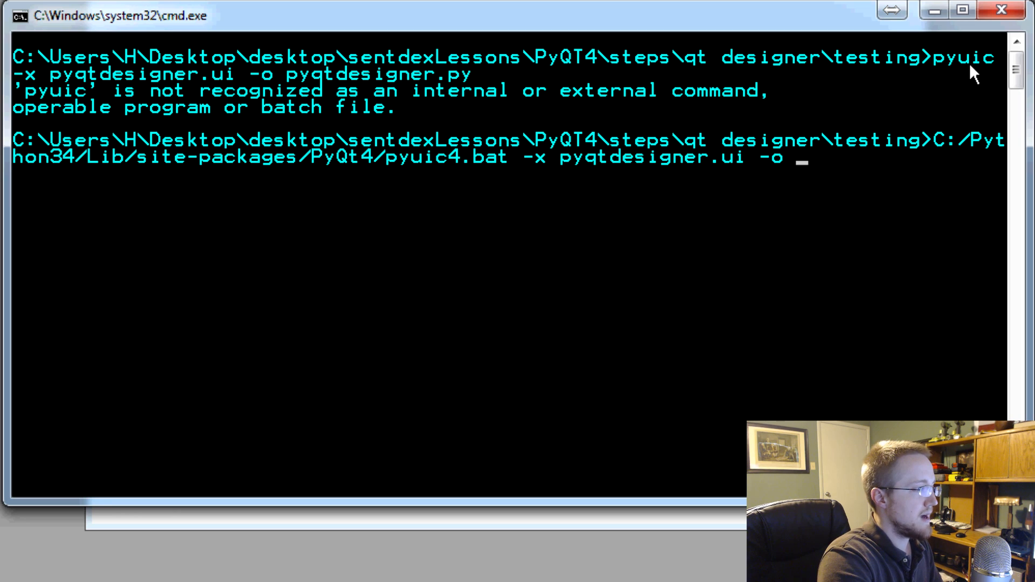
pyautogui.write('pyqt')
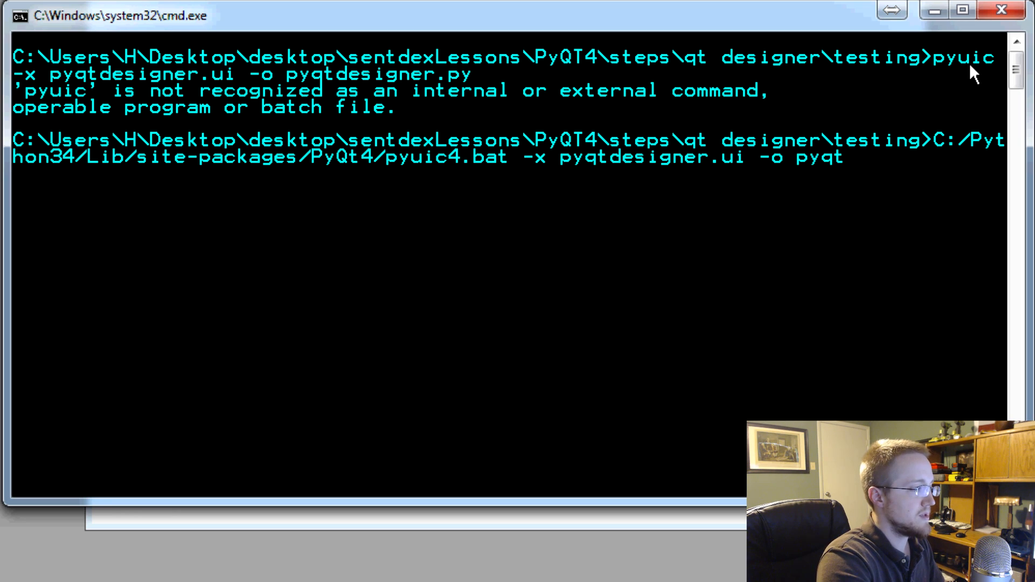
pyautogui.write('designer.py')
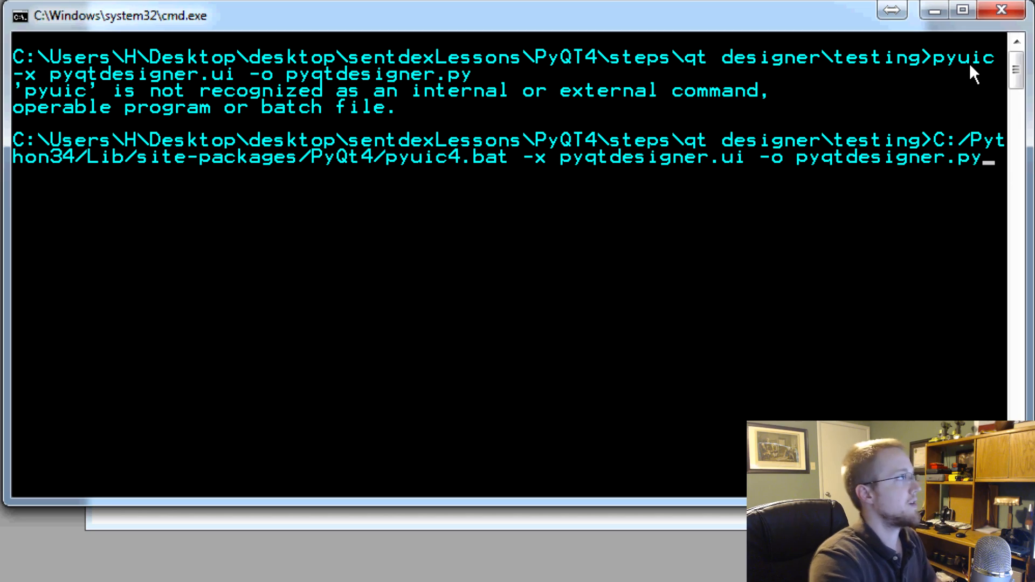
pyautogui.press('Return')
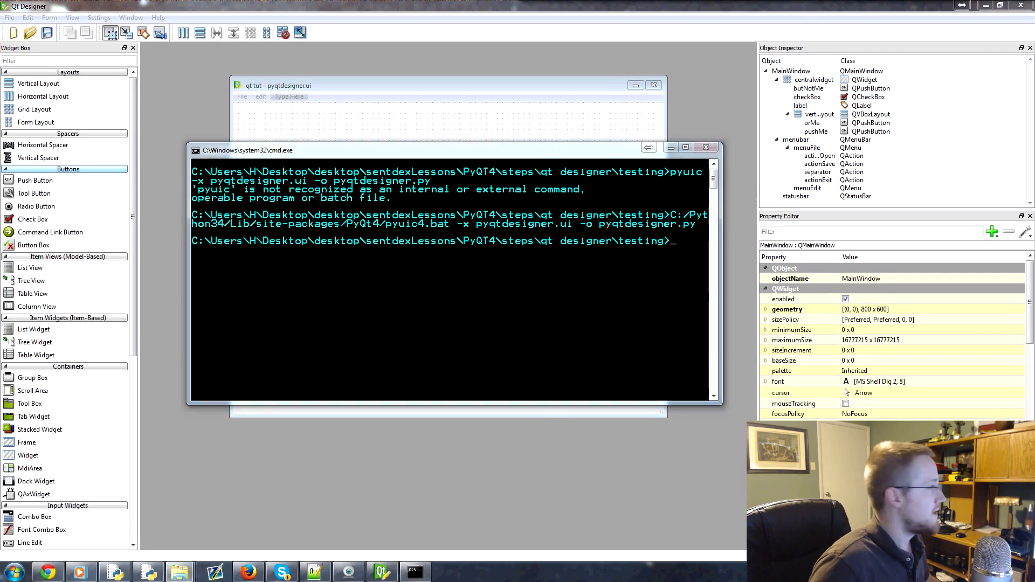
# Step: Open the generated pyqtdesigner.py in IDLE via Edit with IDLE
pyautogui.rightClick(58, 214)
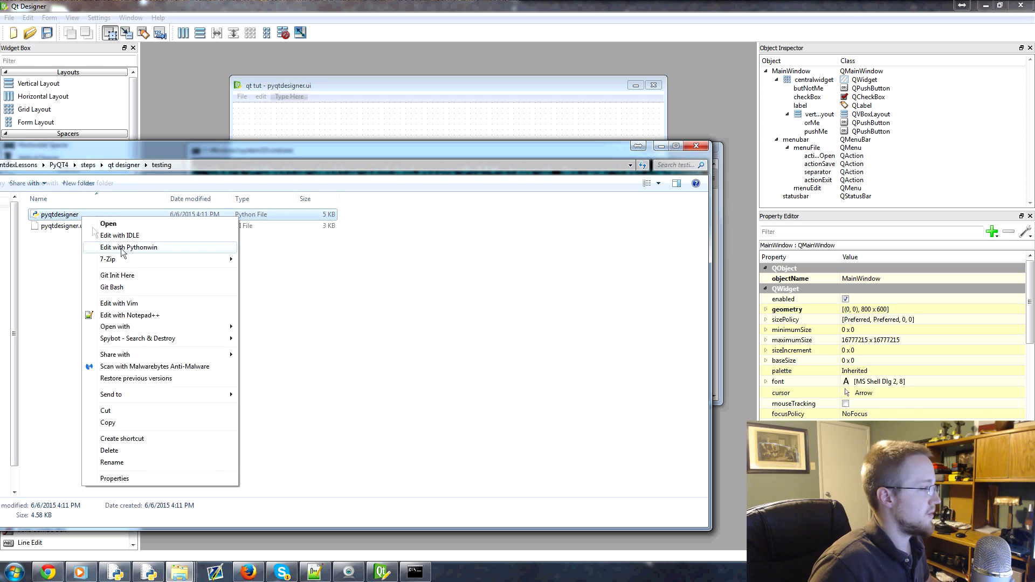
pyautogui.click(129, 247)
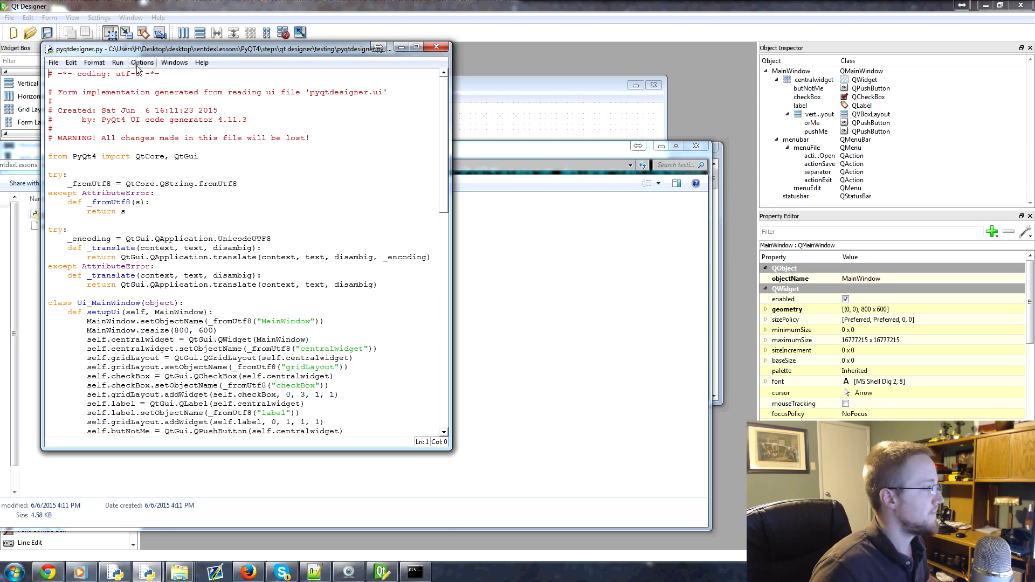
# Step: Scroll through the generated setupUi, retranslateUi and __main__ code in pyqtdesigner.py
pyautogui.scroll(-3)
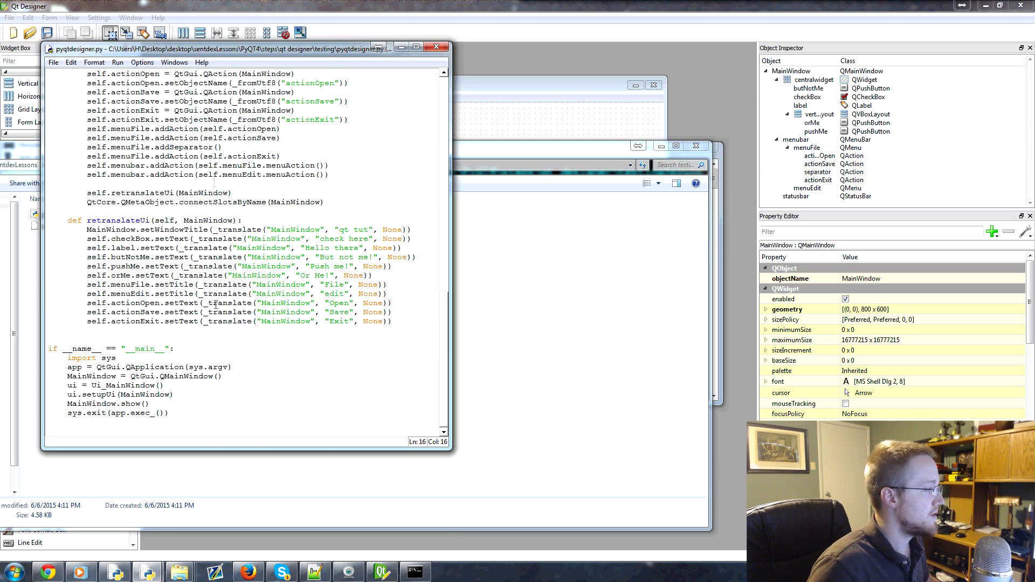
pyautogui.scroll(3)
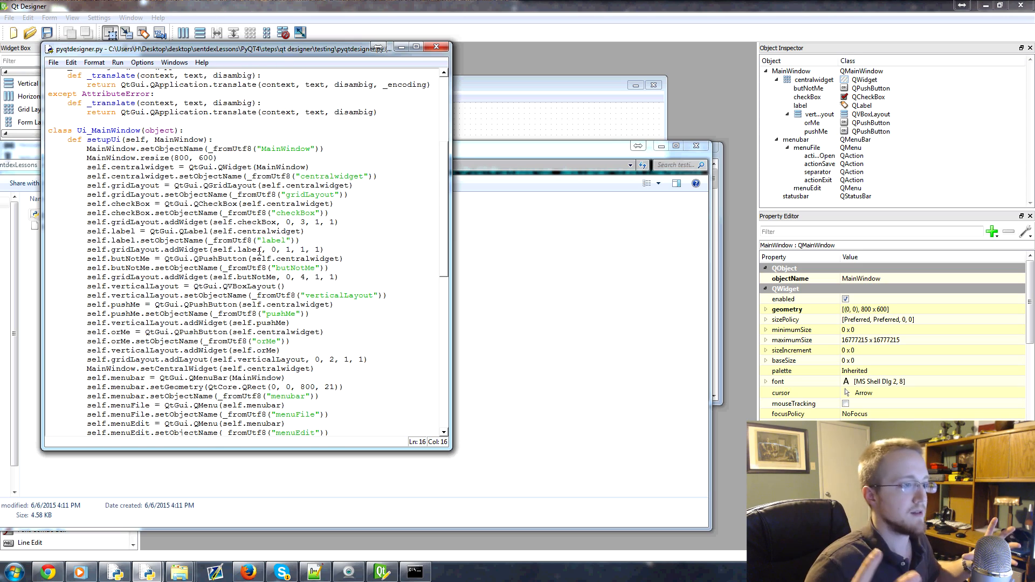
pyautogui.click(324, 237)
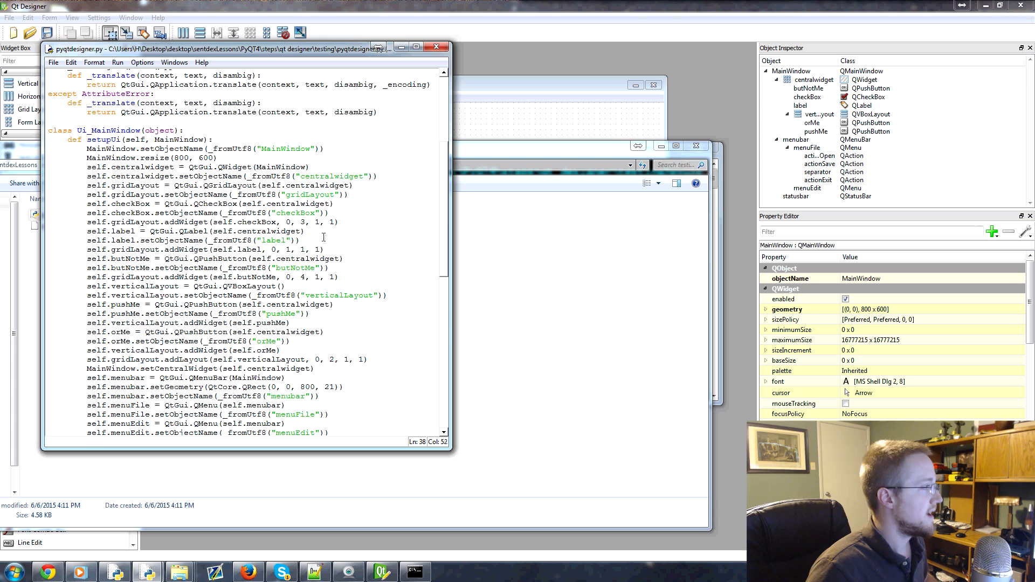
pyautogui.scroll(-3)
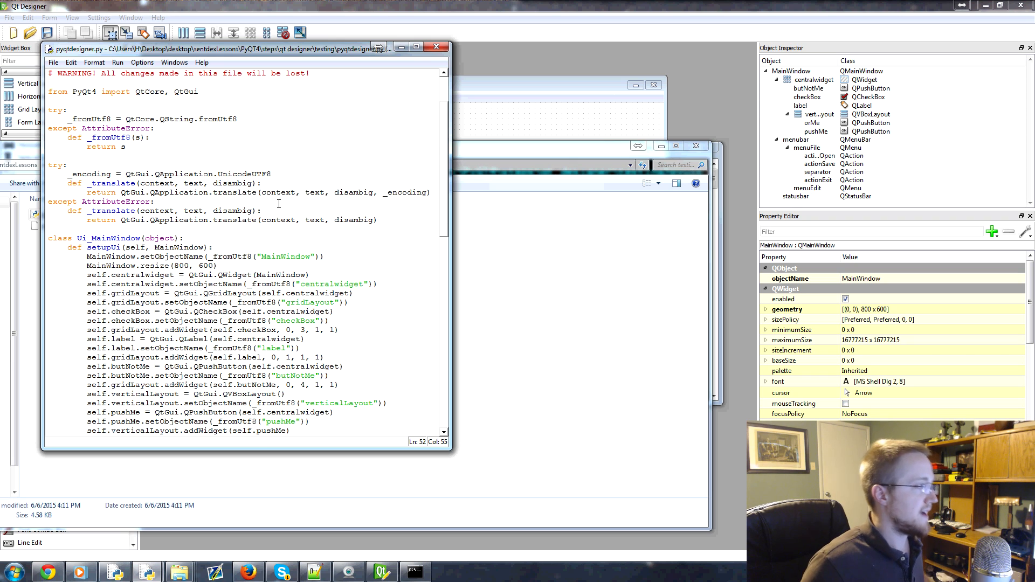
pyautogui.moveTo(277, 202)
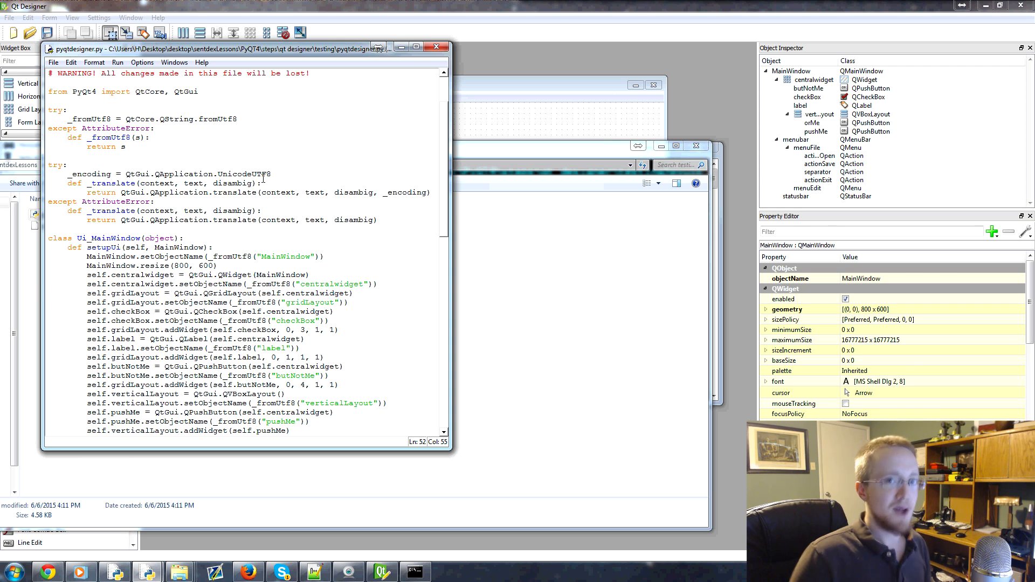
pyautogui.moveTo(543, 105)
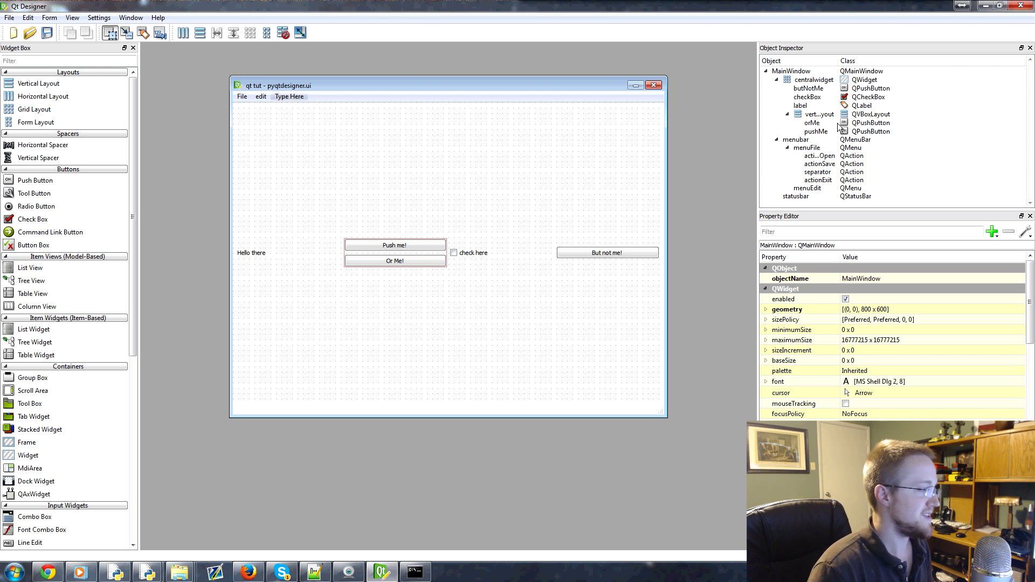
pyautogui.moveTo(837, 130)
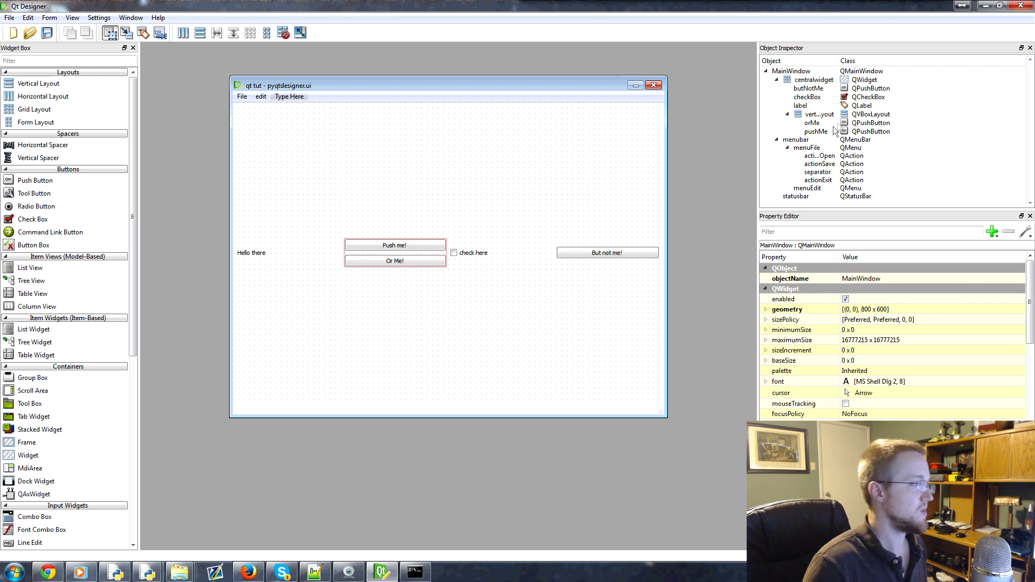
pyautogui.moveTo(545, 265)
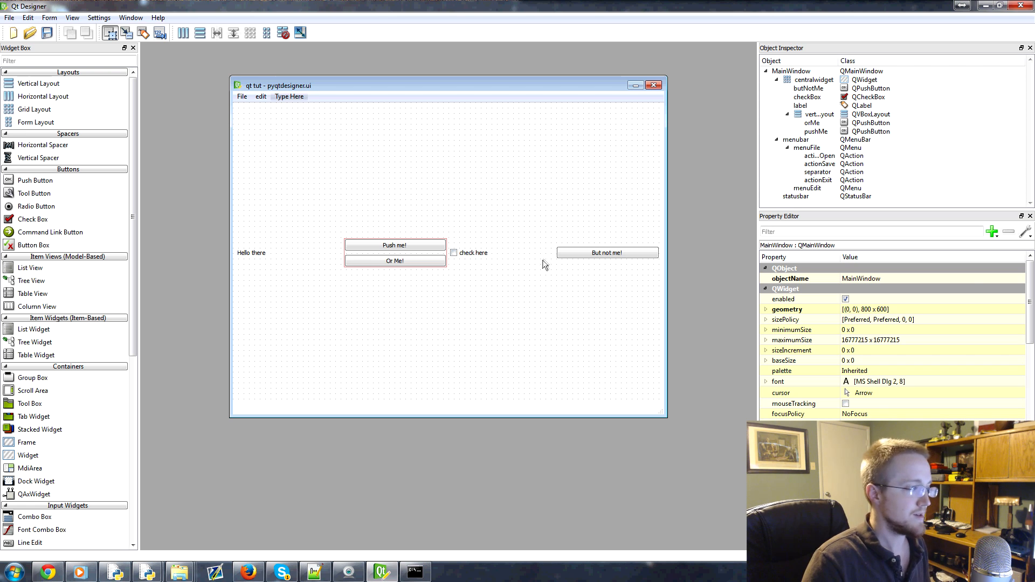